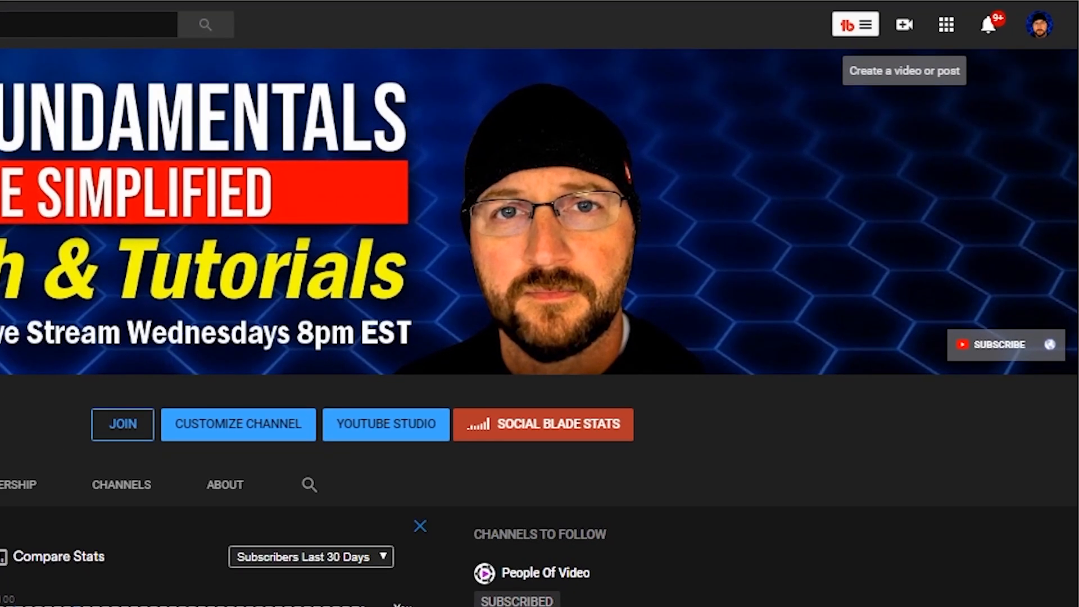
# - From the Create menu, choose Upload video to bring up the upload dialog
pyautogui.click(904, 24)
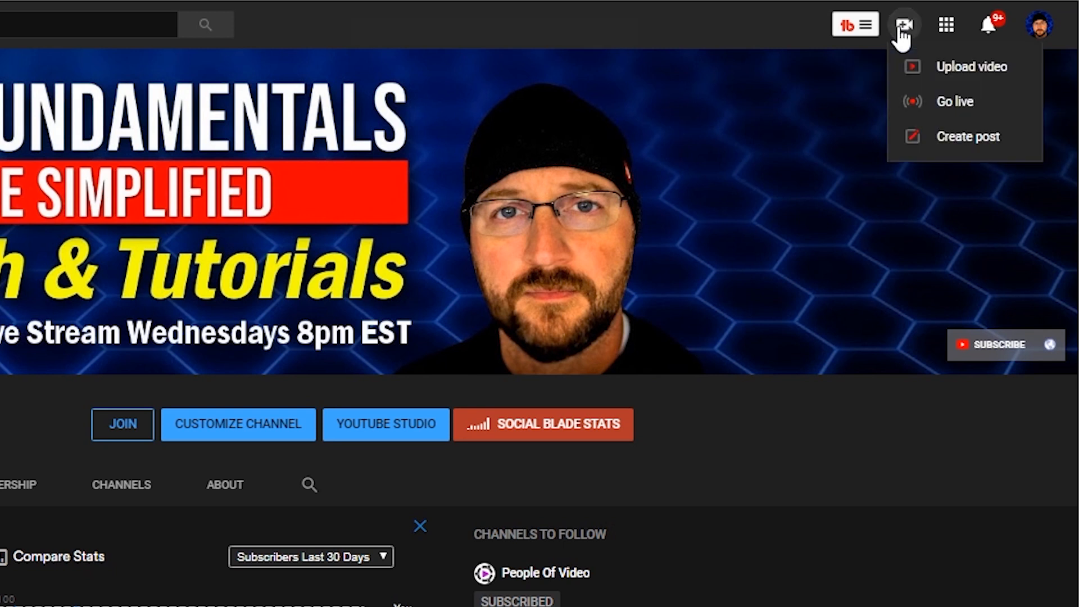
pyautogui.moveTo(967, 135)
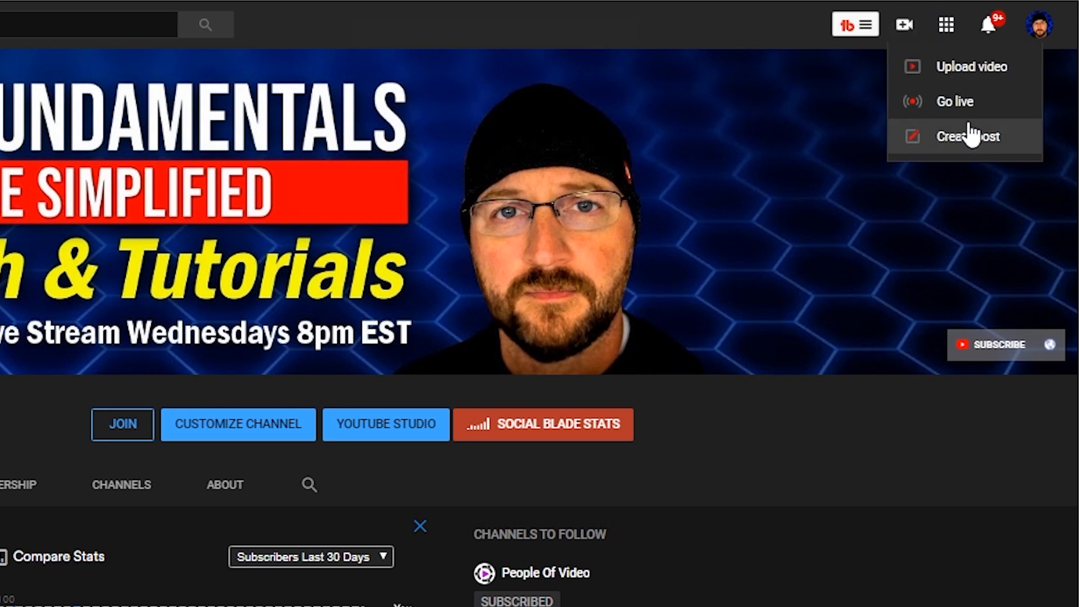
pyautogui.moveTo(946, 101)
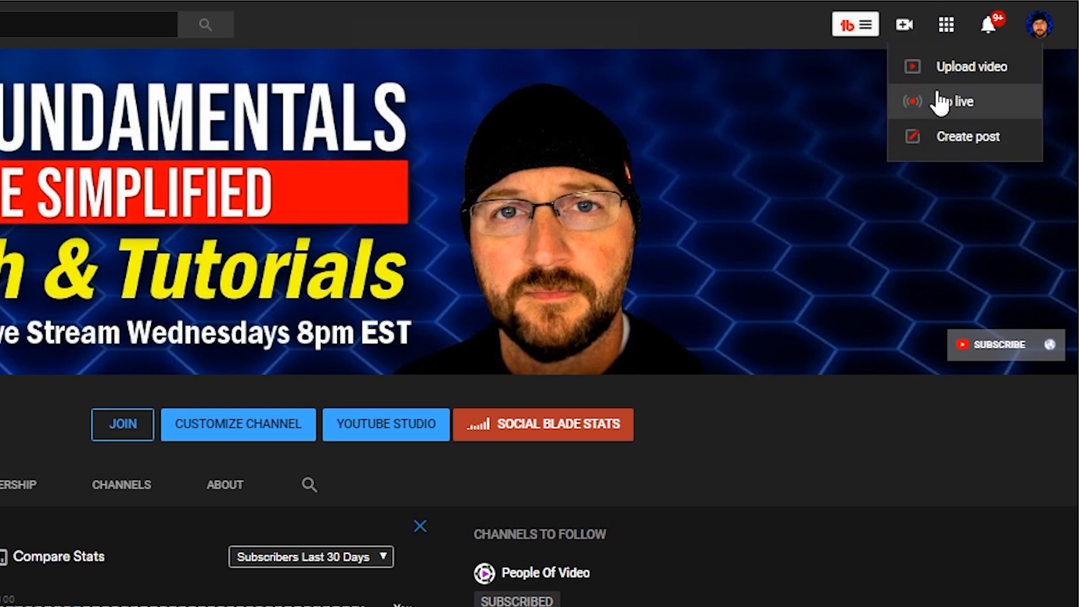
pyautogui.moveTo(971, 151)
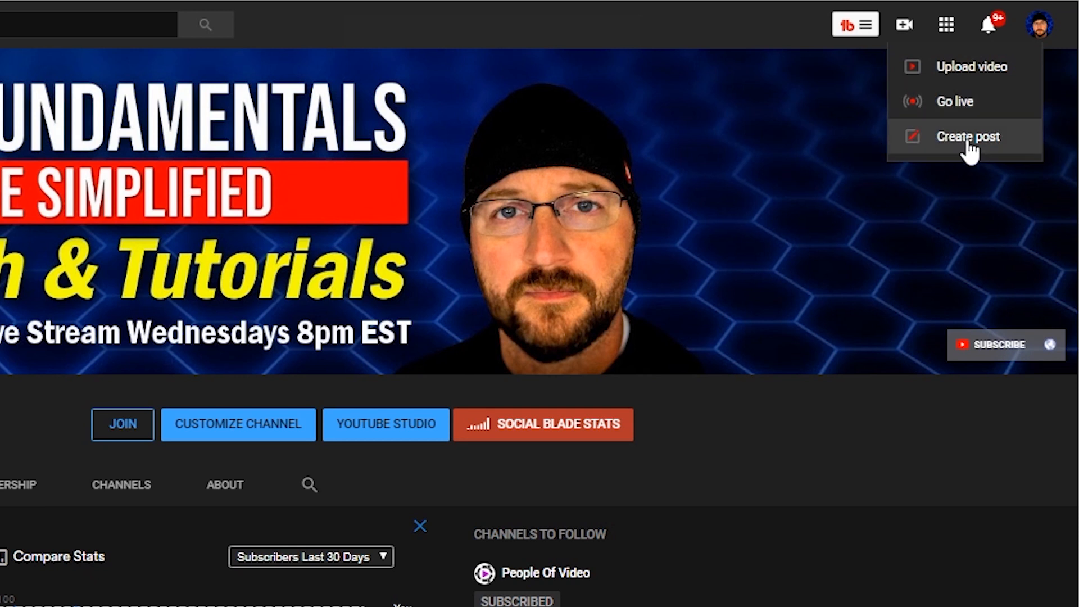
pyautogui.moveTo(967, 151)
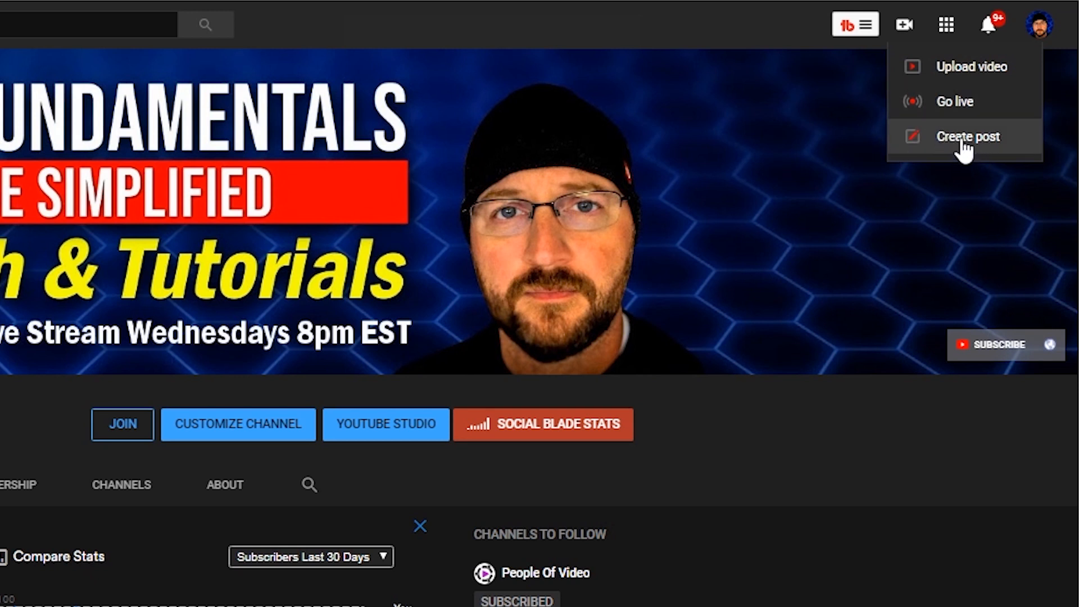
pyautogui.moveTo(998, 148)
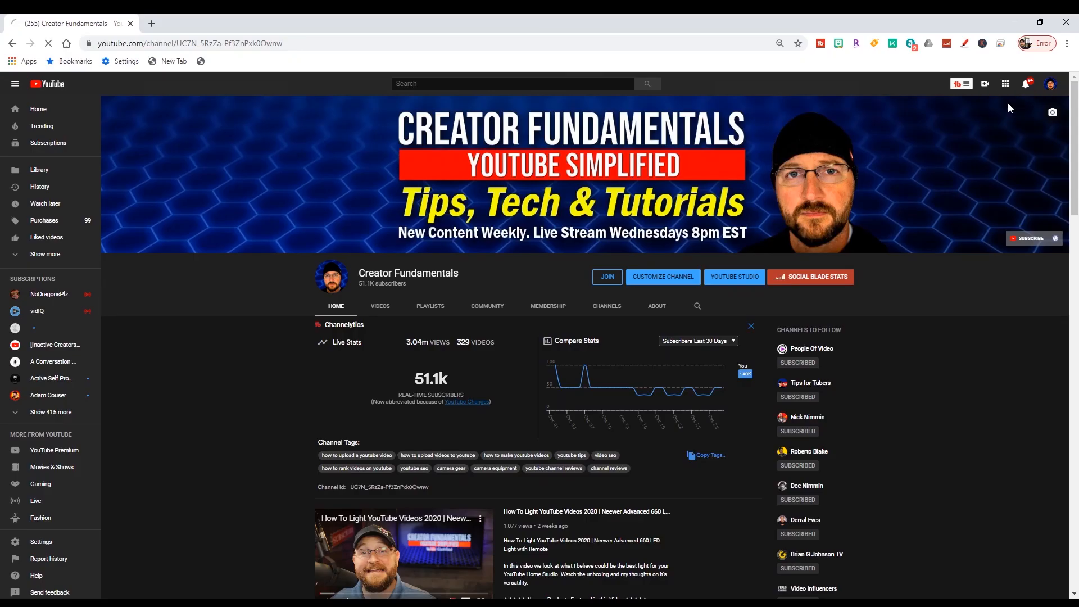
pyautogui.click(984, 83)
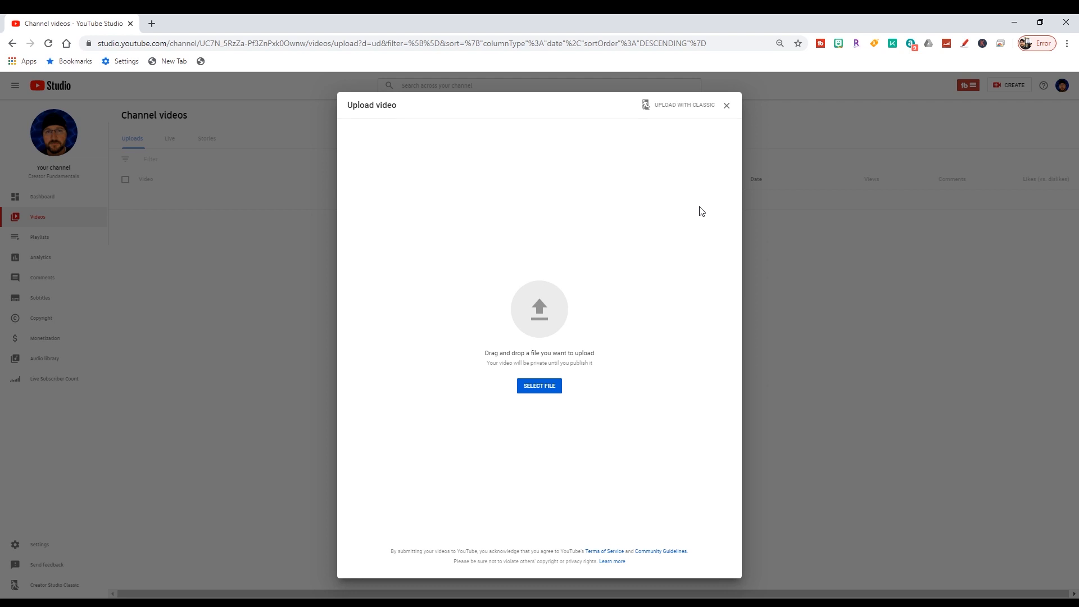
pyautogui.moveTo(689, 117)
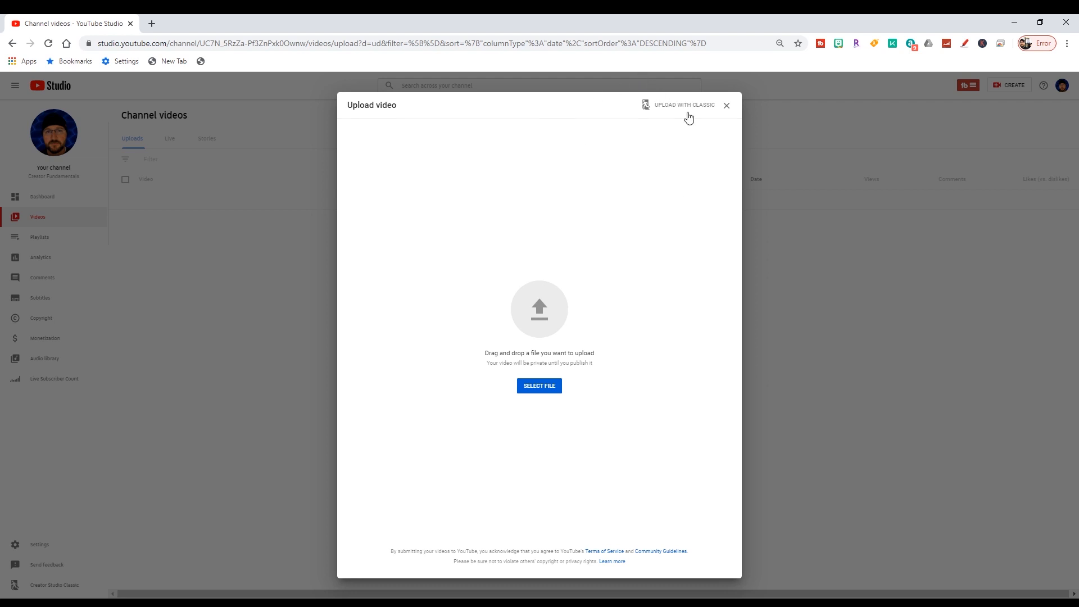
pyautogui.moveTo(693, 111)
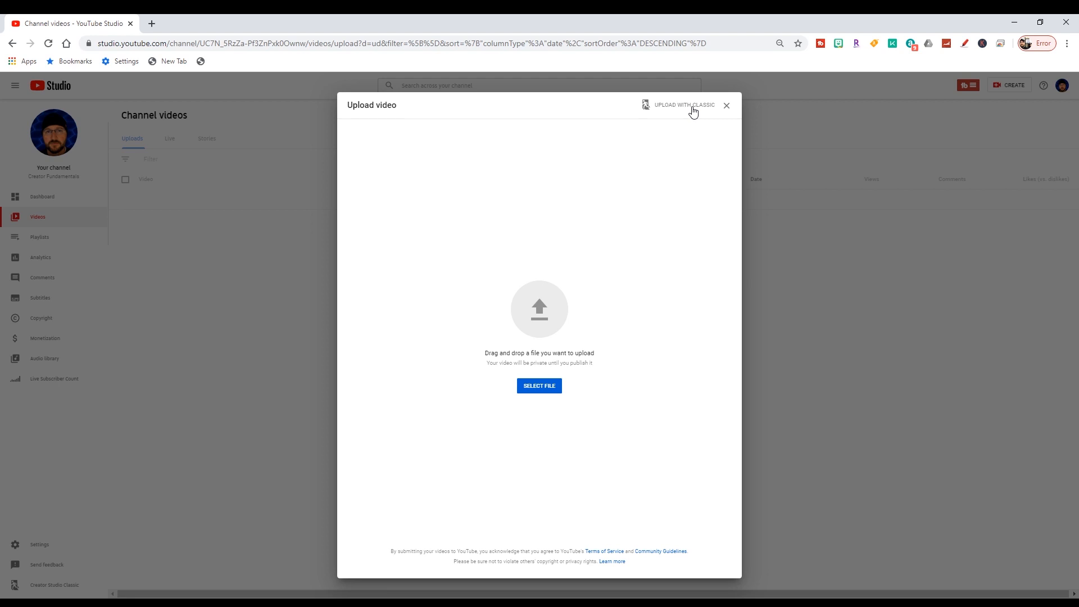
pyautogui.moveTo(587, 309)
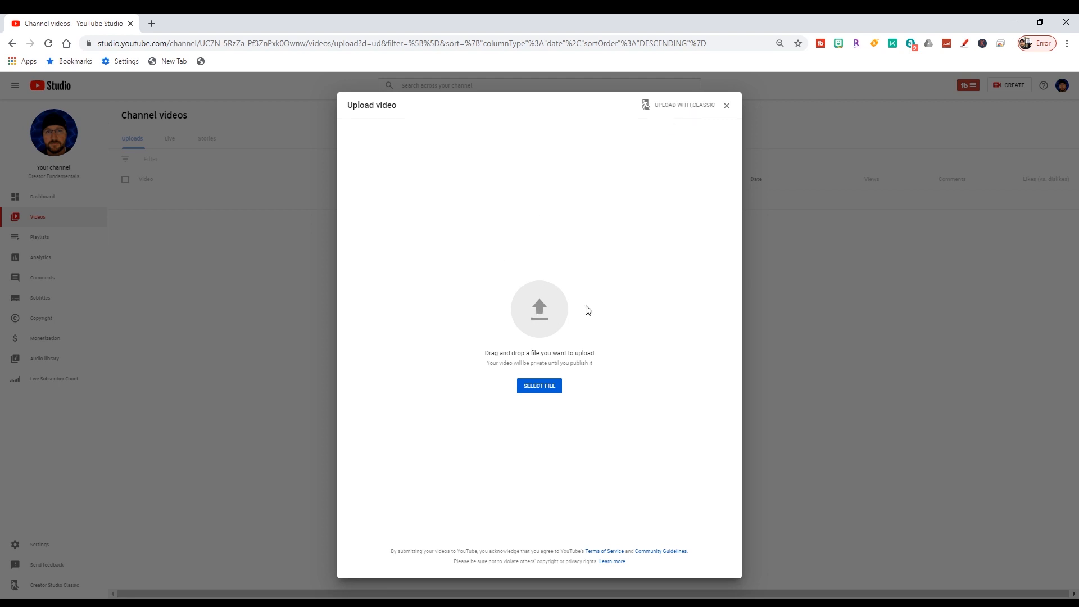
pyautogui.moveTo(539, 397)
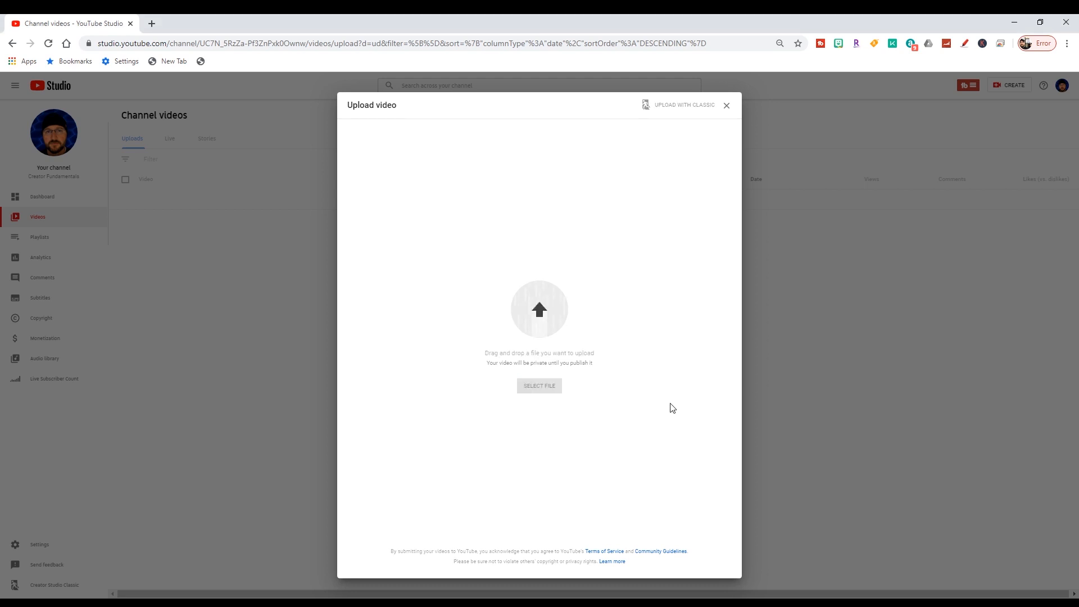
# - Select IMG_1449.MOV for upload and title the video 'Test Upload'
pyautogui.click(538, 386)
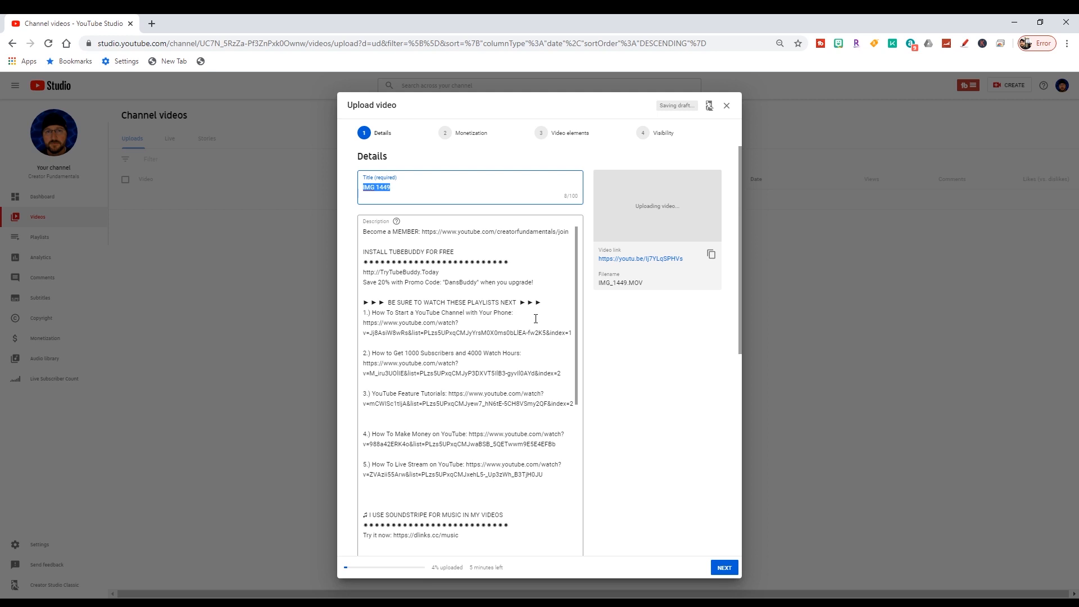
pyautogui.write('T')
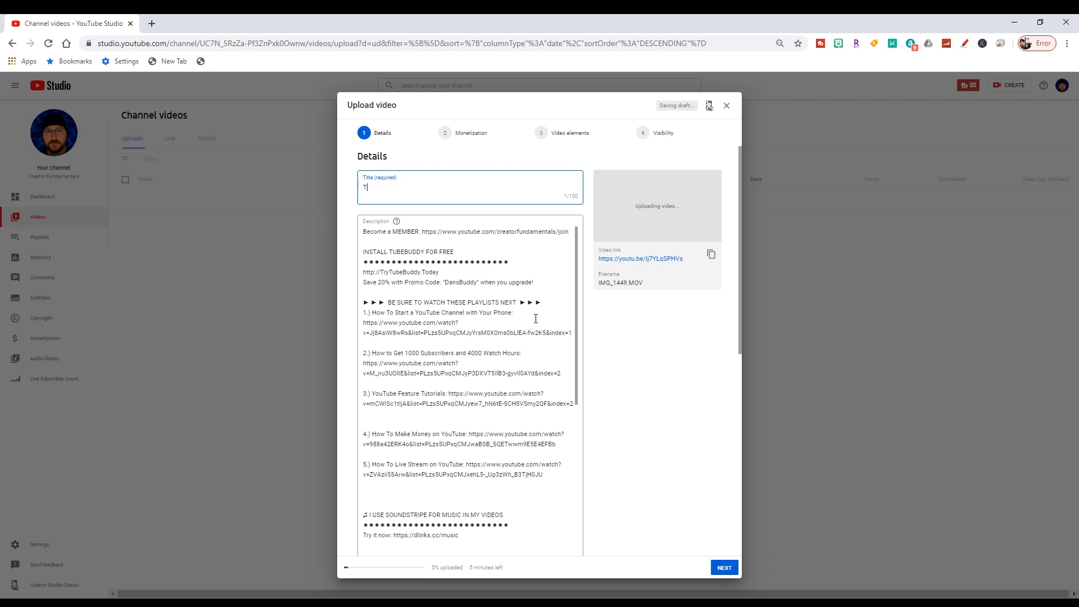
pyautogui.write('Test Upload')
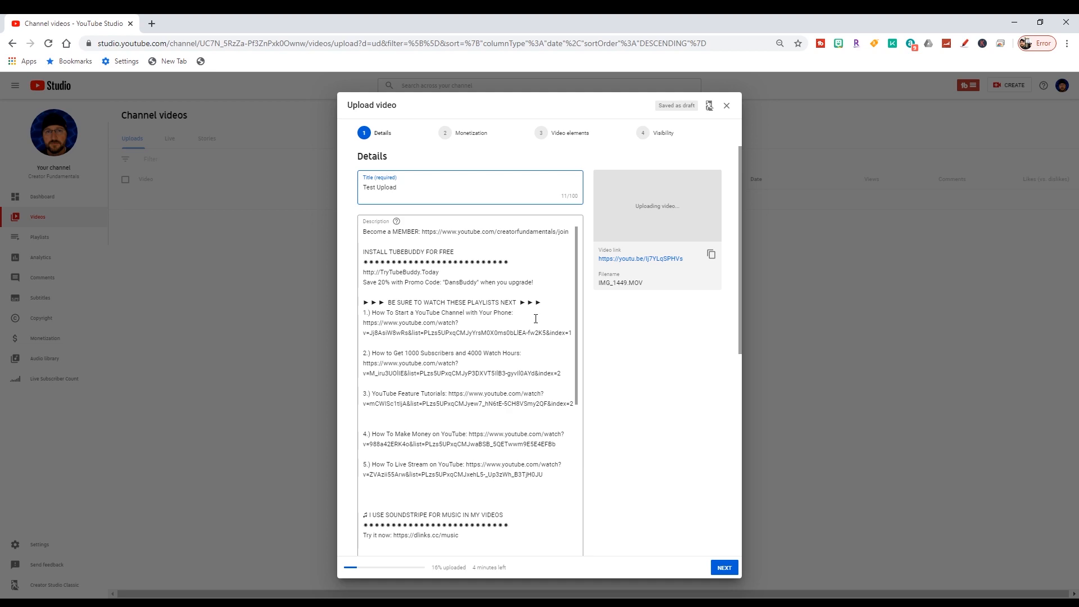
pyautogui.moveTo(509, 449)
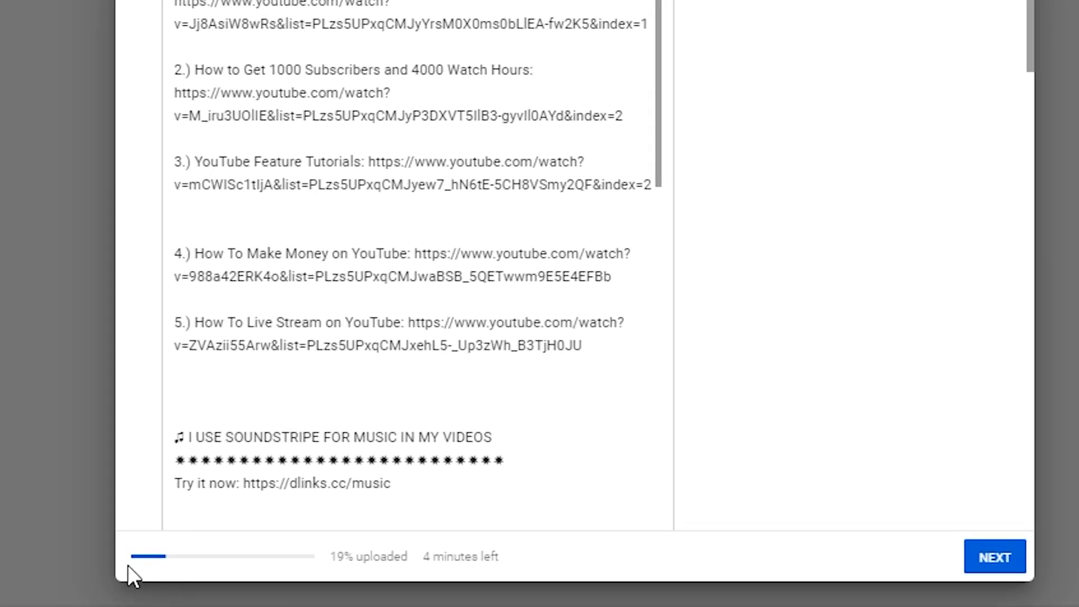
pyautogui.moveTo(337, 589)
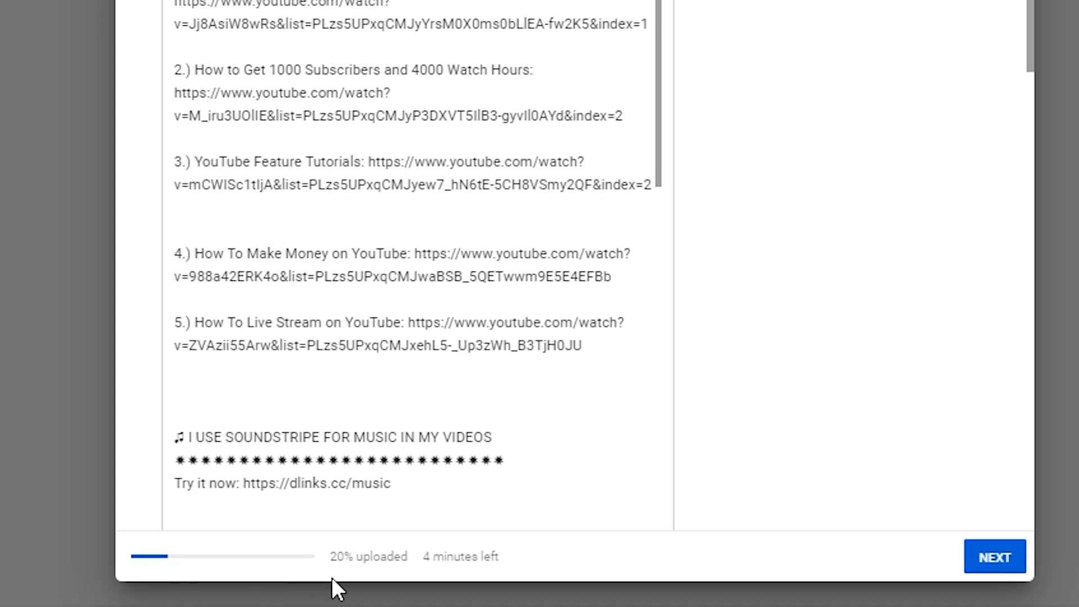
pyautogui.moveTo(410, 571)
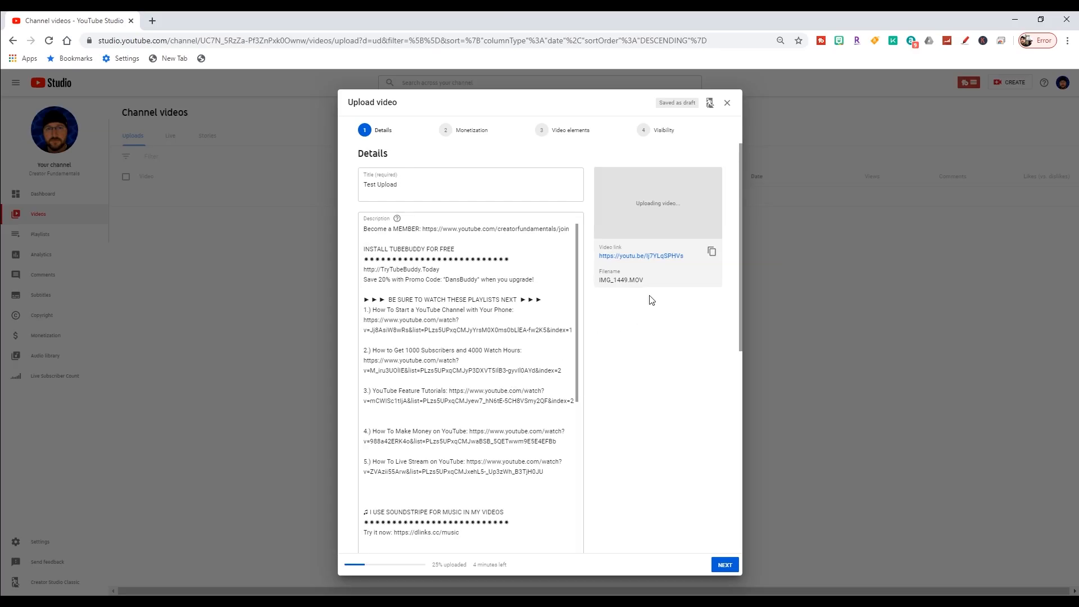
pyautogui.moveTo(659, 264)
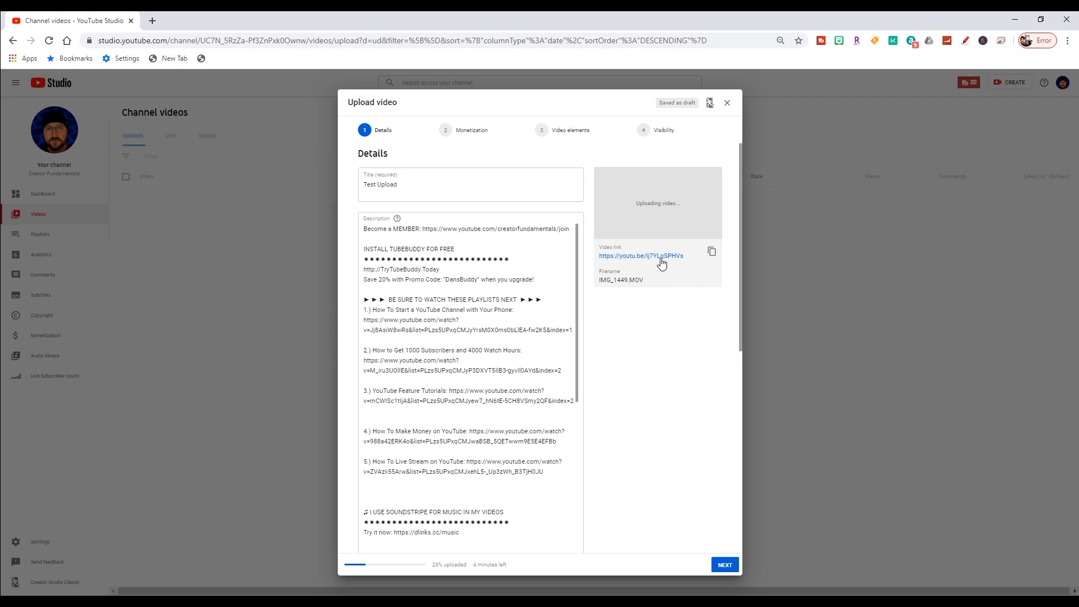
pyautogui.moveTo(596, 293)
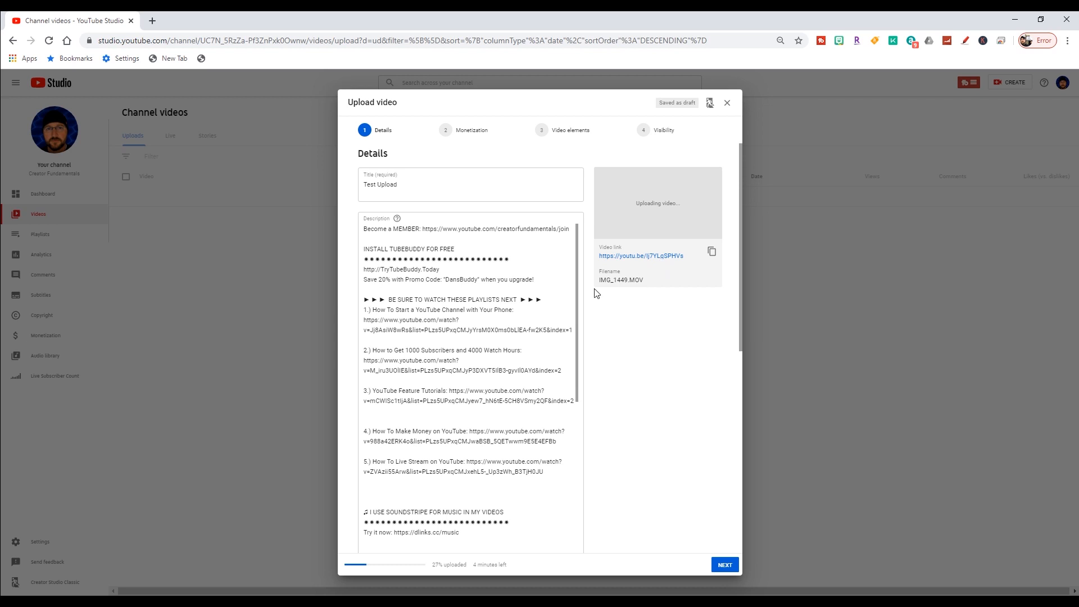
pyautogui.moveTo(556, 293)
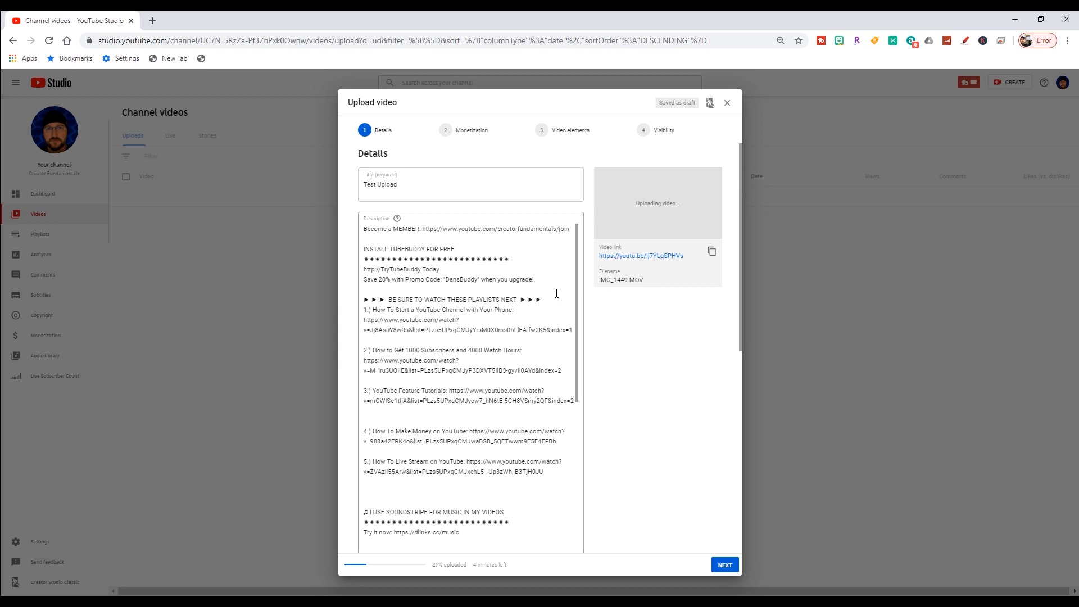
pyautogui.scroll(-3)
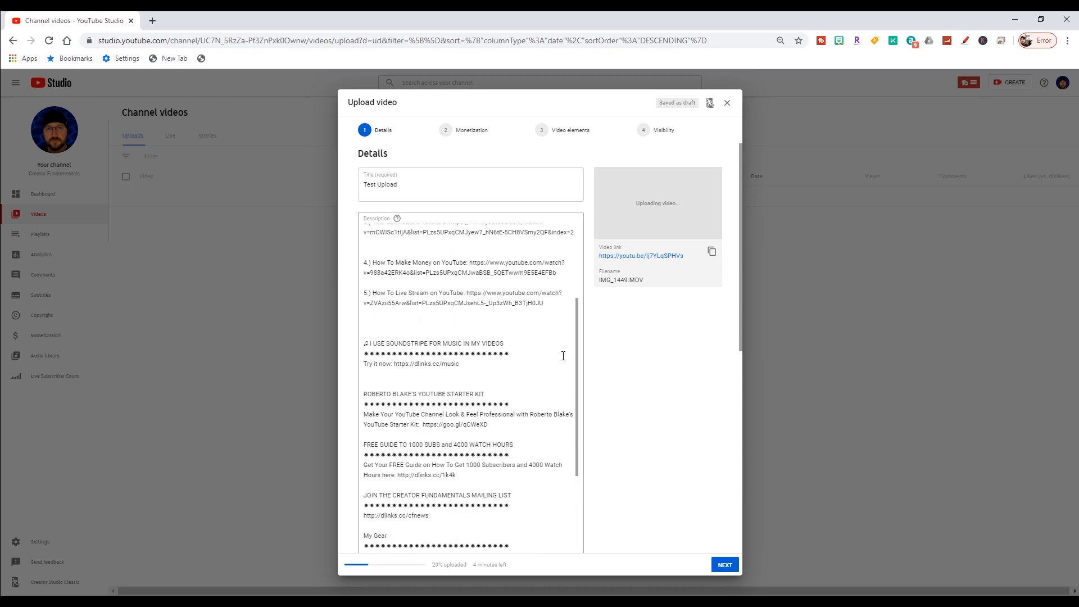
pyautogui.scroll(-3)
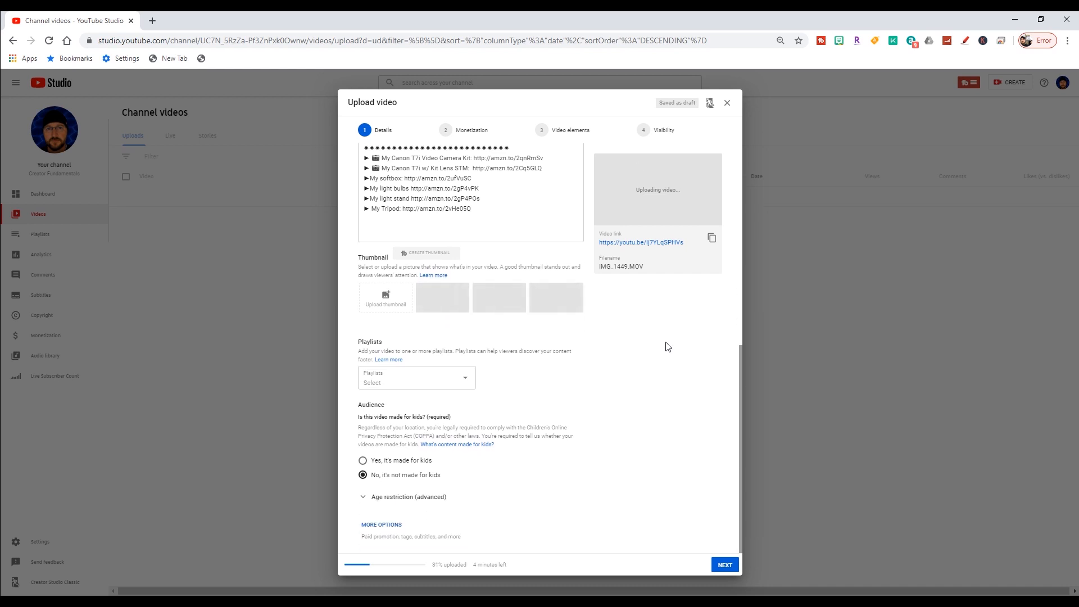
pyautogui.moveTo(378, 302)
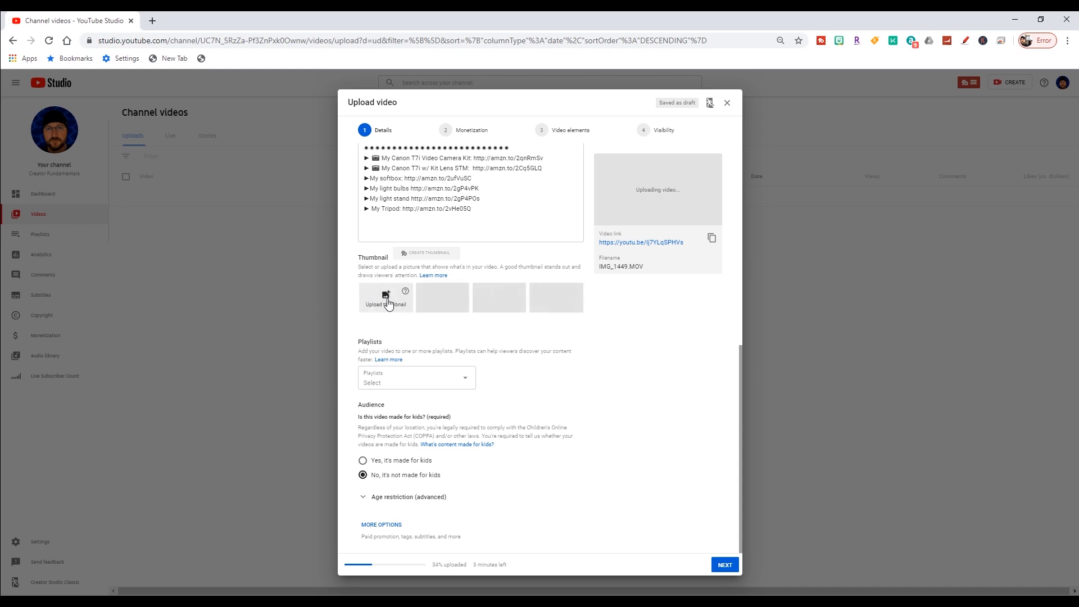
pyautogui.moveTo(391, 306)
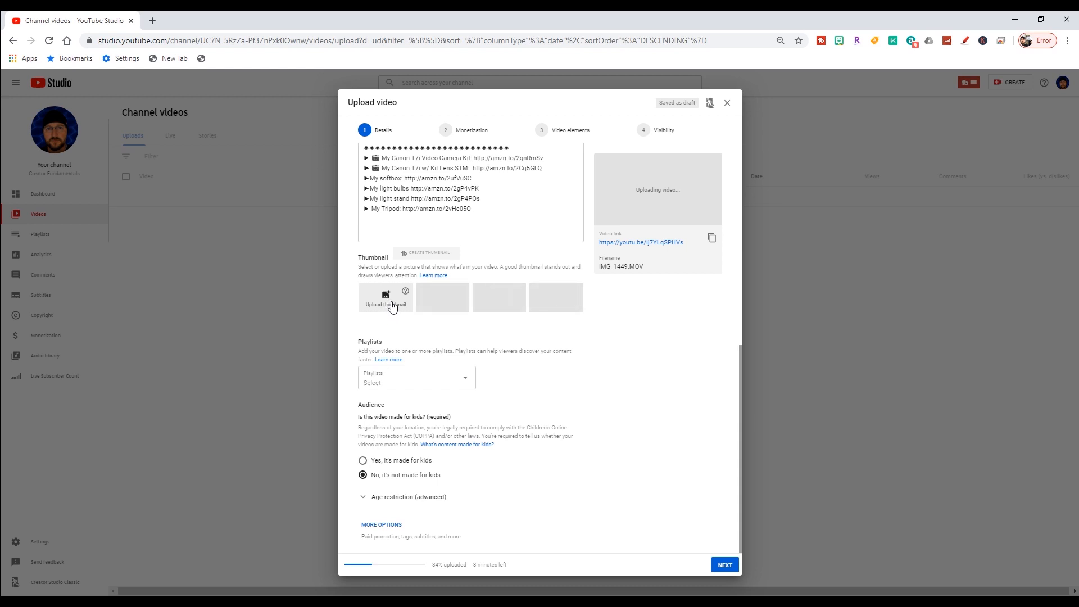
pyautogui.moveTo(577, 307)
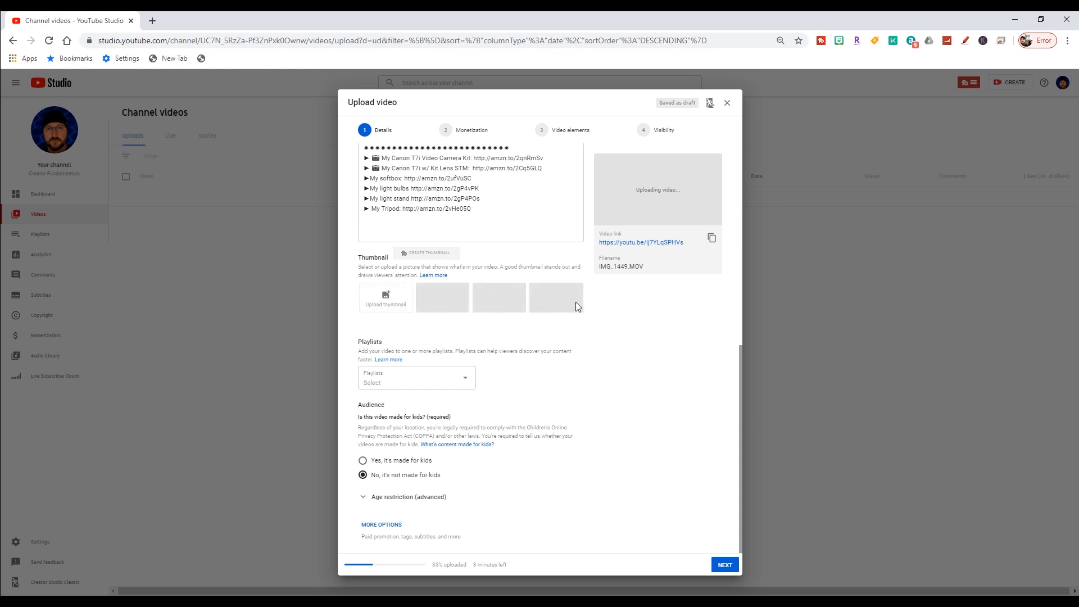
pyautogui.moveTo(570, 308)
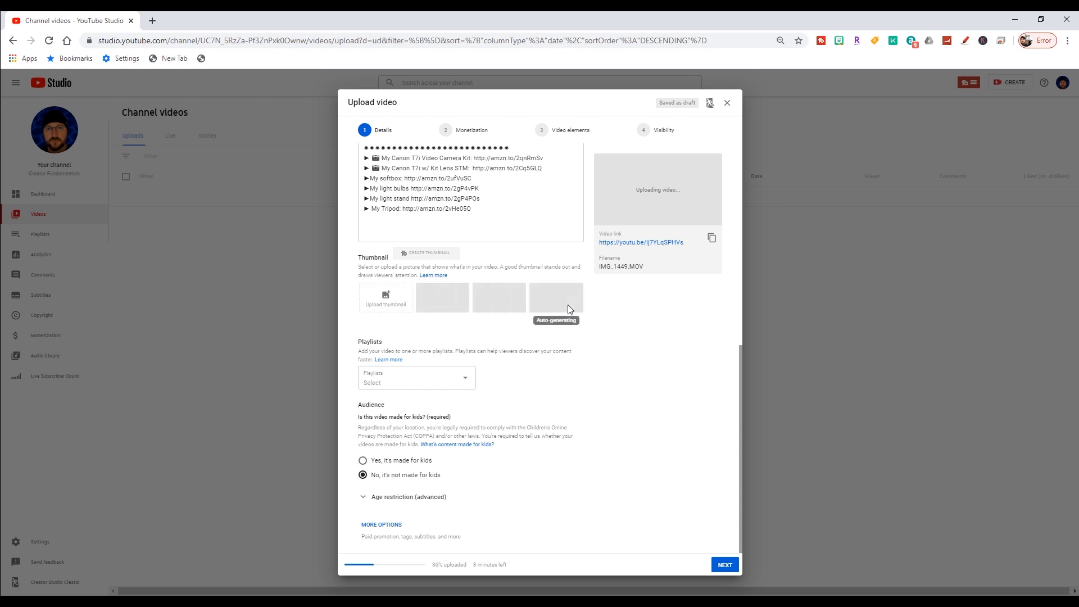
pyautogui.moveTo(490, 309)
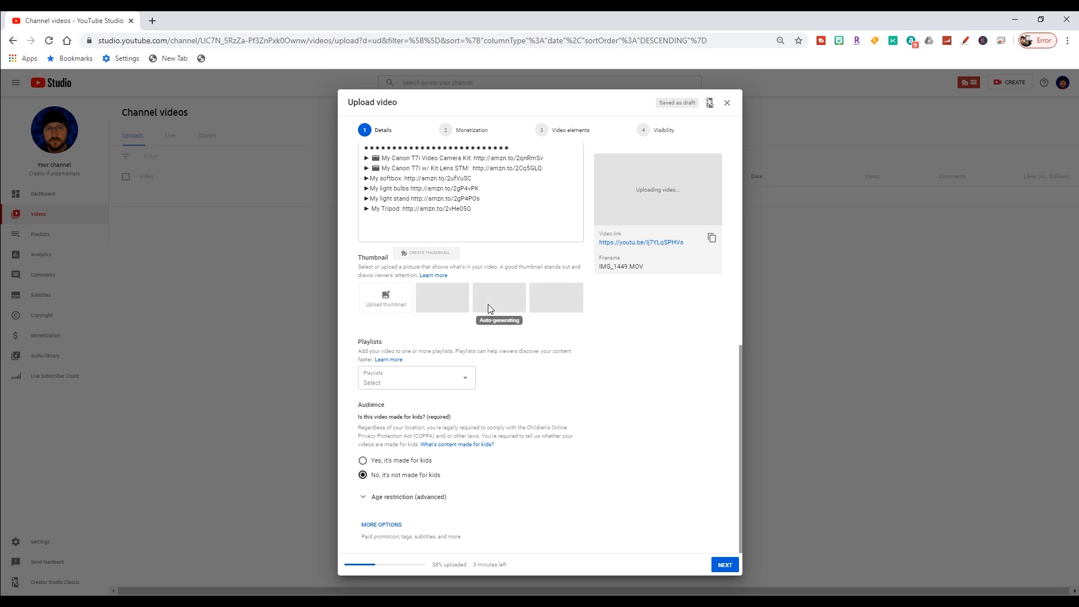
pyautogui.moveTo(385, 303)
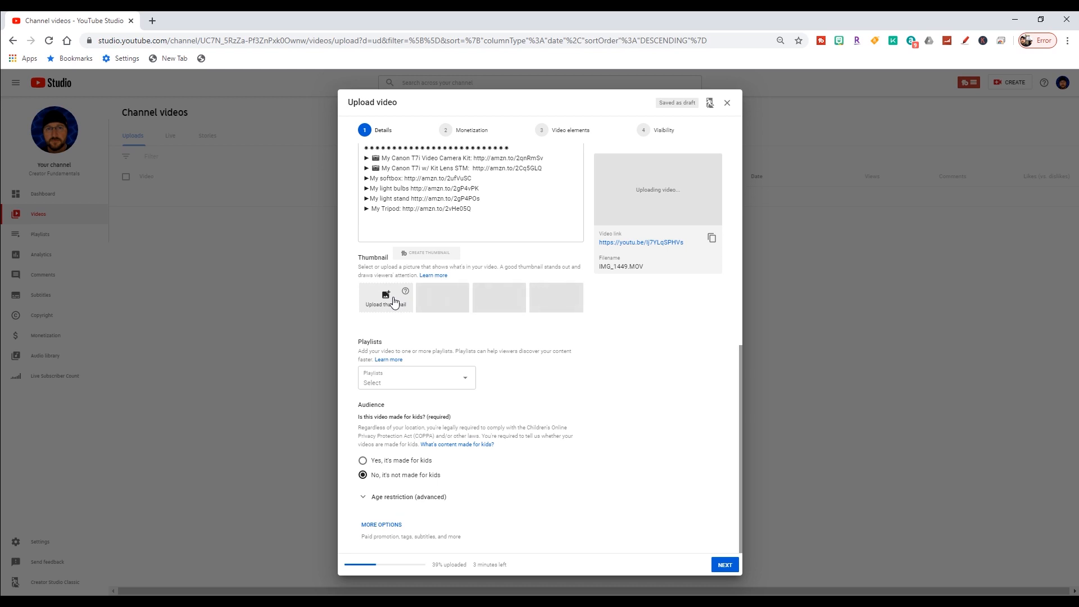
pyautogui.moveTo(389, 310)
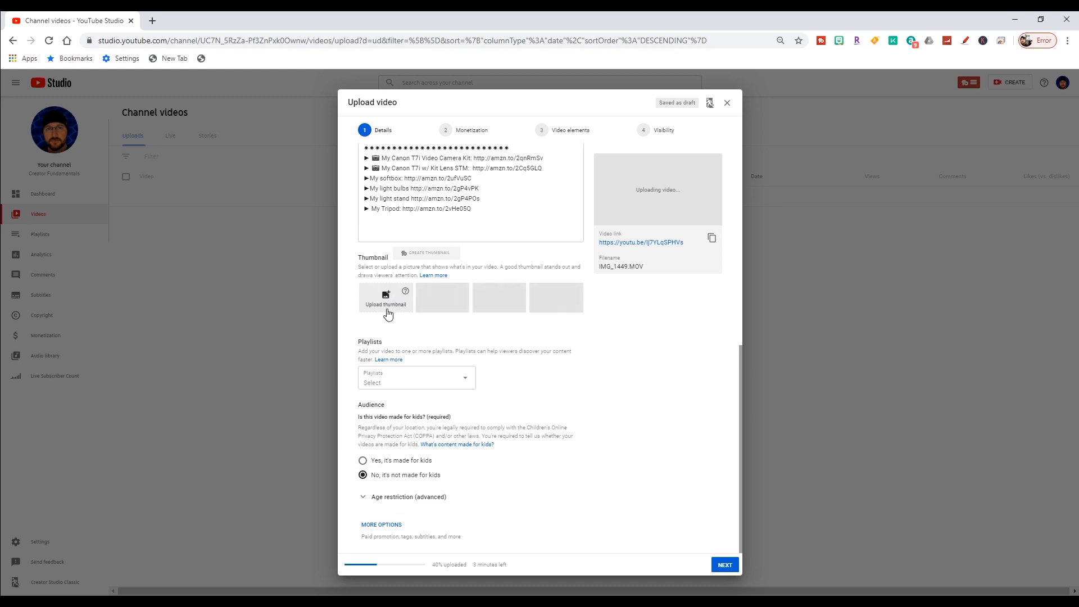
pyautogui.moveTo(452, 289)
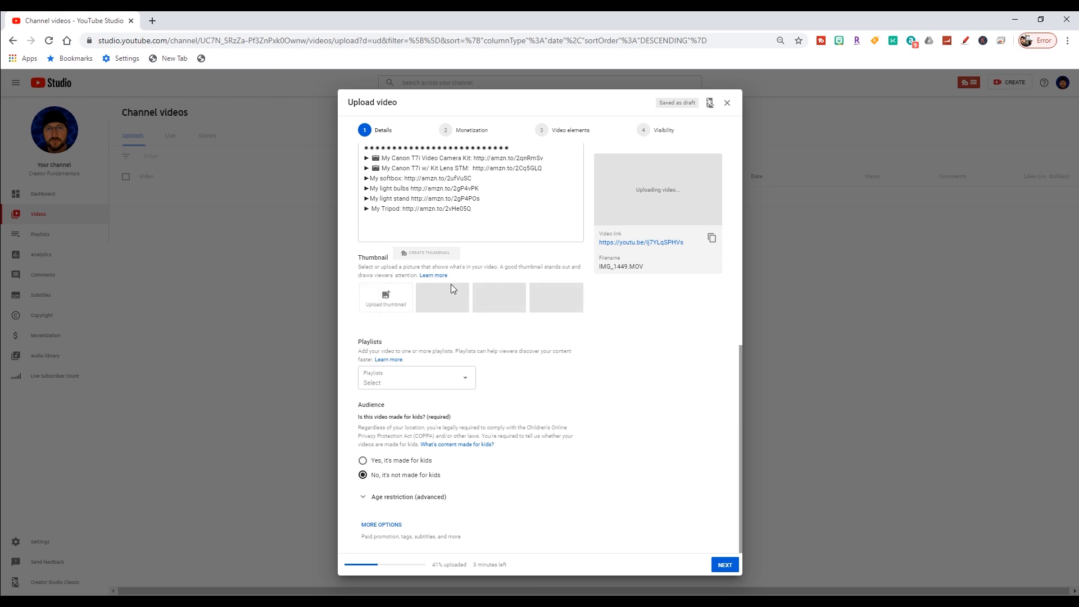
pyautogui.moveTo(425, 252)
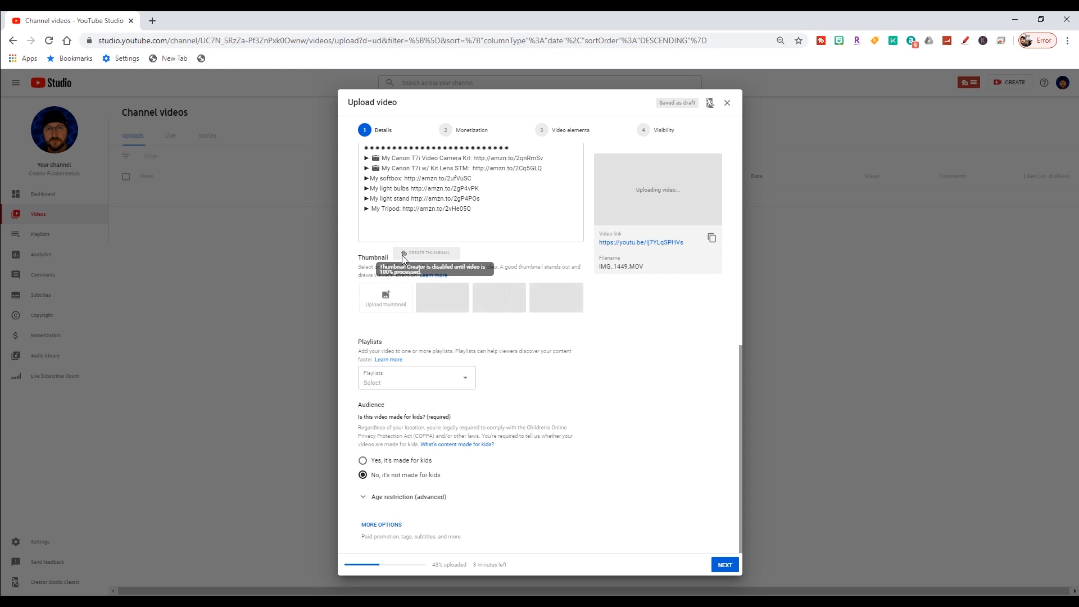
pyautogui.moveTo(420, 257)
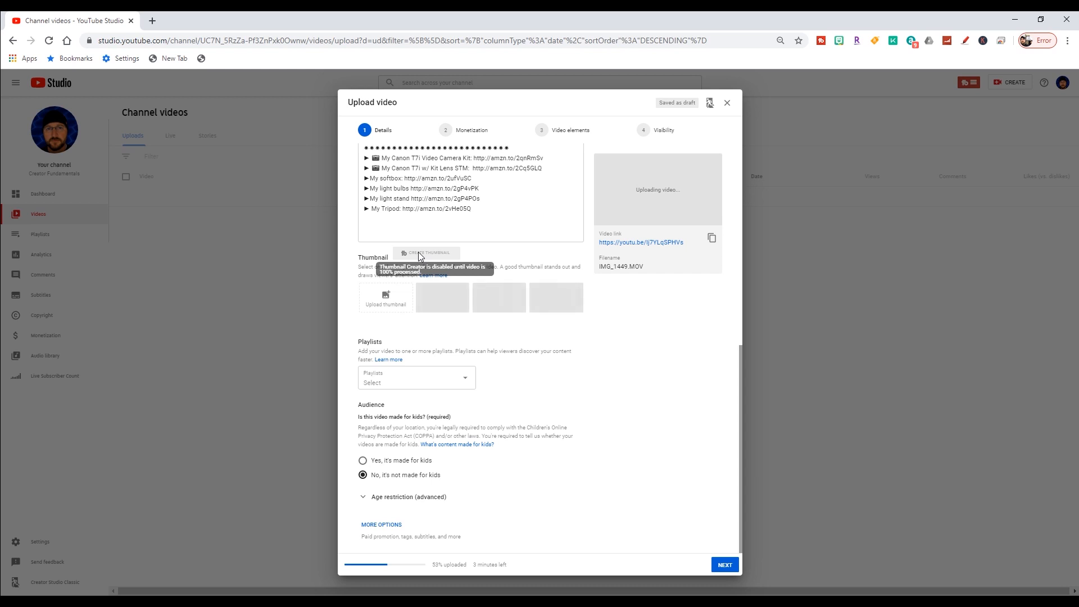
pyautogui.moveTo(480, 361)
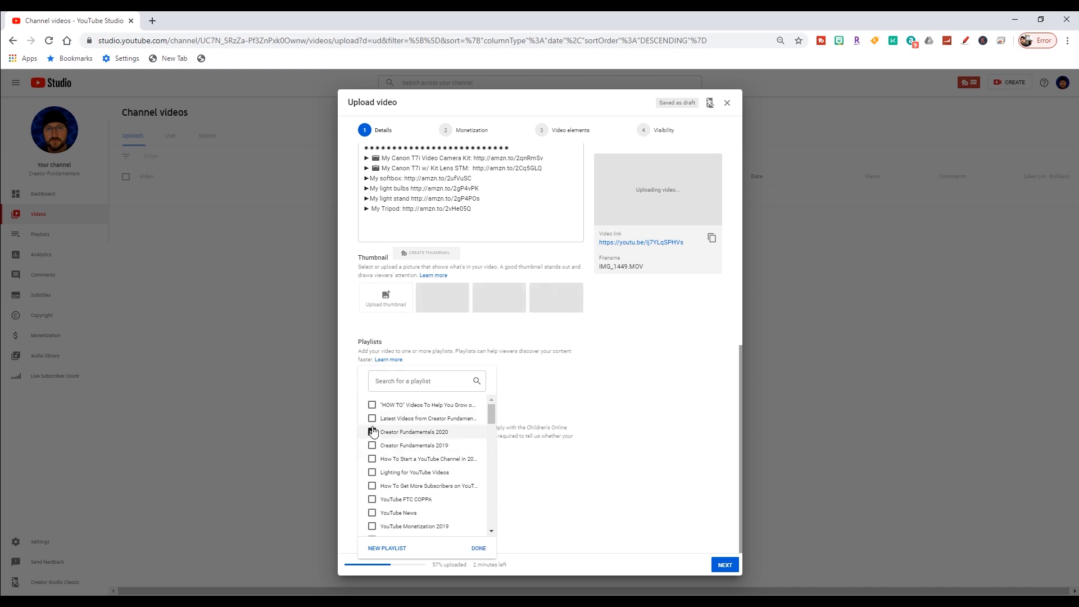
# - Add the video to Creator Fundamentals 2020 and Latest Videos, then reopen the list to verify
pyautogui.click(372, 432)
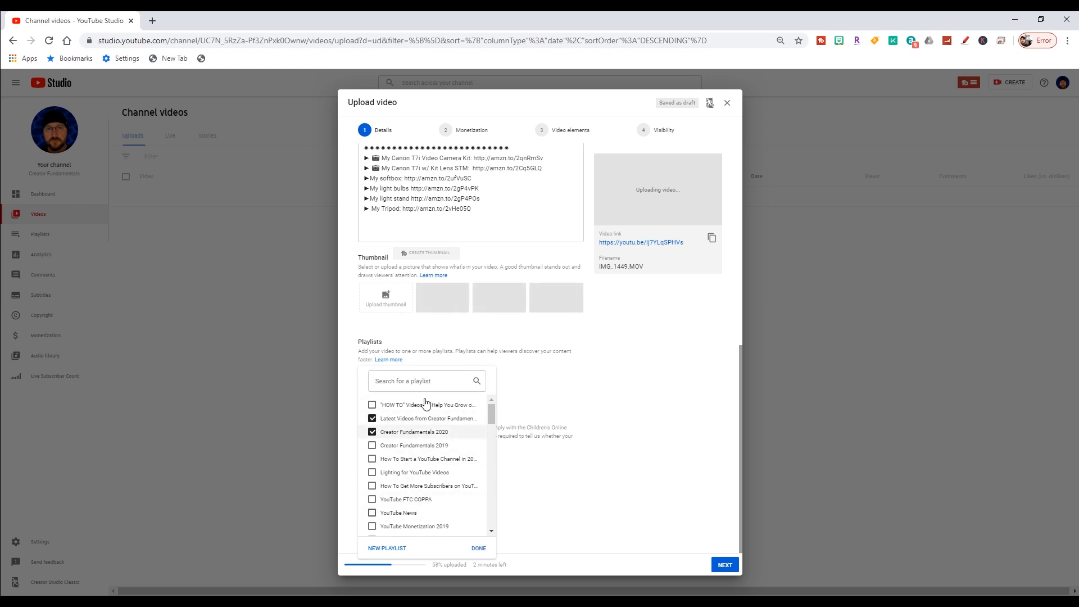
pyautogui.moveTo(470, 536)
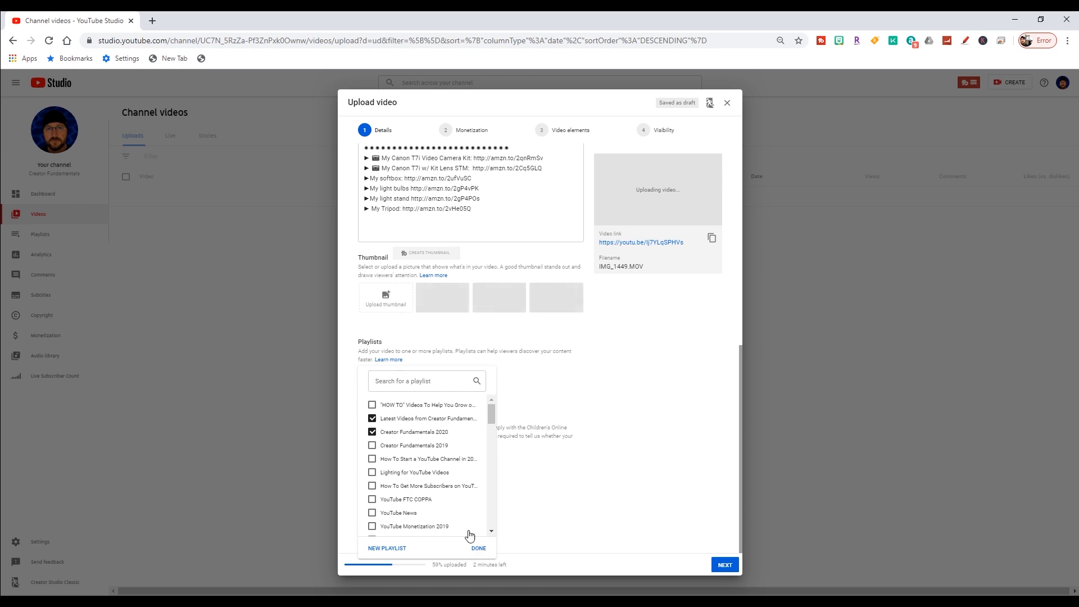
pyautogui.click(478, 548)
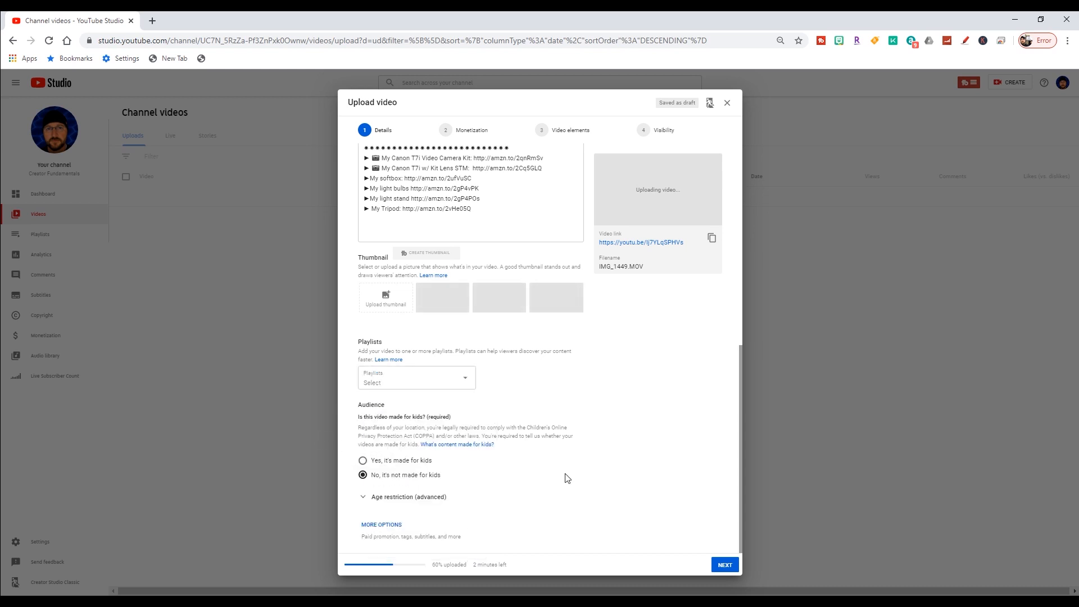
pyautogui.click(415, 379)
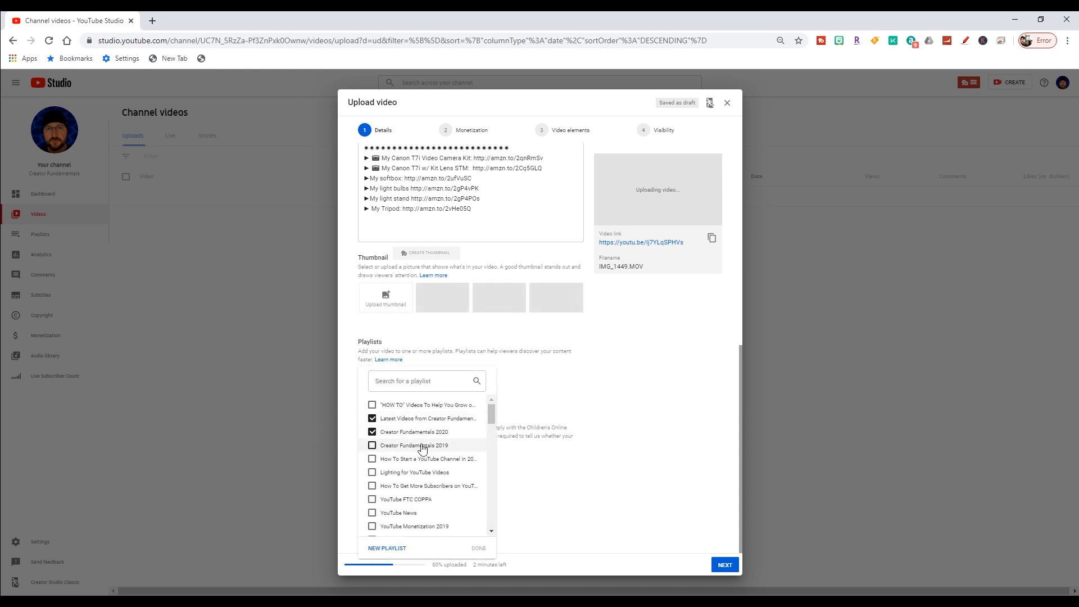
pyautogui.moveTo(484, 555)
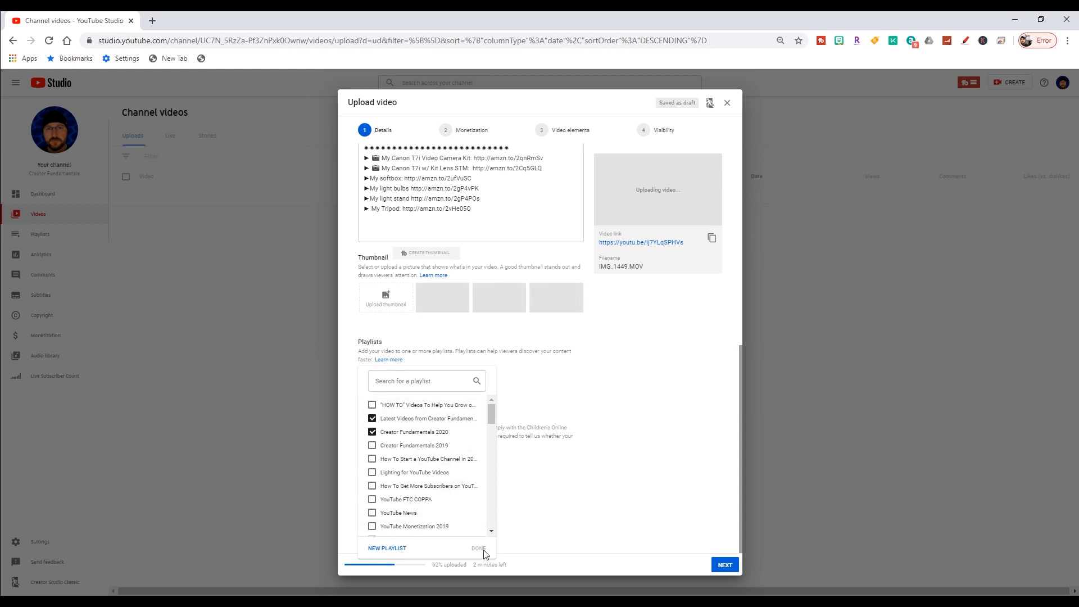
pyautogui.moveTo(567, 487)
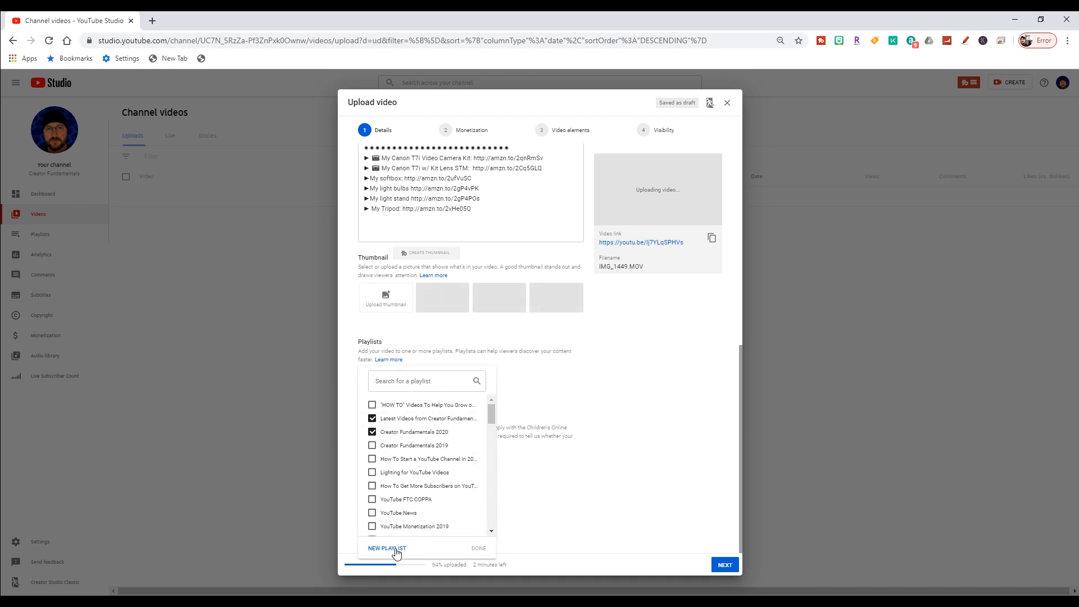
# - Choose New playlist in the playlist dropdown to get the title and visibility form
pyautogui.click(387, 549)
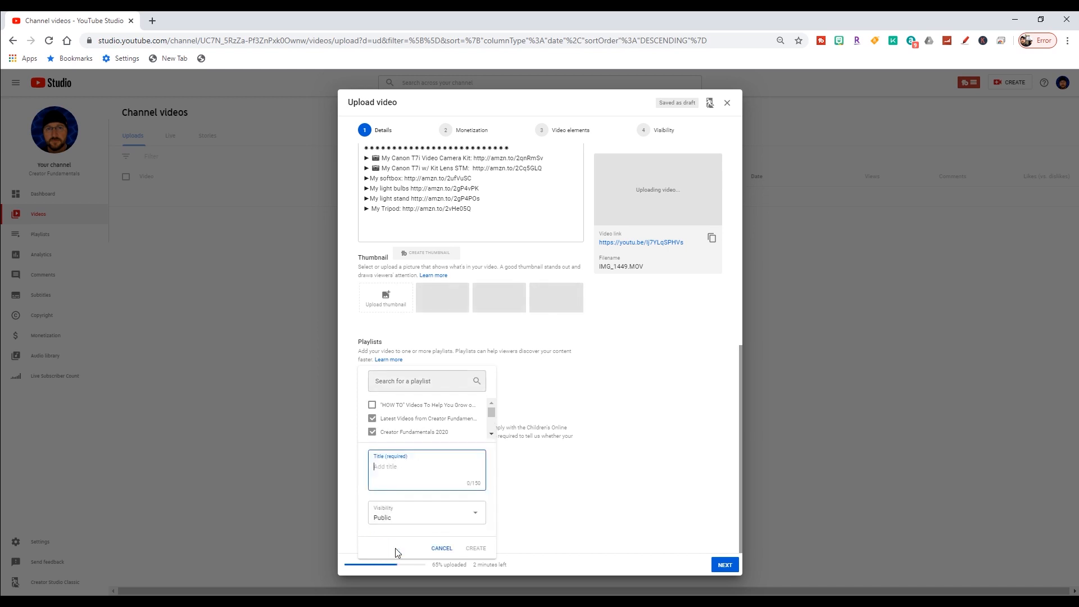
pyautogui.moveTo(408, 492)
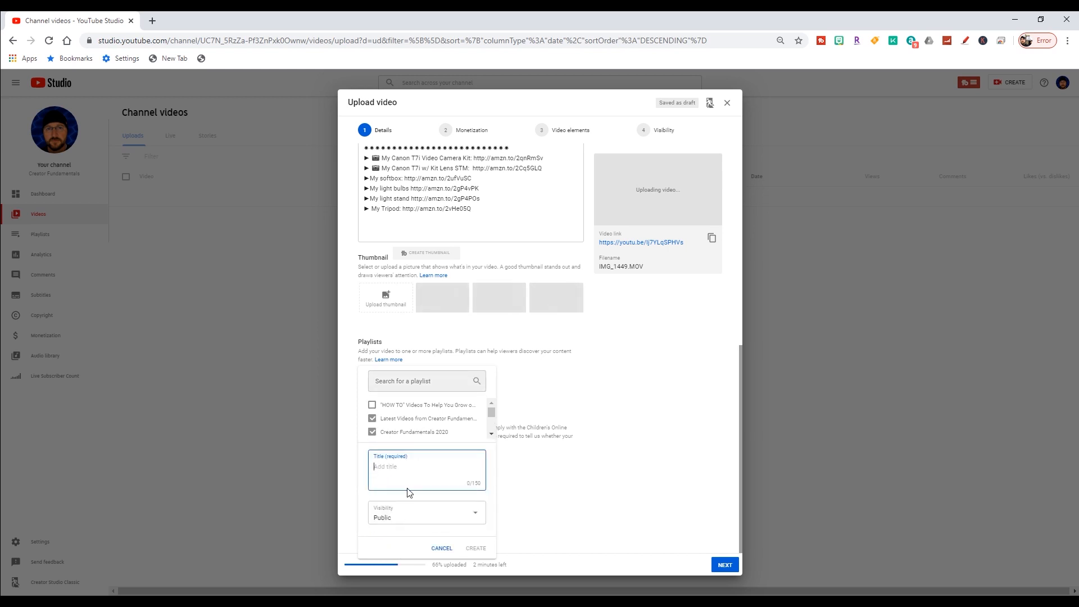
pyautogui.moveTo(527, 505)
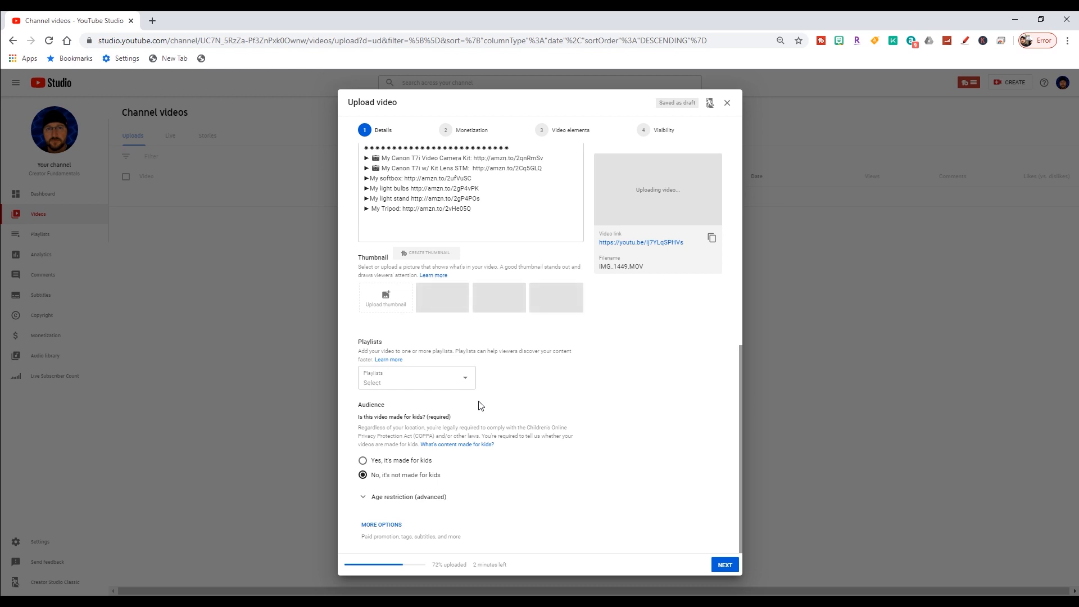
pyautogui.moveTo(466, 406)
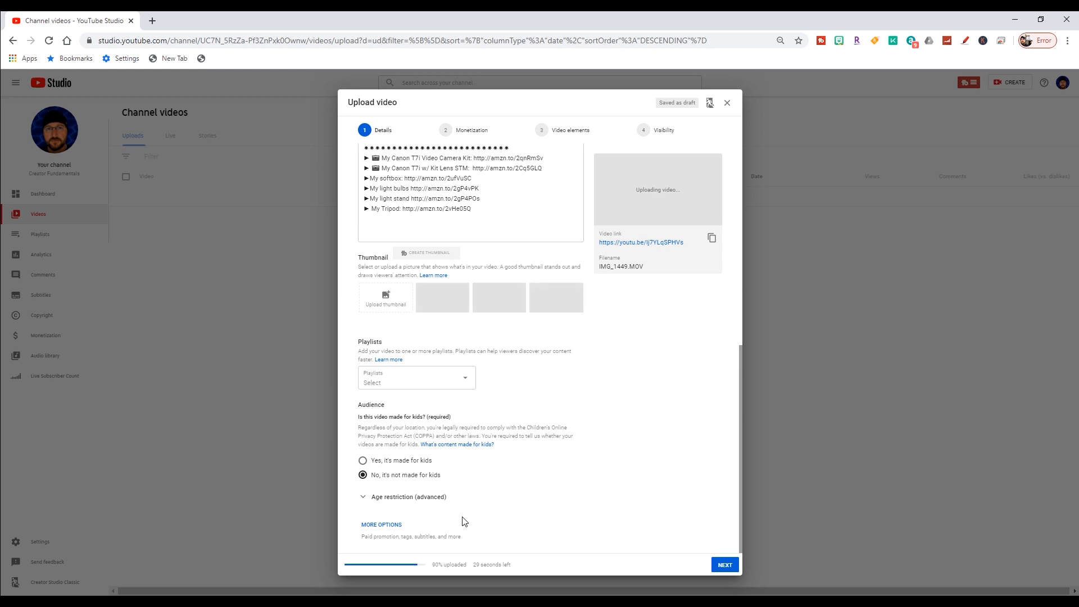
pyautogui.moveTo(429, 536)
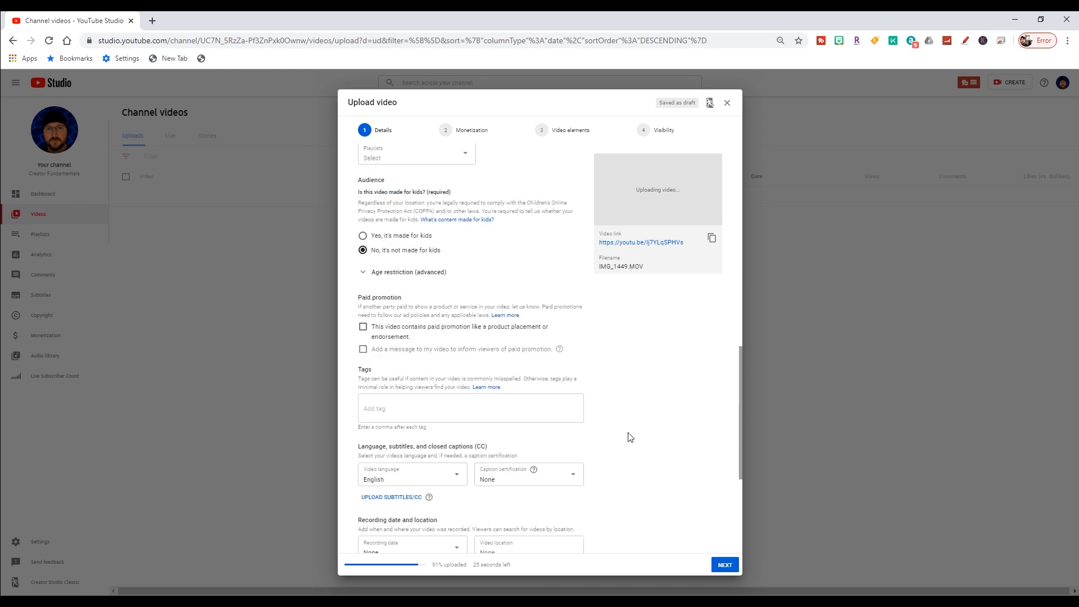
pyautogui.moveTo(466, 387)
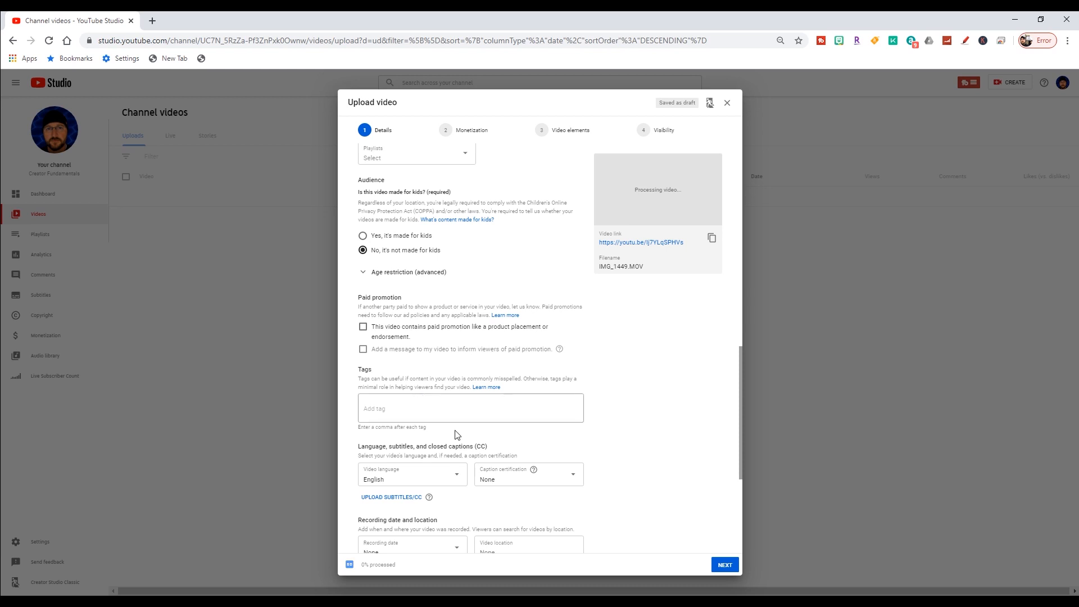
# - Click into the Tags box and scroll through license, category and comment settings
pyautogui.click(470, 407)
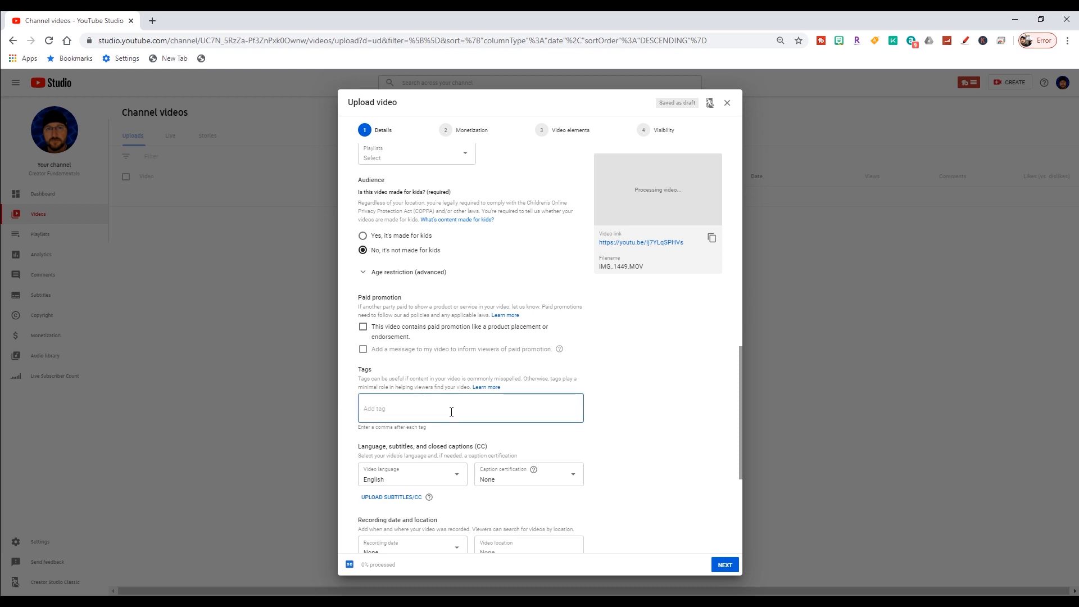
pyautogui.moveTo(444, 395)
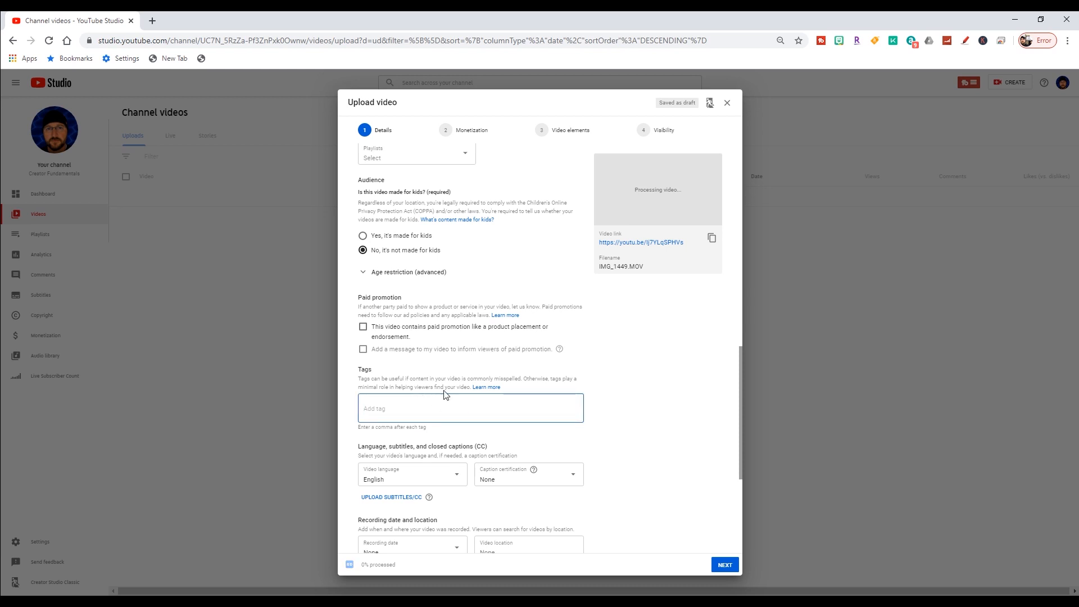
pyautogui.scroll(-3)
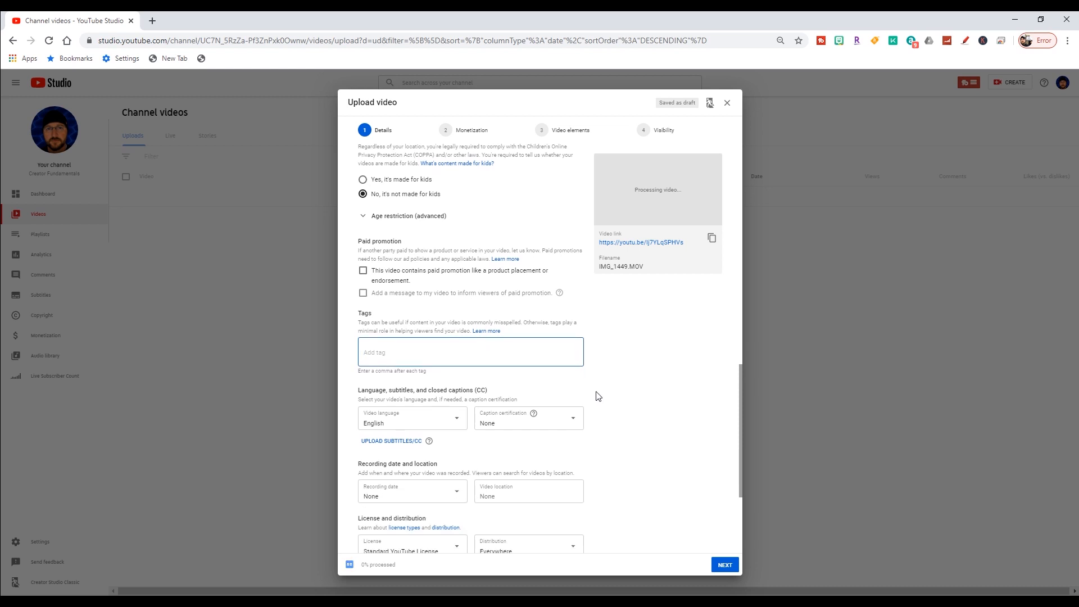
pyautogui.scroll(-3)
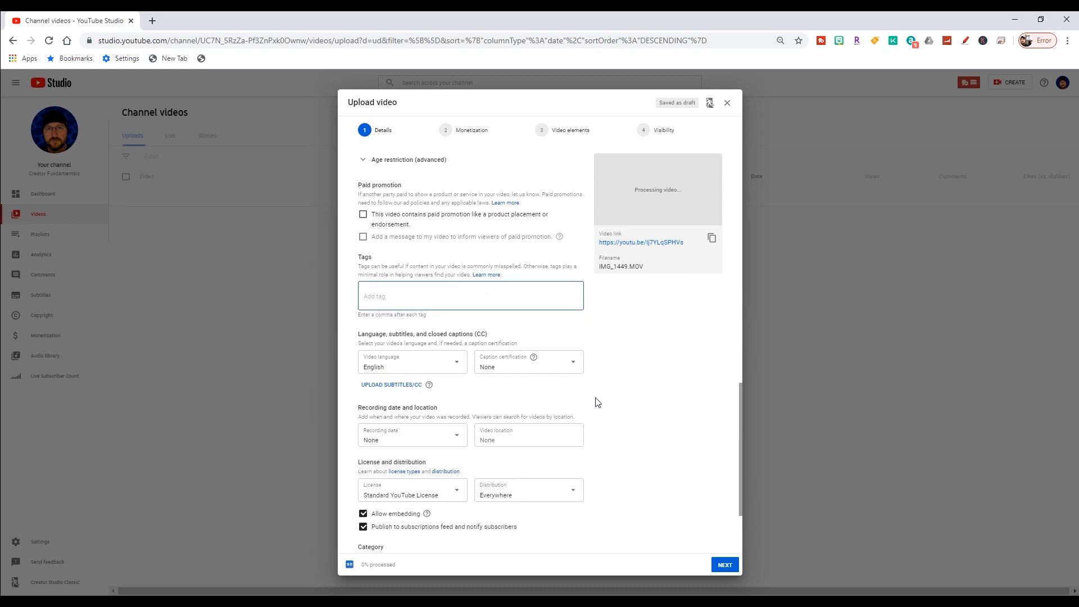
pyautogui.moveTo(466, 352)
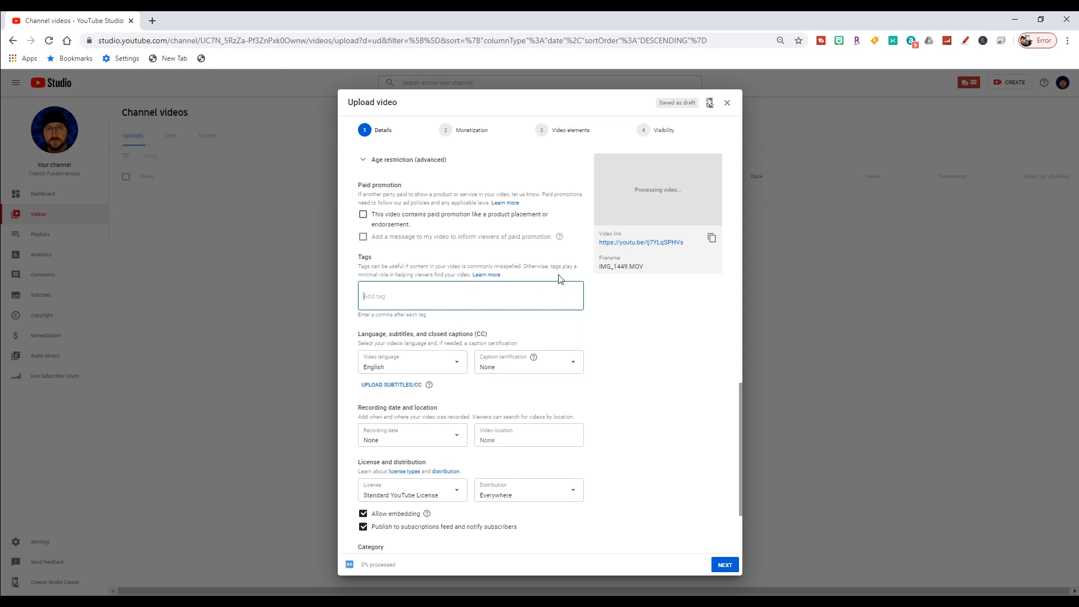
pyautogui.moveTo(659, 375)
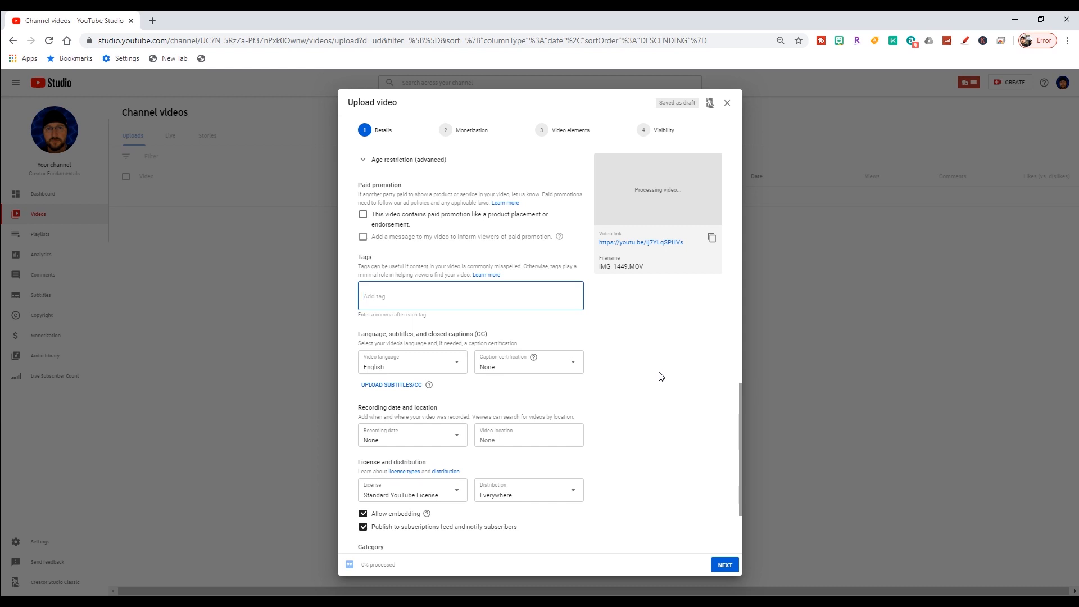
pyautogui.scroll(-3)
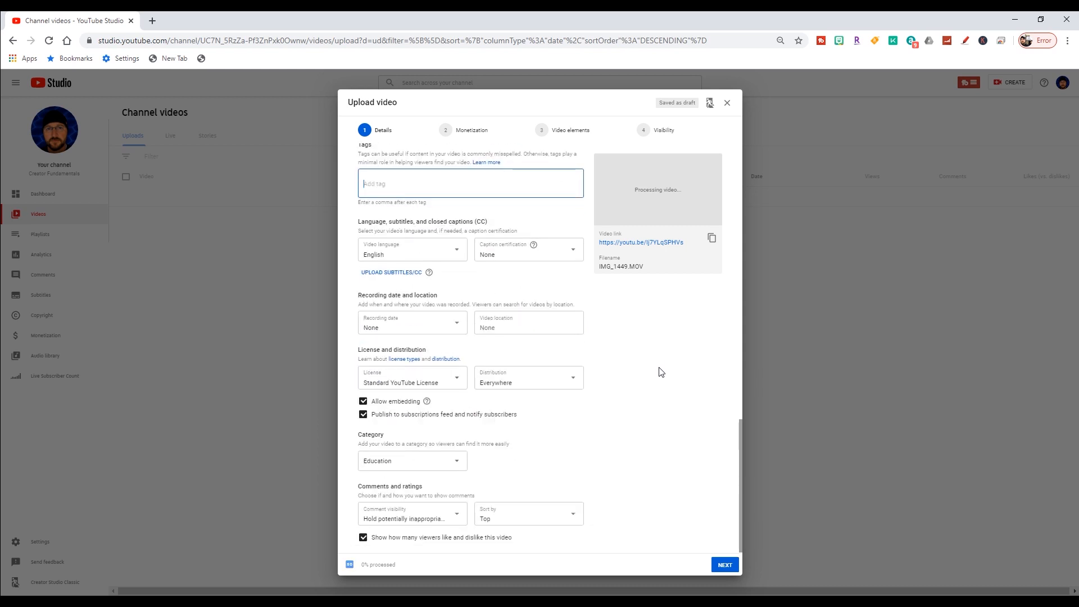
pyautogui.moveTo(652, 307)
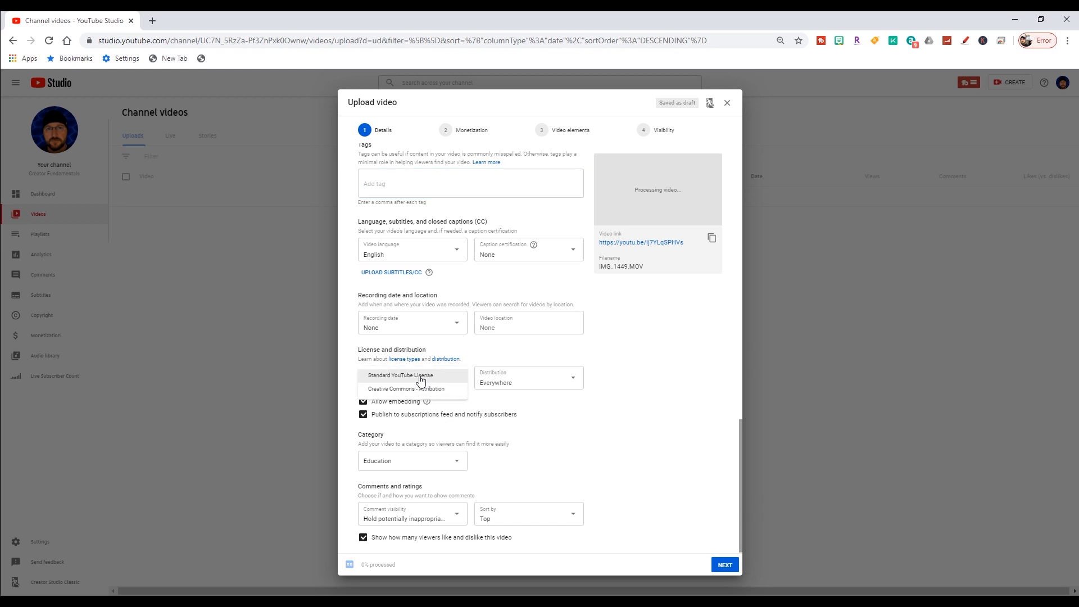
pyautogui.moveTo(536, 408)
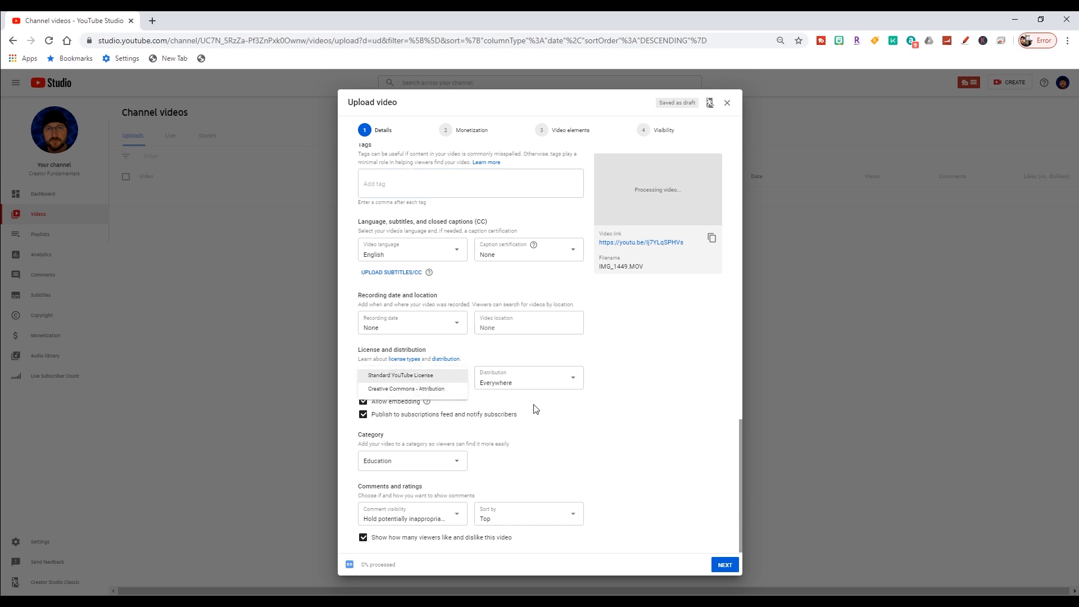
pyautogui.click(399, 375)
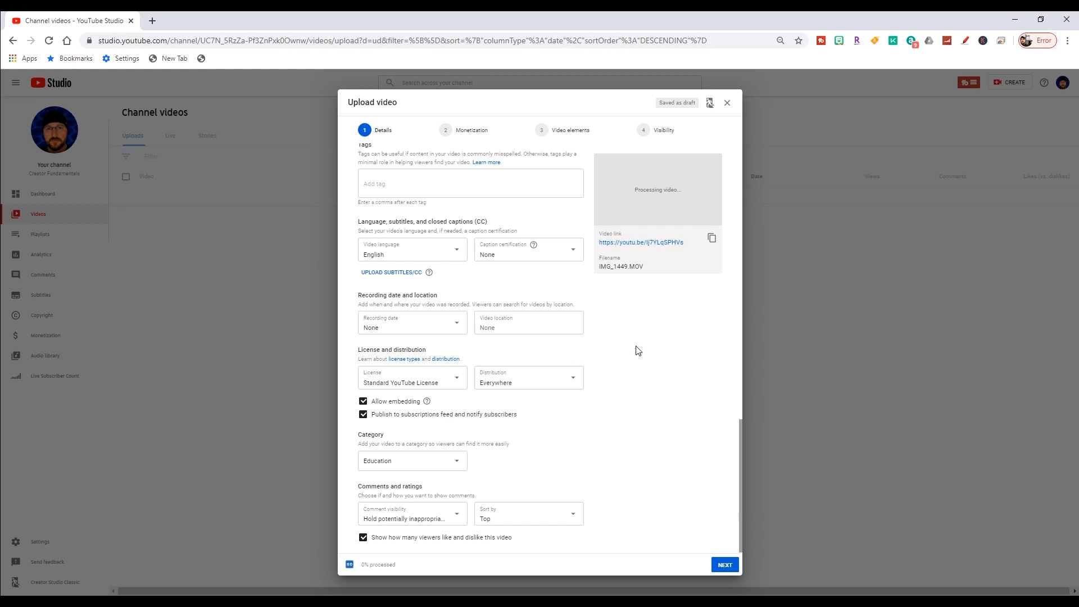
pyautogui.moveTo(448, 362)
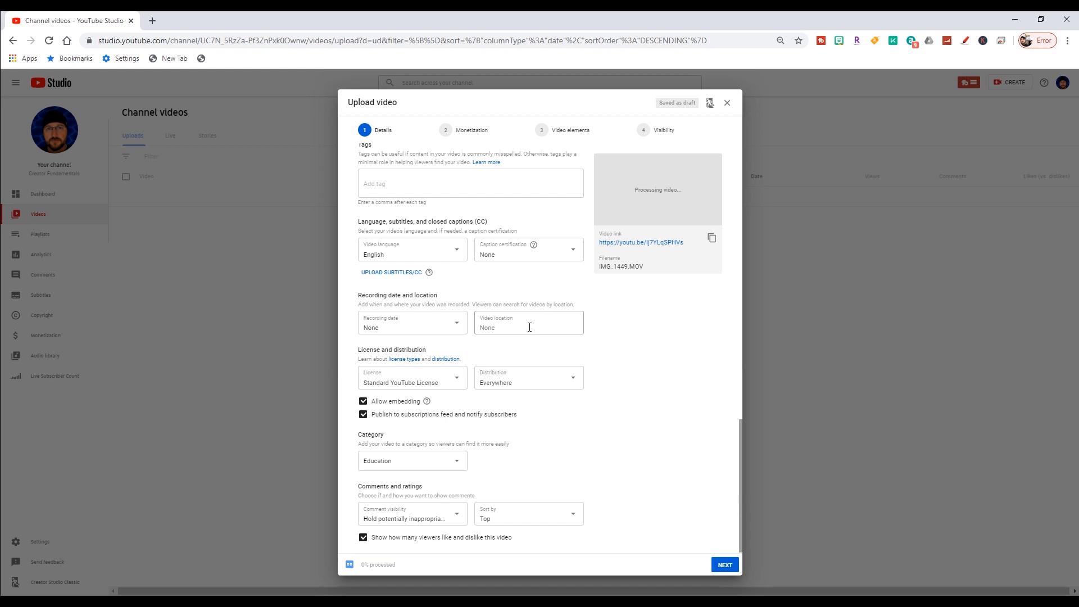
pyautogui.moveTo(506, 344)
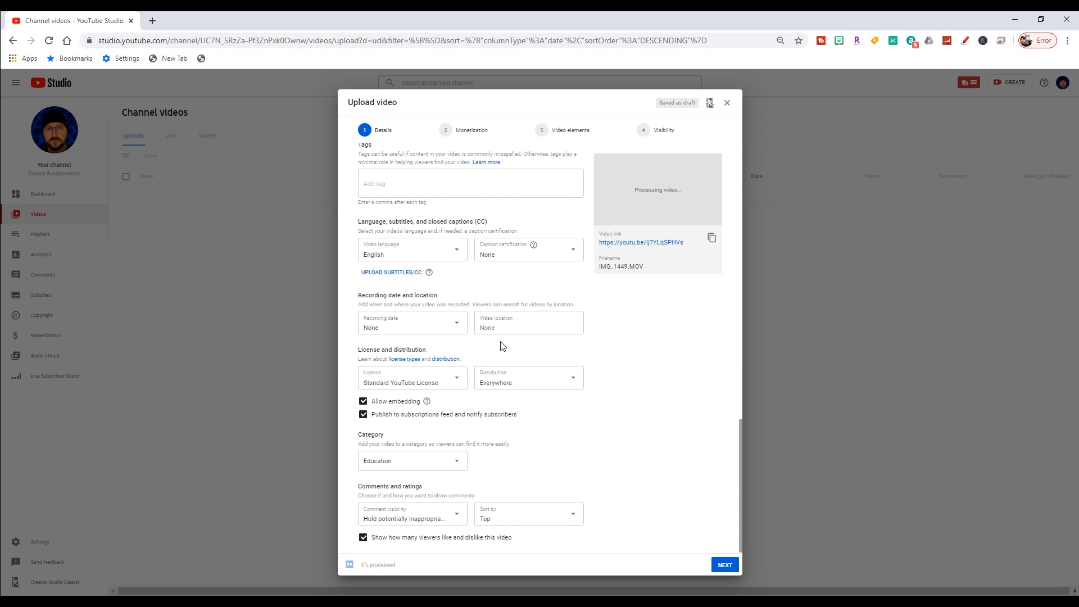
pyautogui.click(527, 322)
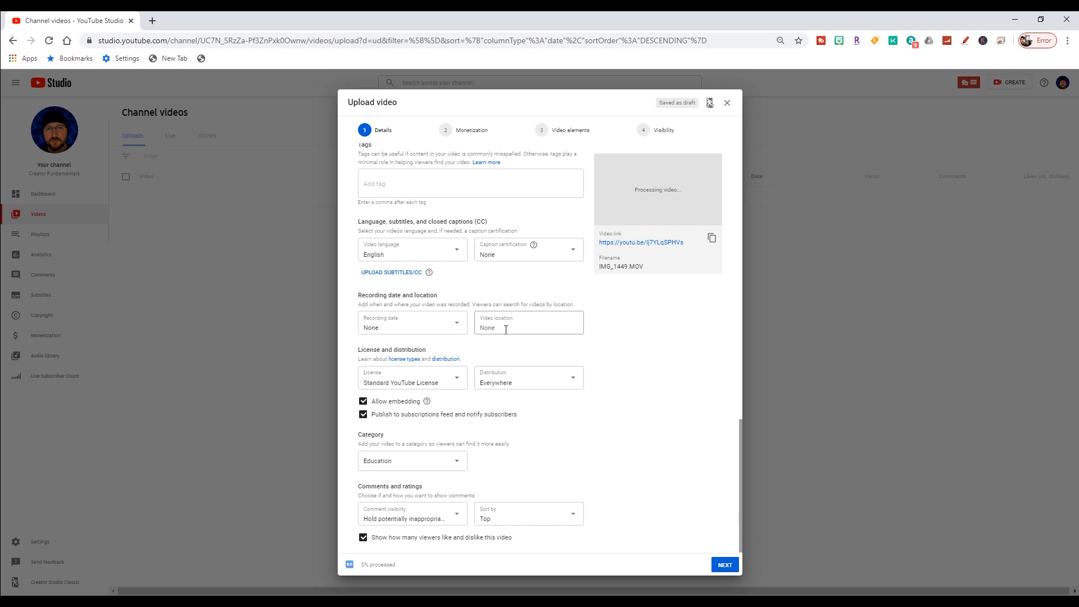
pyautogui.moveTo(472, 350)
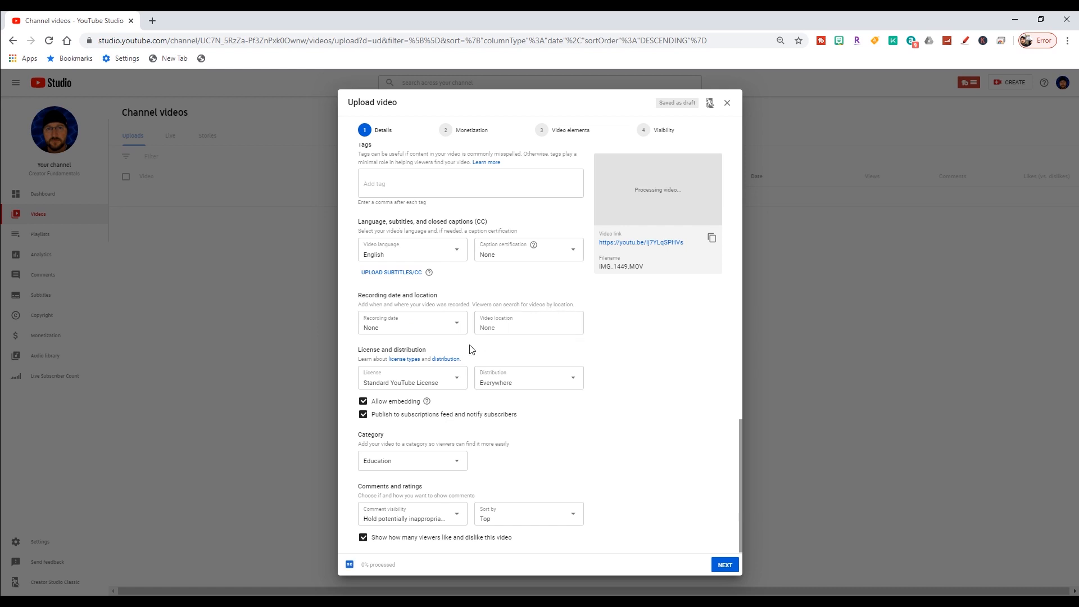
pyautogui.moveTo(468, 334)
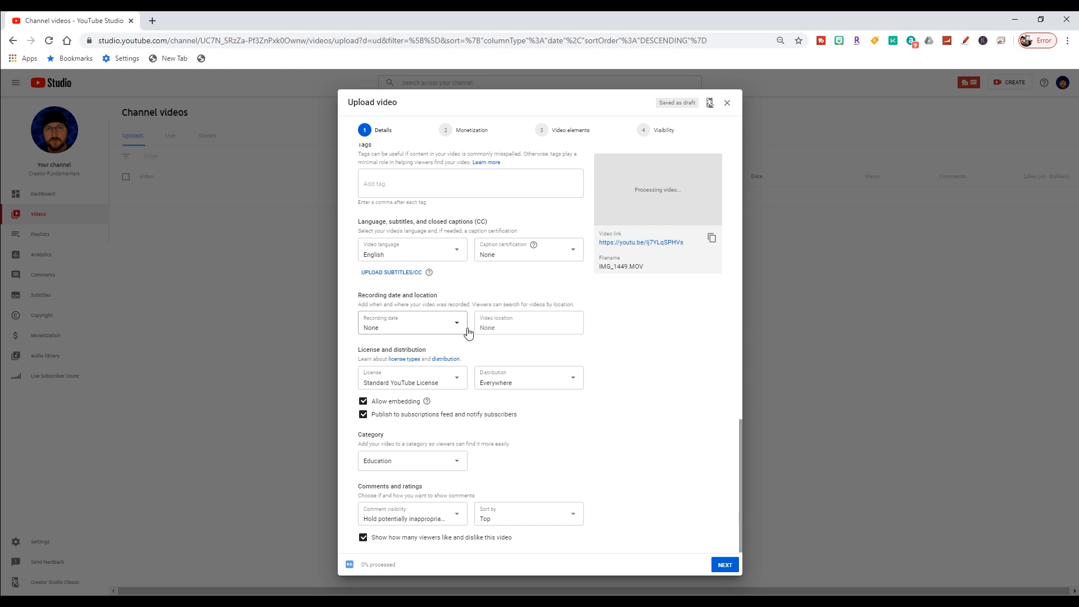
pyautogui.moveTo(634, 340)
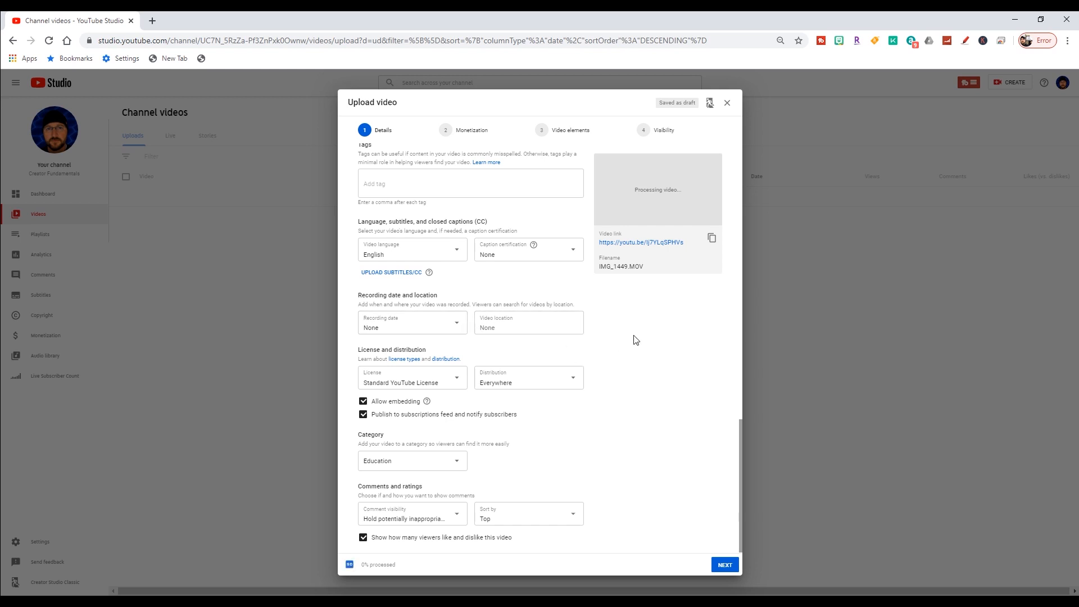
pyautogui.moveTo(475, 346)
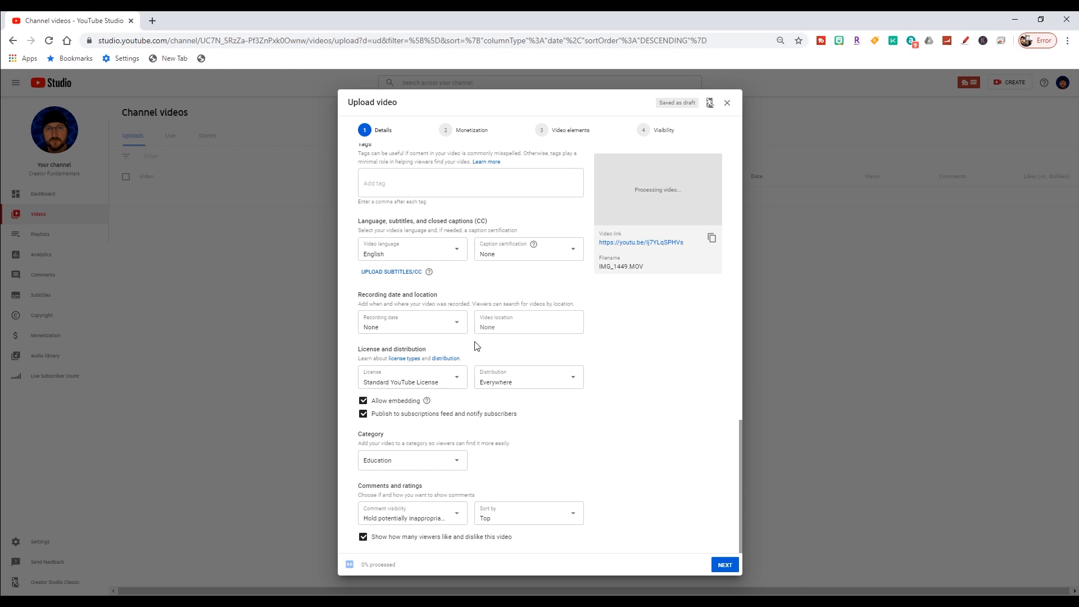
pyautogui.moveTo(478, 349)
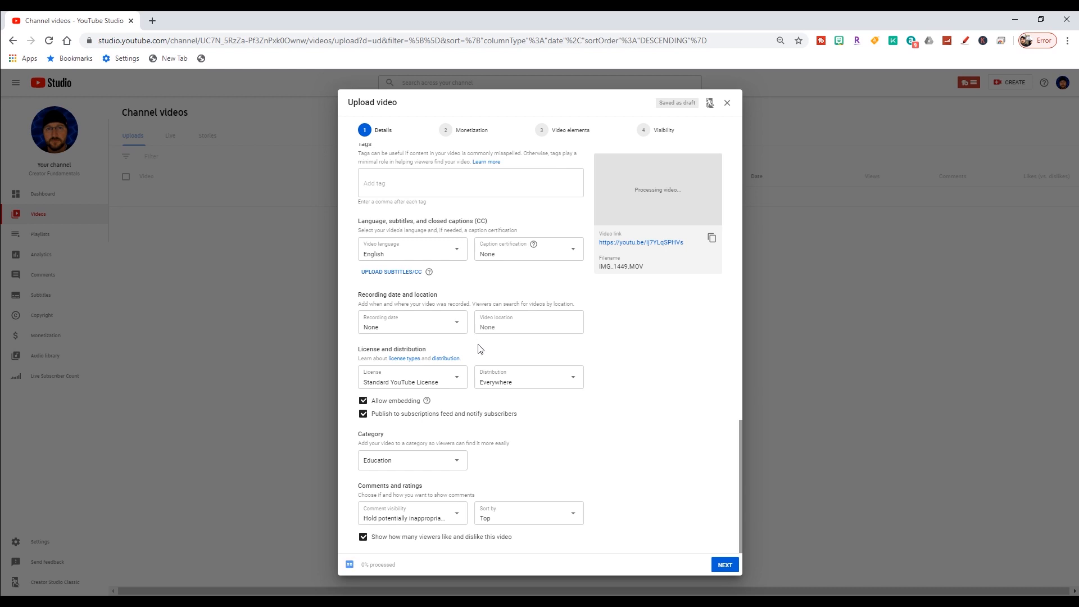
pyautogui.moveTo(556, 382)
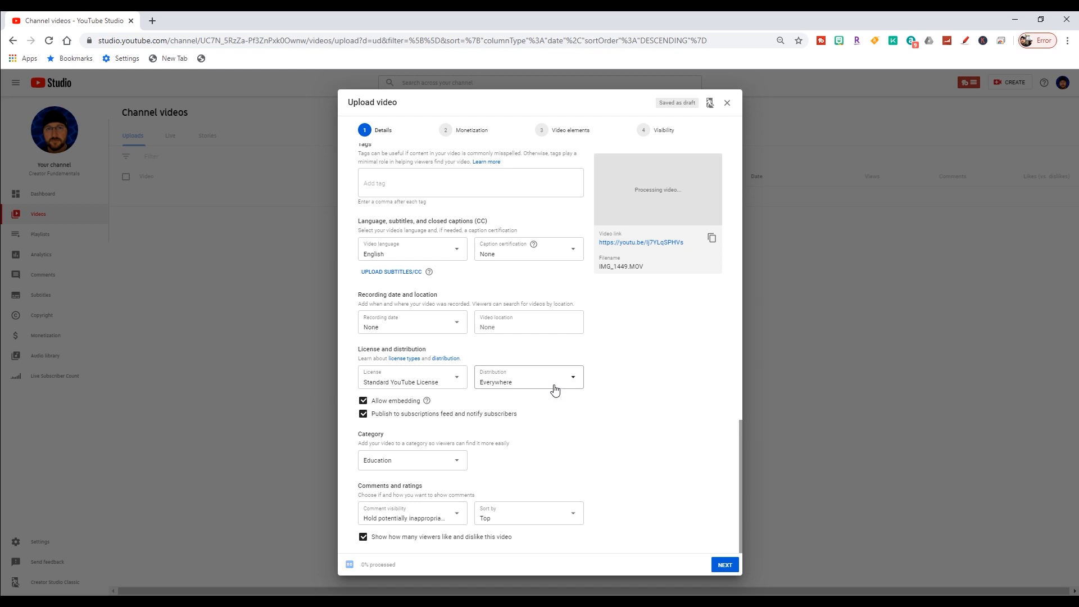
pyautogui.click(412, 460)
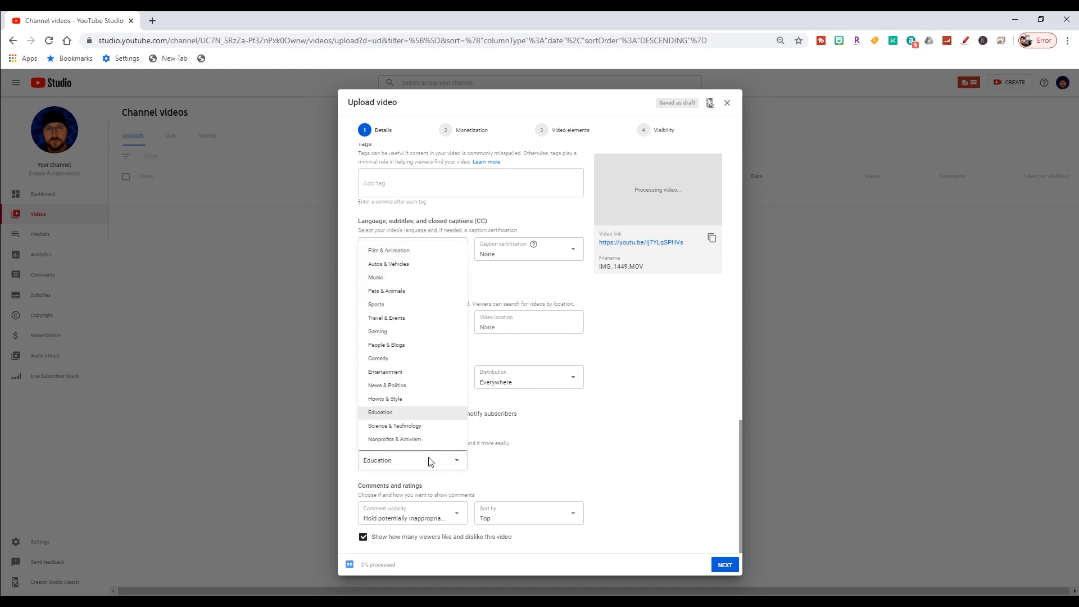
pyautogui.moveTo(439, 464)
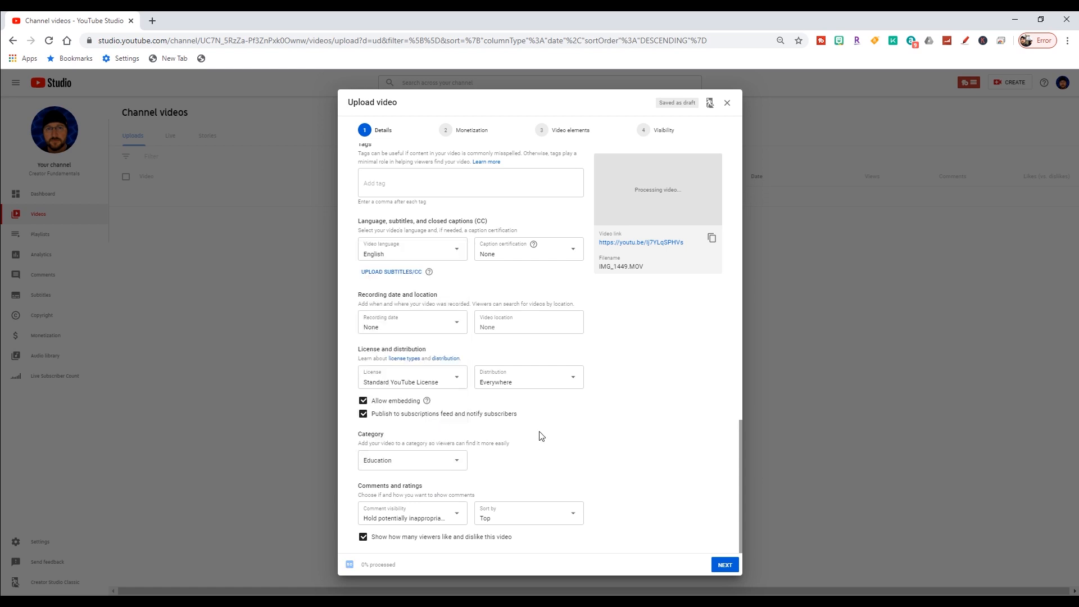
pyautogui.moveTo(551, 475)
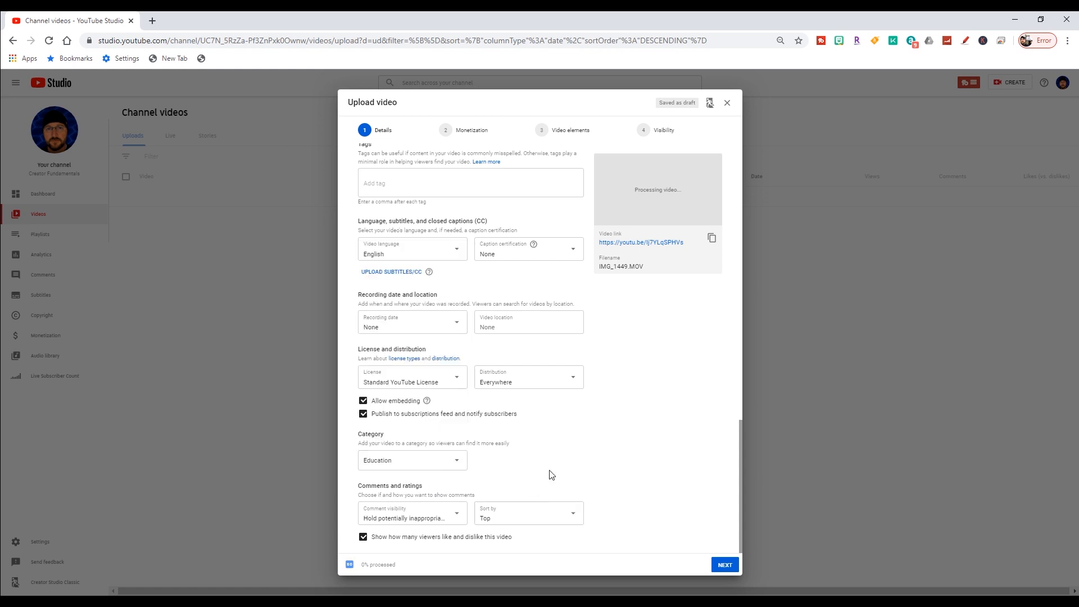
pyautogui.moveTo(609, 490)
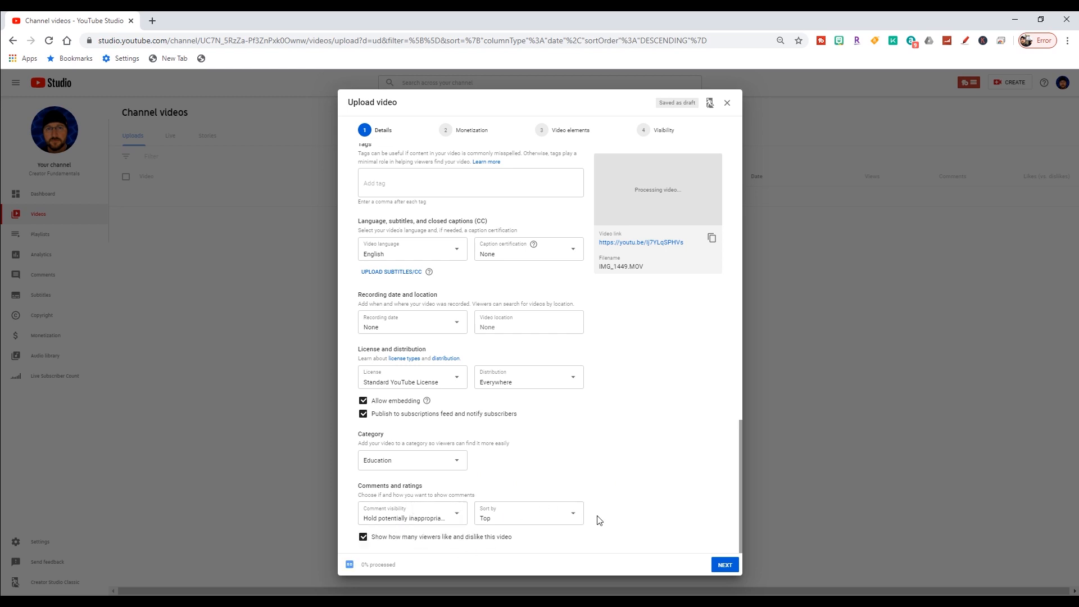
pyautogui.moveTo(701, 549)
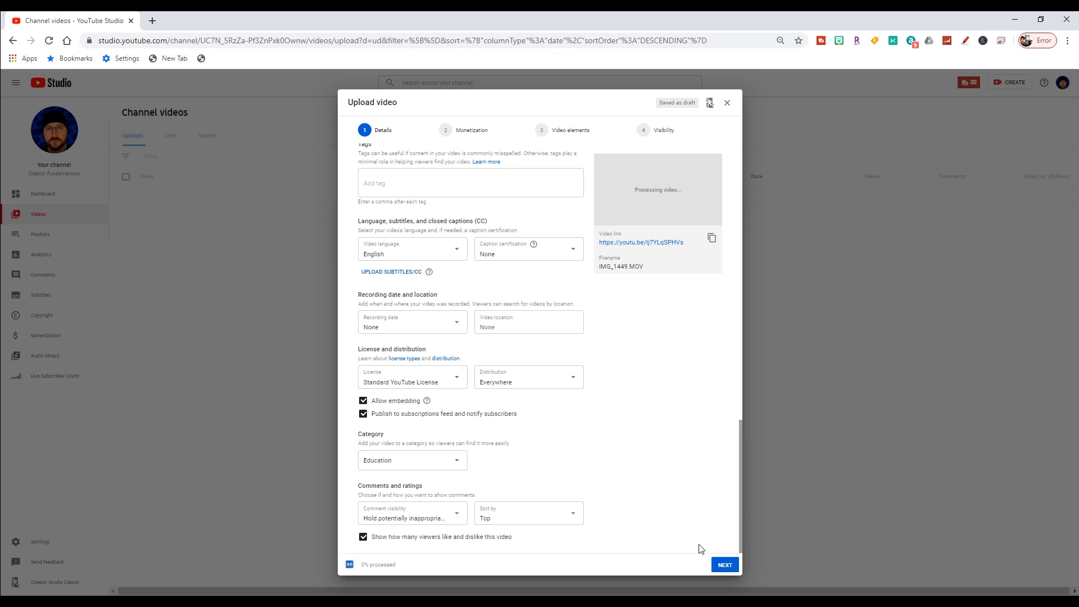
pyautogui.moveTo(688, 521)
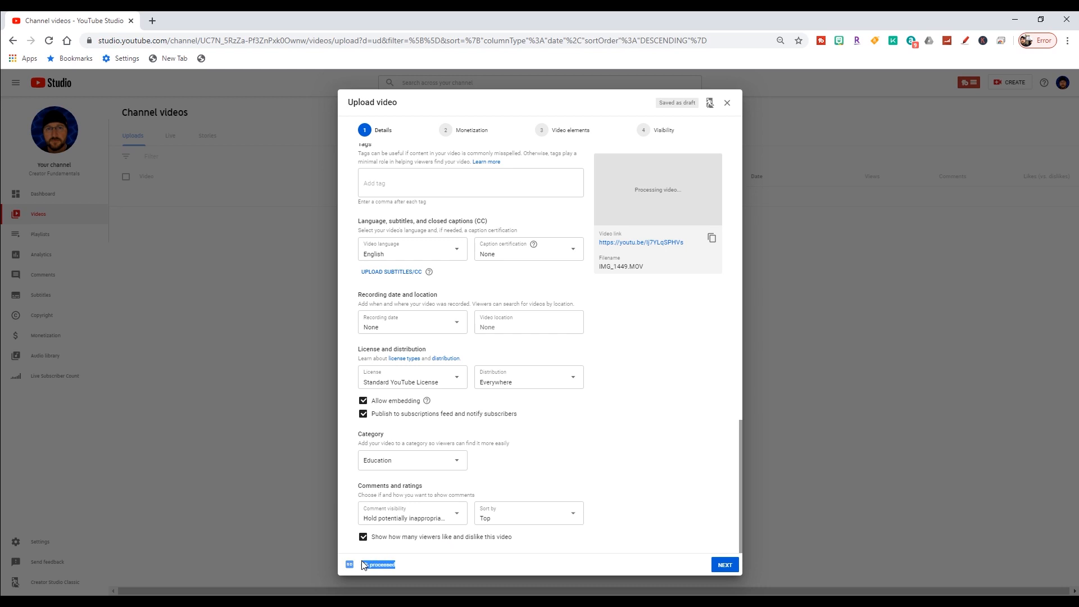
pyautogui.moveTo(467, 554)
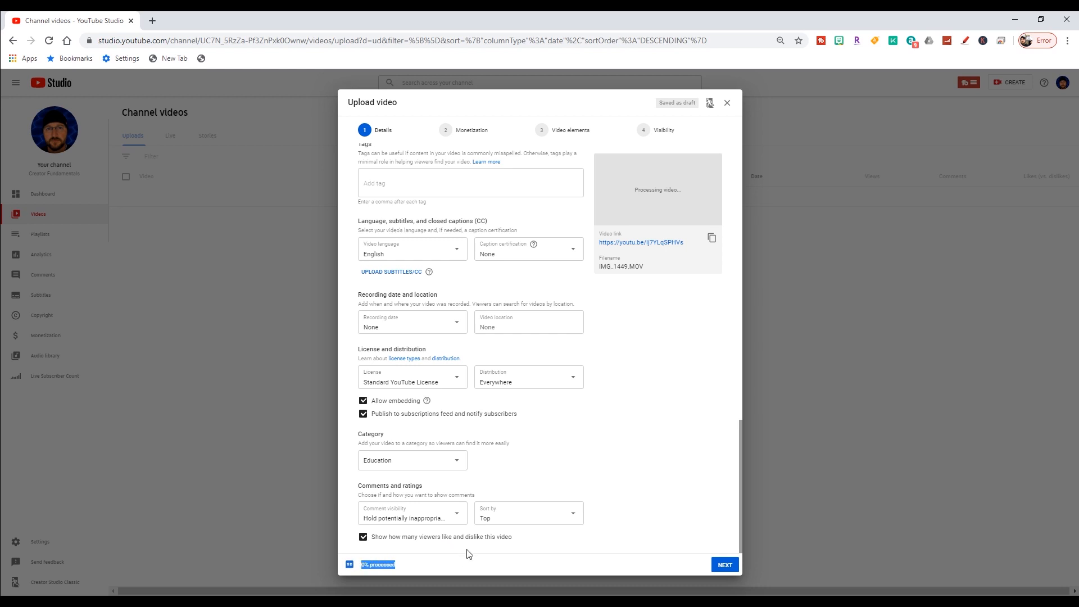
pyautogui.moveTo(347, 576)
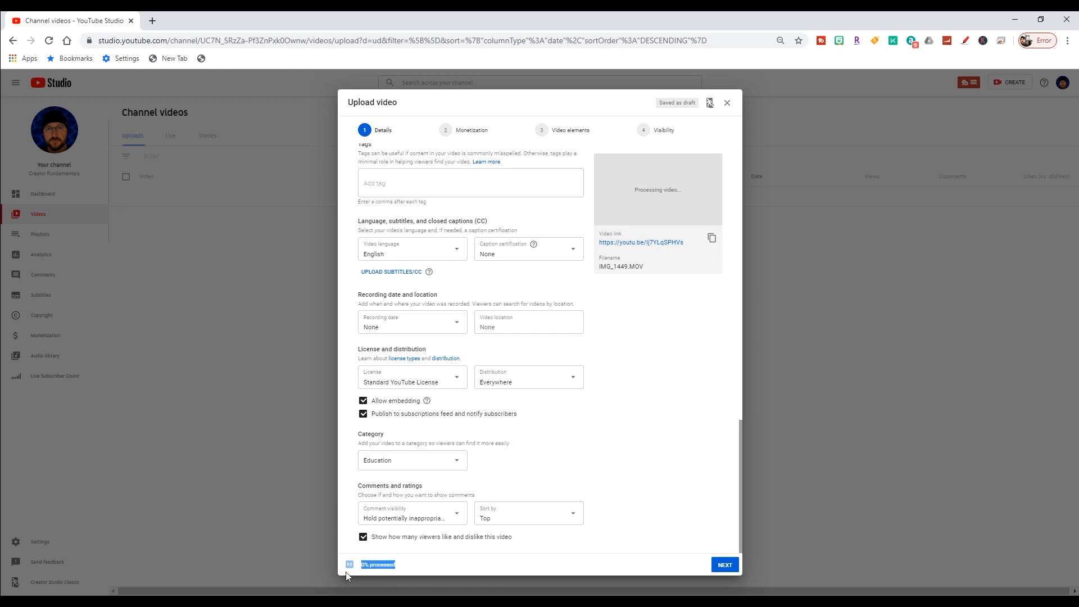
pyautogui.moveTo(420, 573)
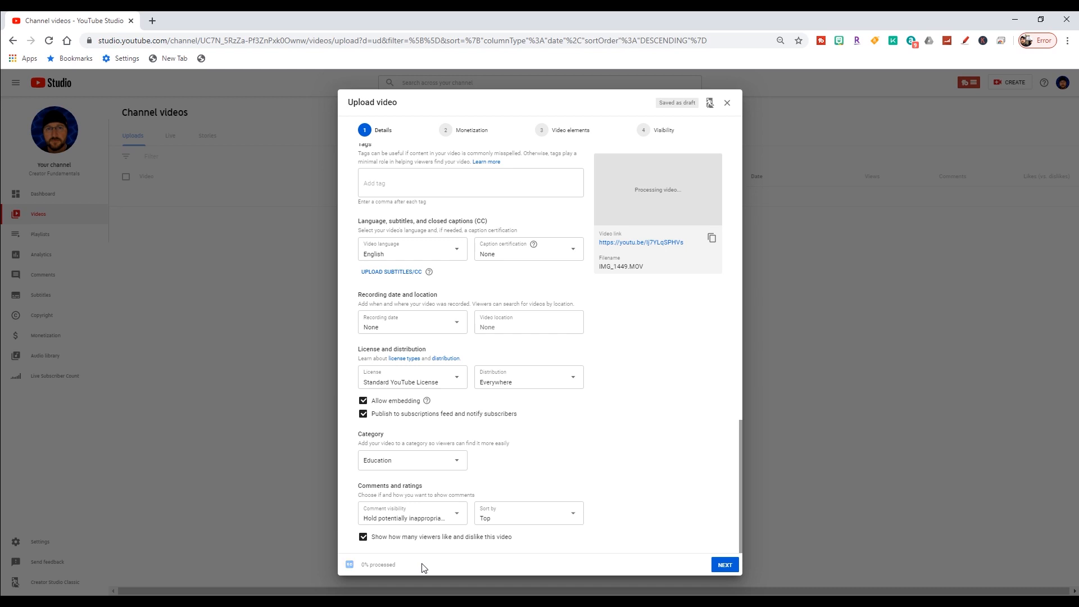
pyautogui.moveTo(359, 578)
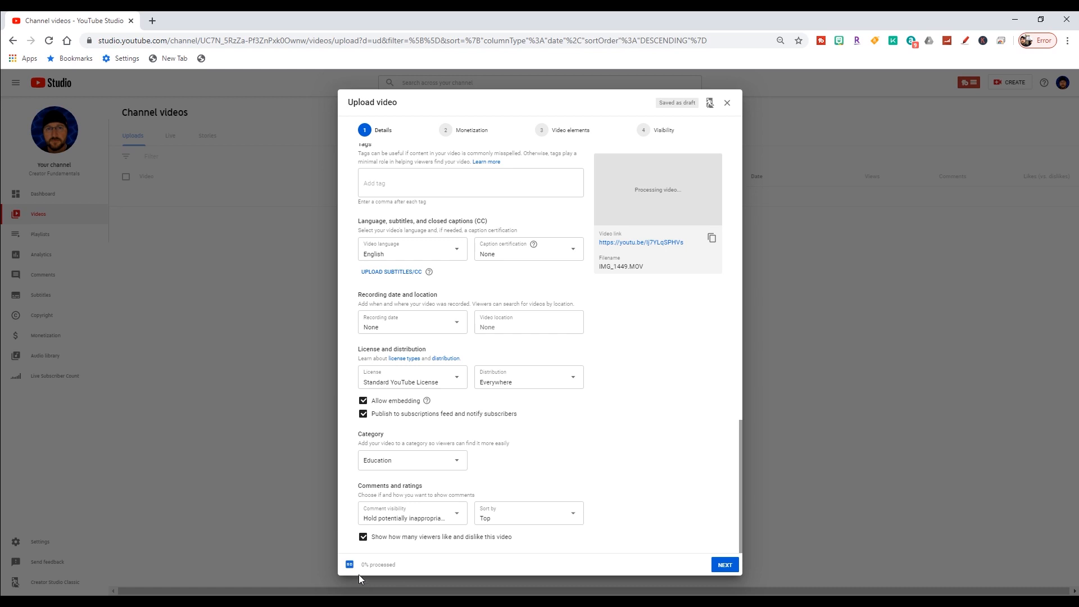
pyautogui.moveTo(447, 571)
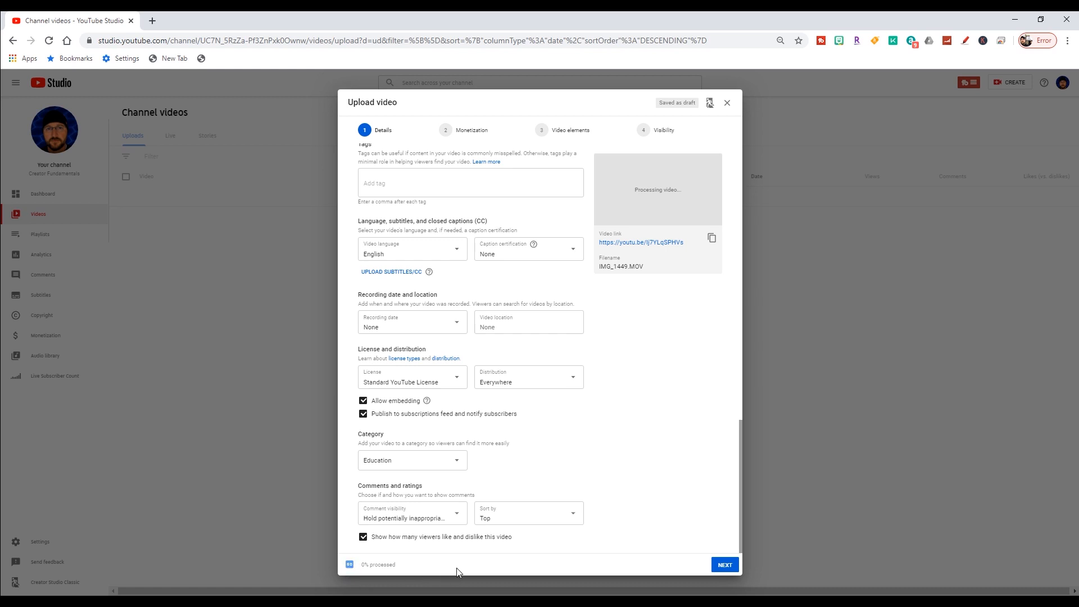
pyautogui.moveTo(462, 572)
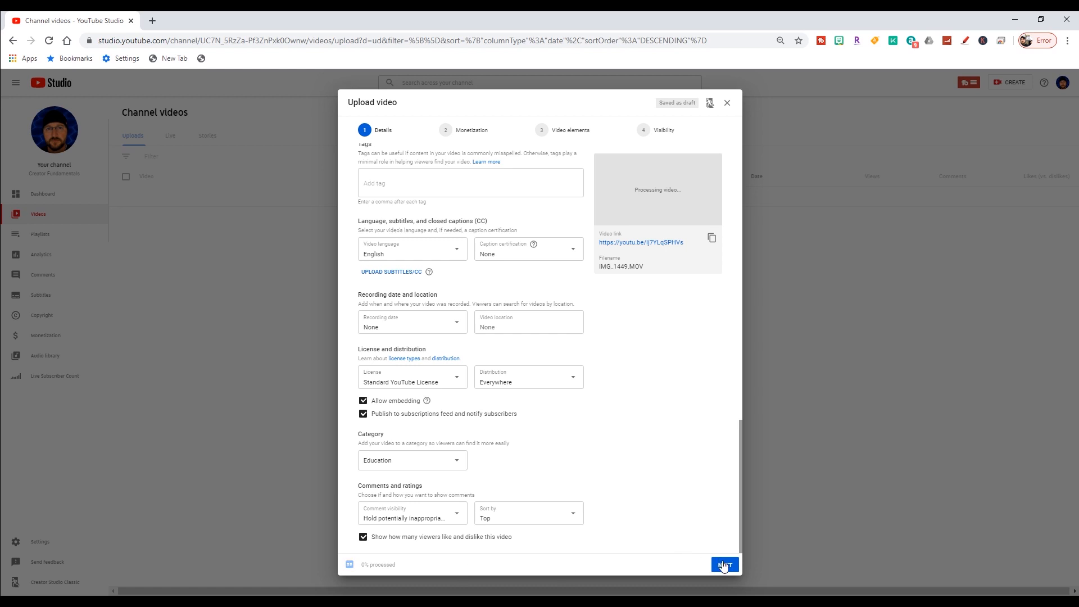
pyautogui.click(724, 564)
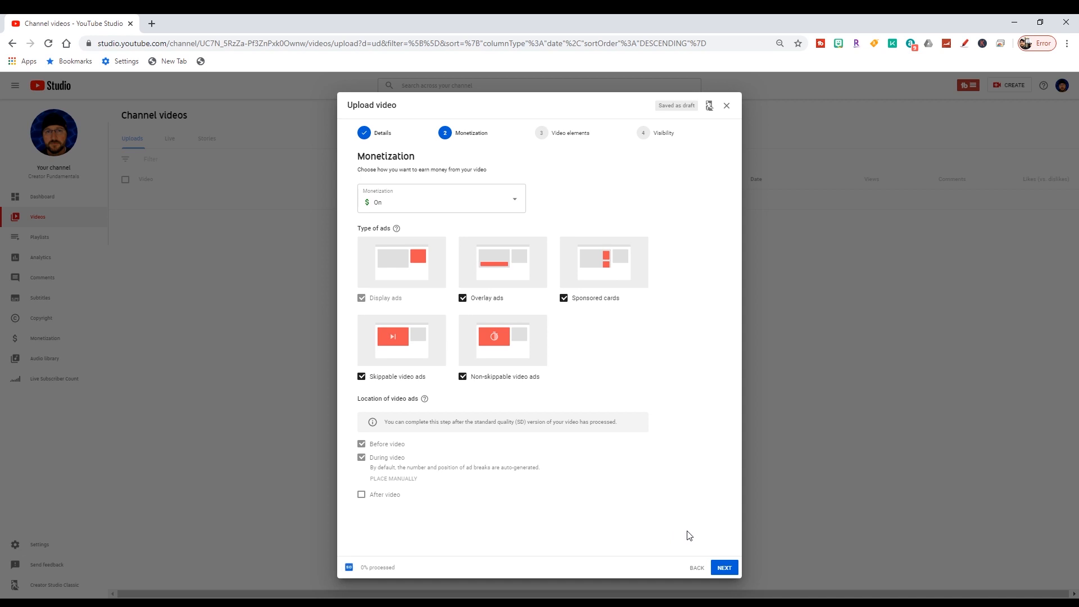
pyautogui.moveTo(613, 439)
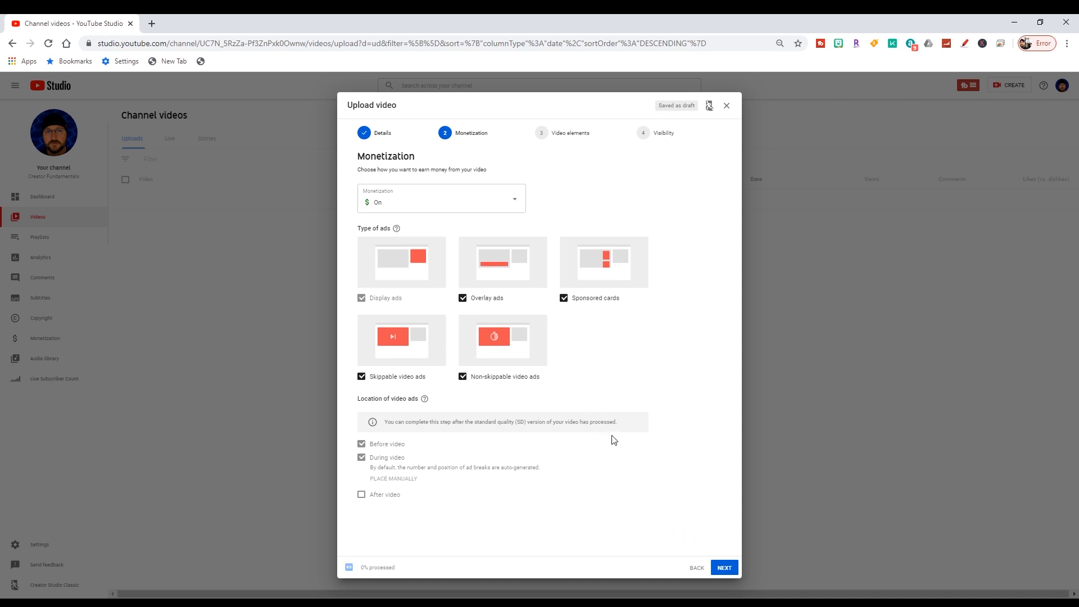
pyautogui.moveTo(703, 395)
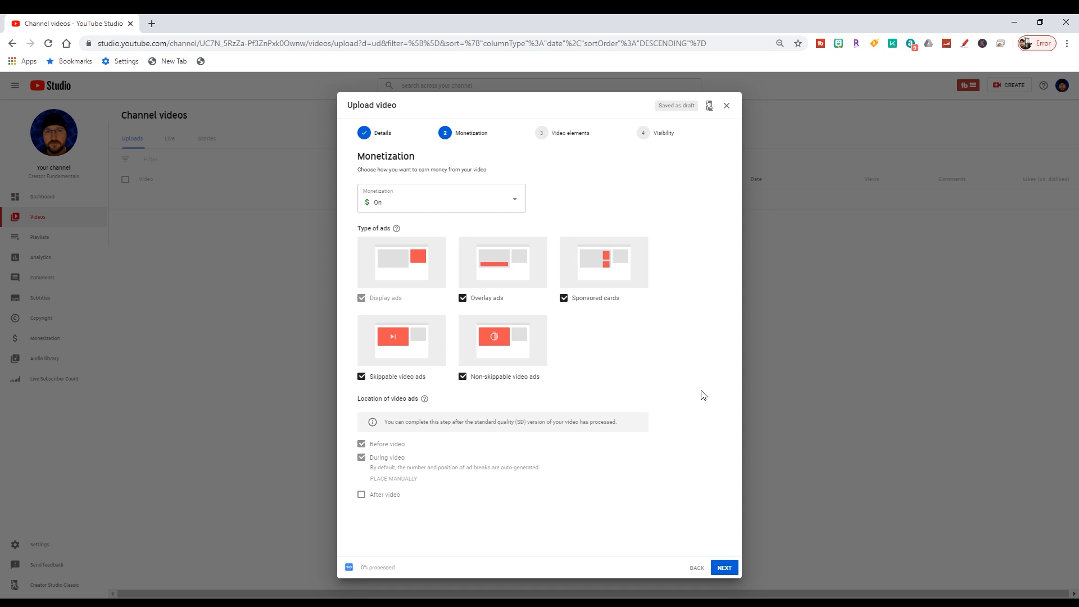
pyautogui.moveTo(564, 384)
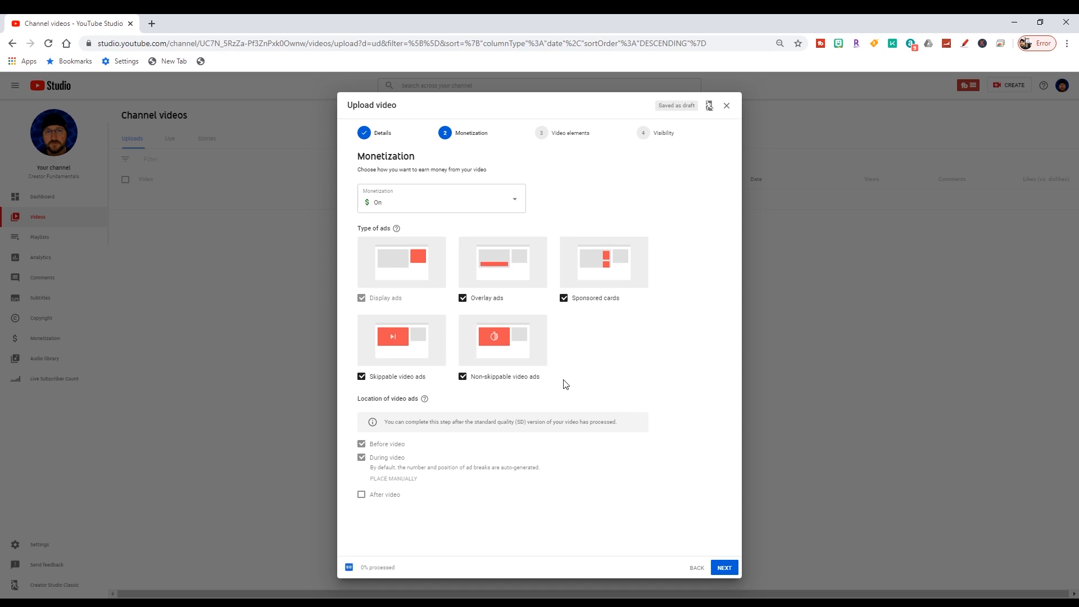
pyautogui.moveTo(617, 328)
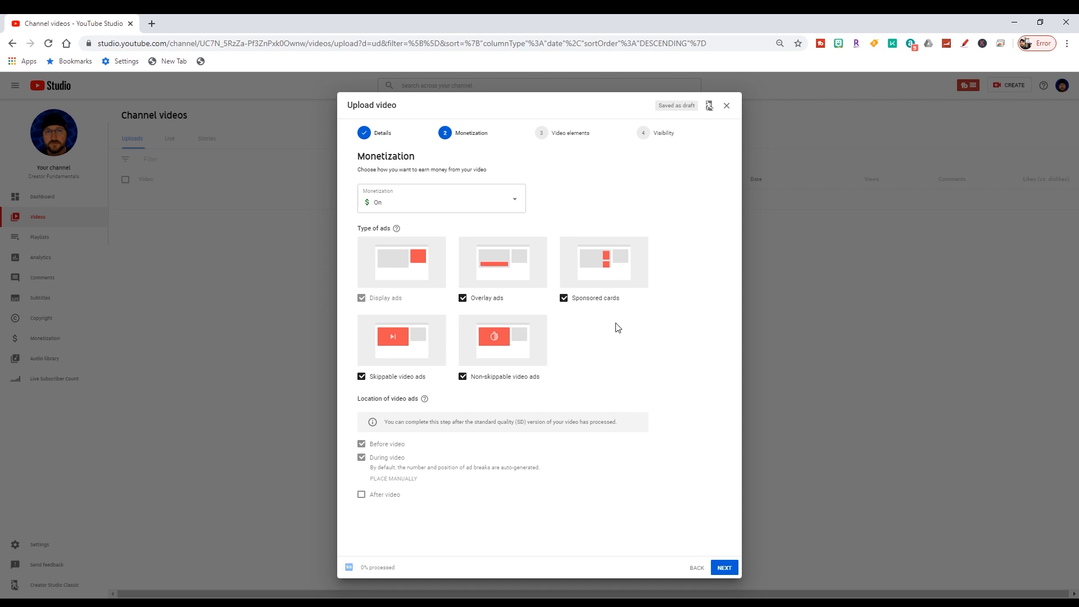
pyautogui.moveTo(512, 225)
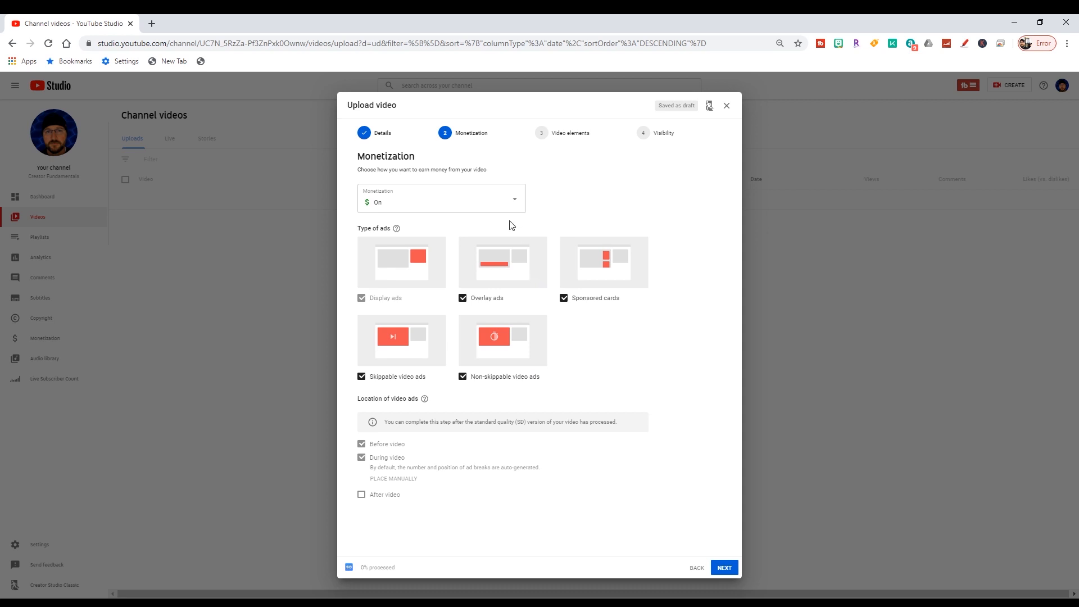
pyautogui.moveTo(640, 342)
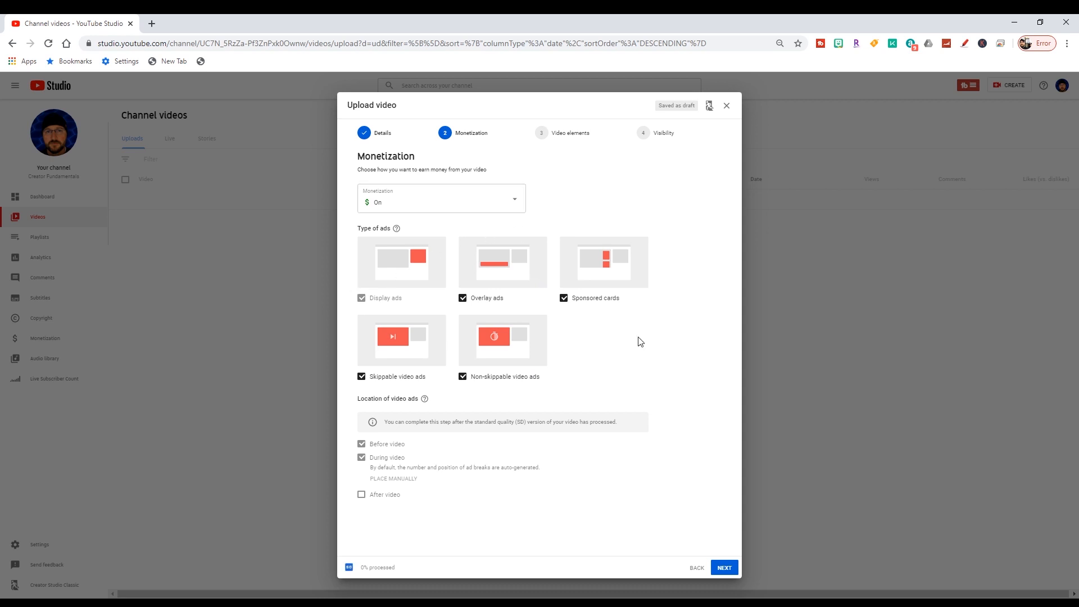
pyautogui.moveTo(487, 213)
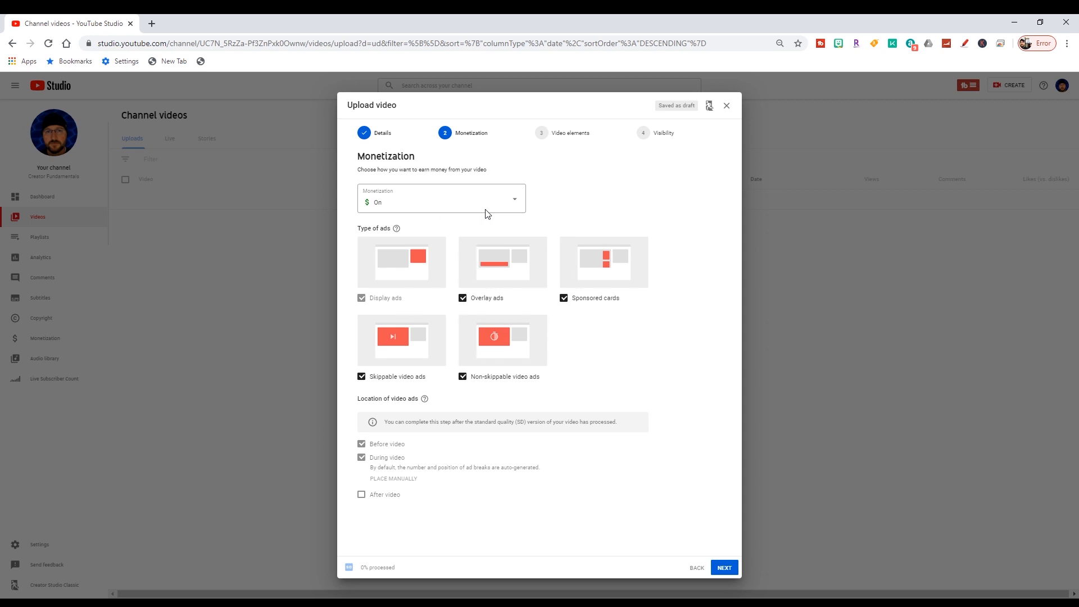
pyautogui.moveTo(558, 211)
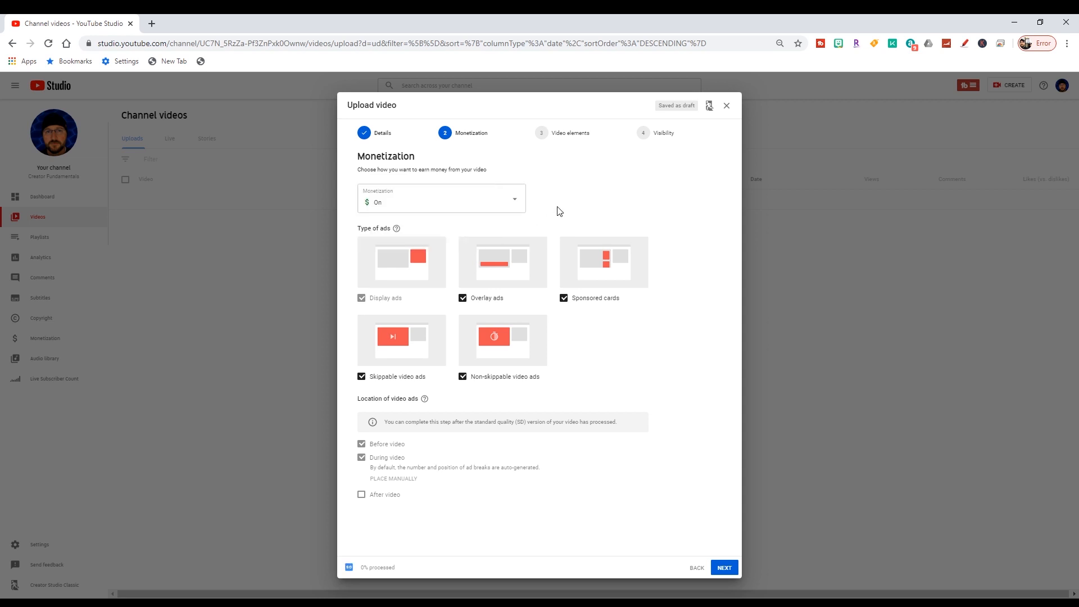
pyautogui.moveTo(617, 332)
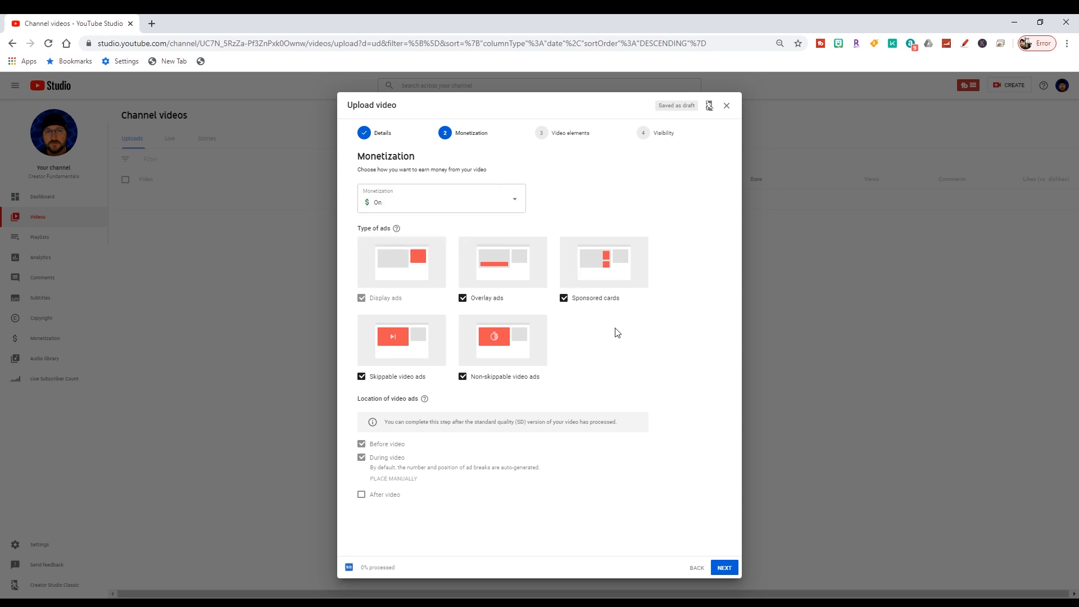
pyautogui.moveTo(672, 546)
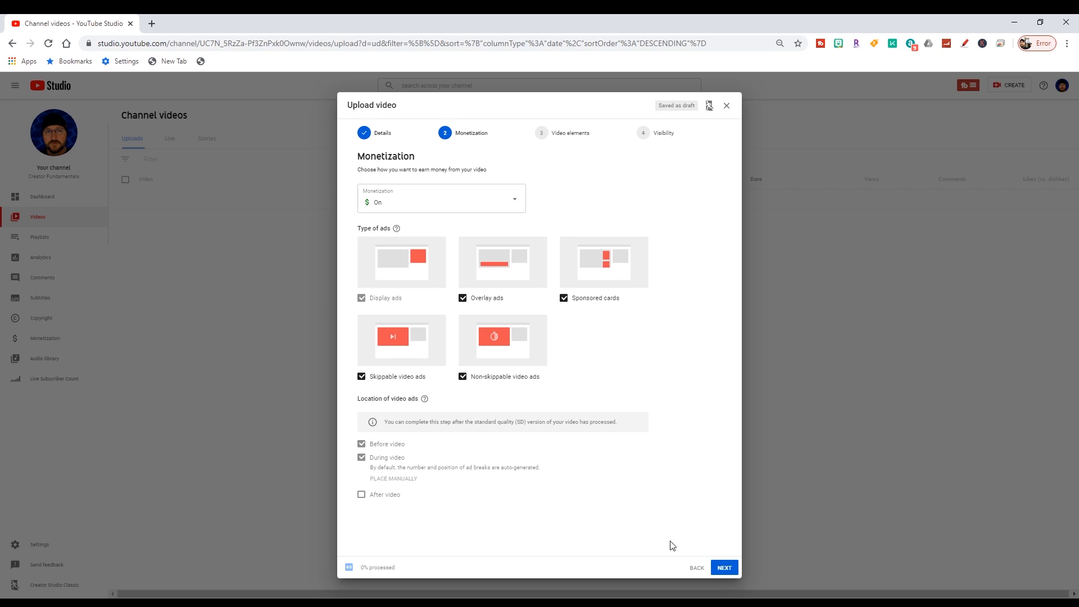
pyautogui.click(724, 567)
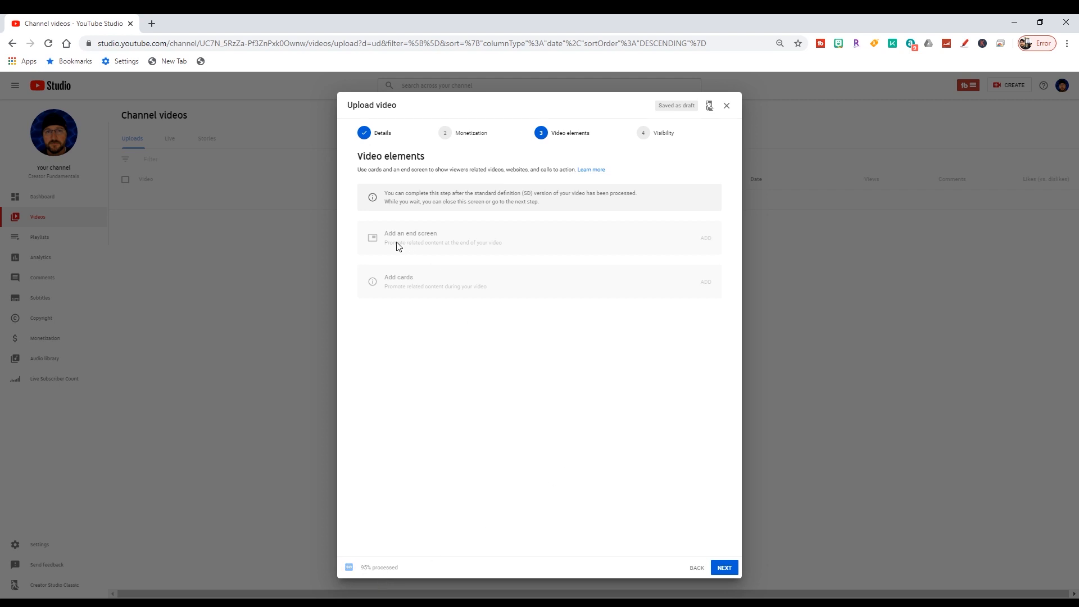
pyautogui.moveTo(534, 202)
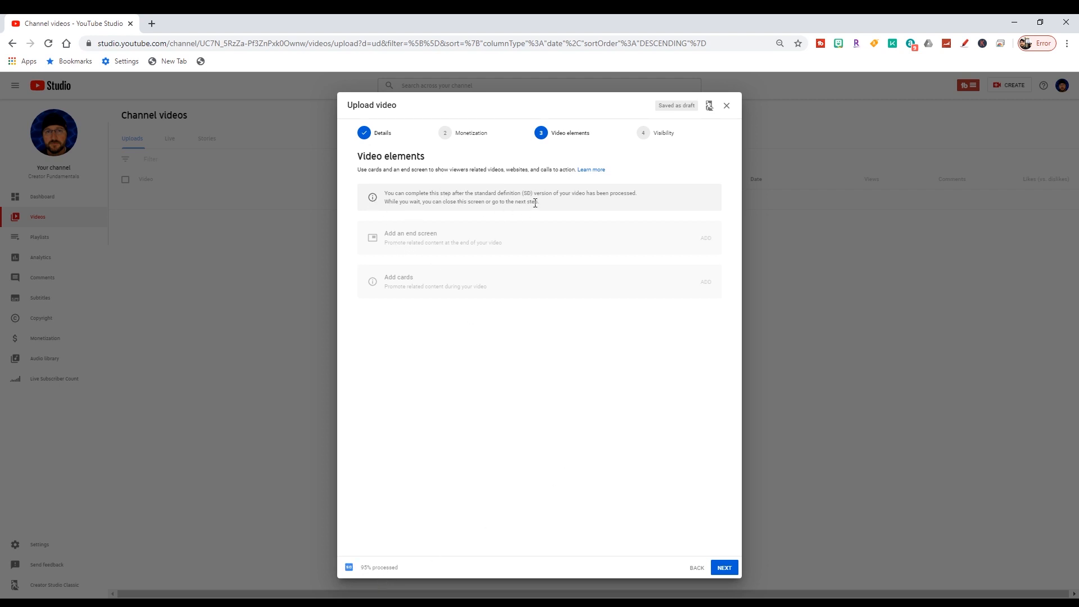
pyautogui.moveTo(596, 209)
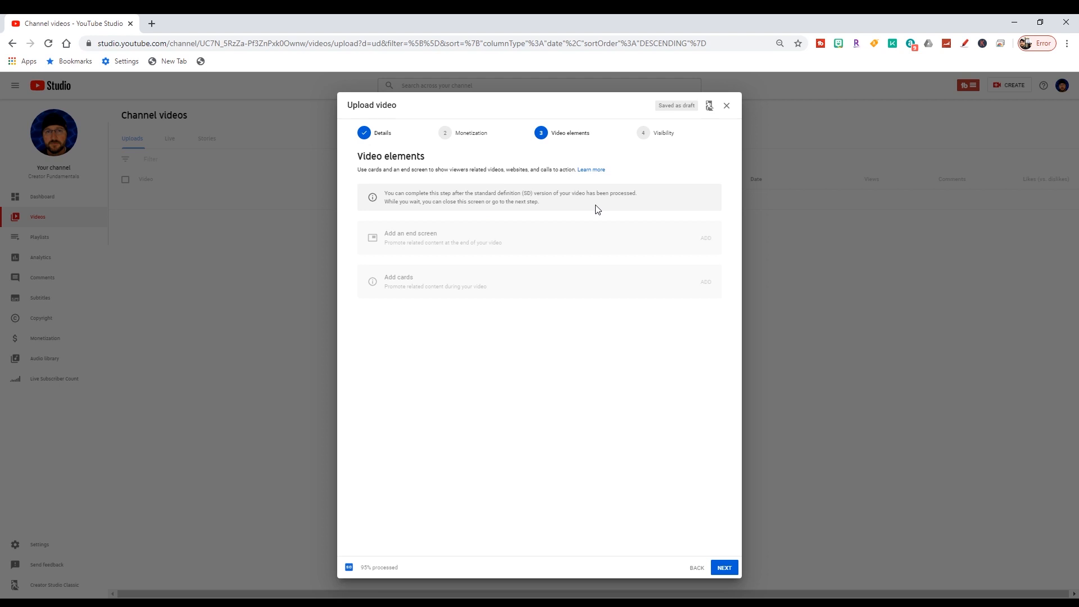
pyautogui.moveTo(531, 269)
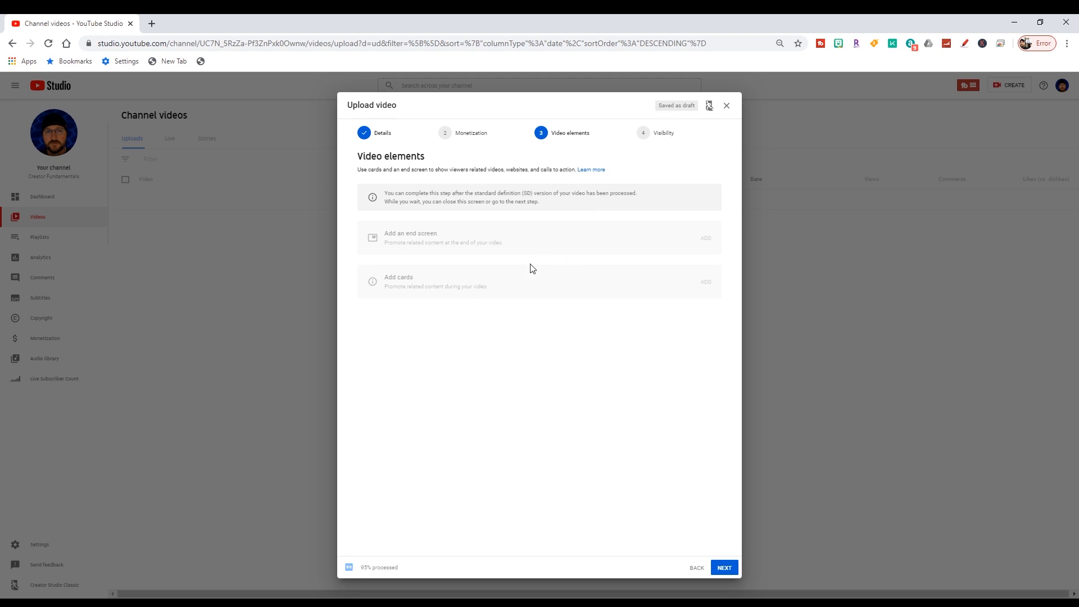
pyautogui.moveTo(555, 300)
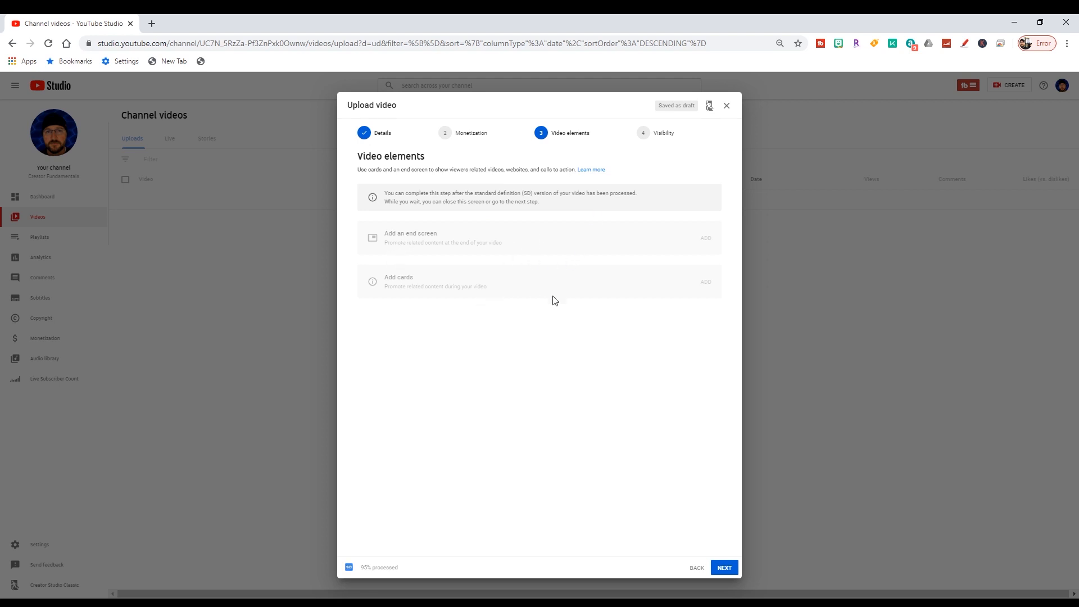
pyautogui.moveTo(506, 319)
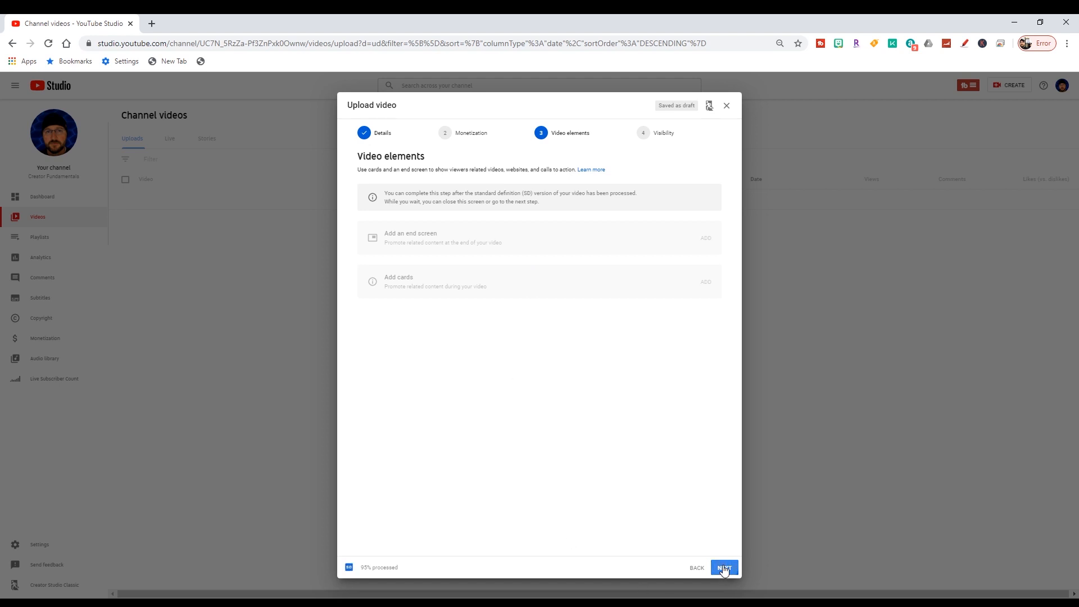
# - Advance from Video elements to the Visibility page, where Unlisted is selected
pyautogui.click(724, 568)
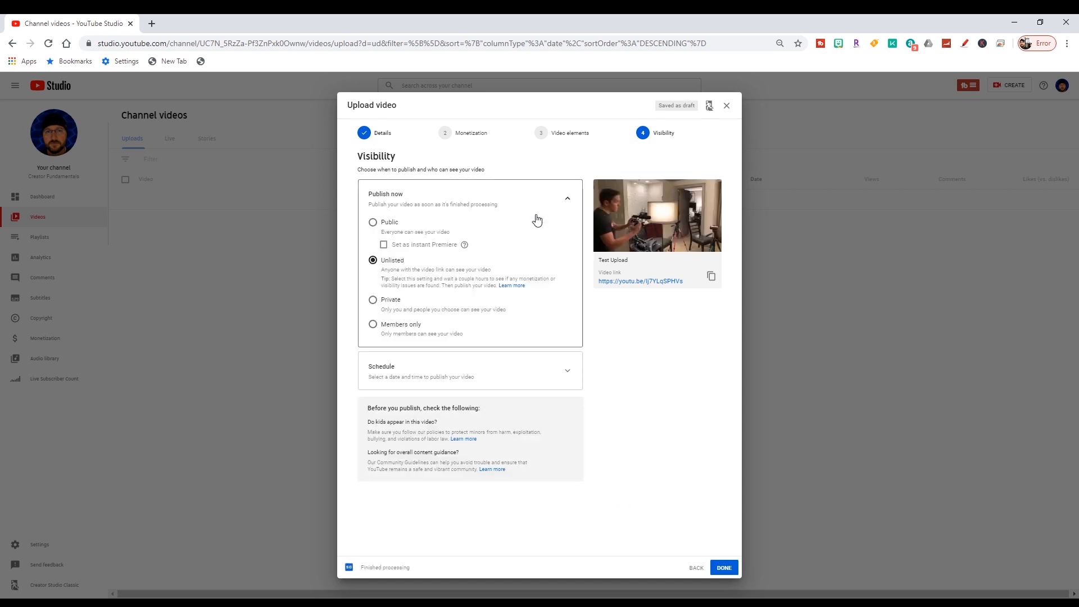
pyautogui.moveTo(656, 216)
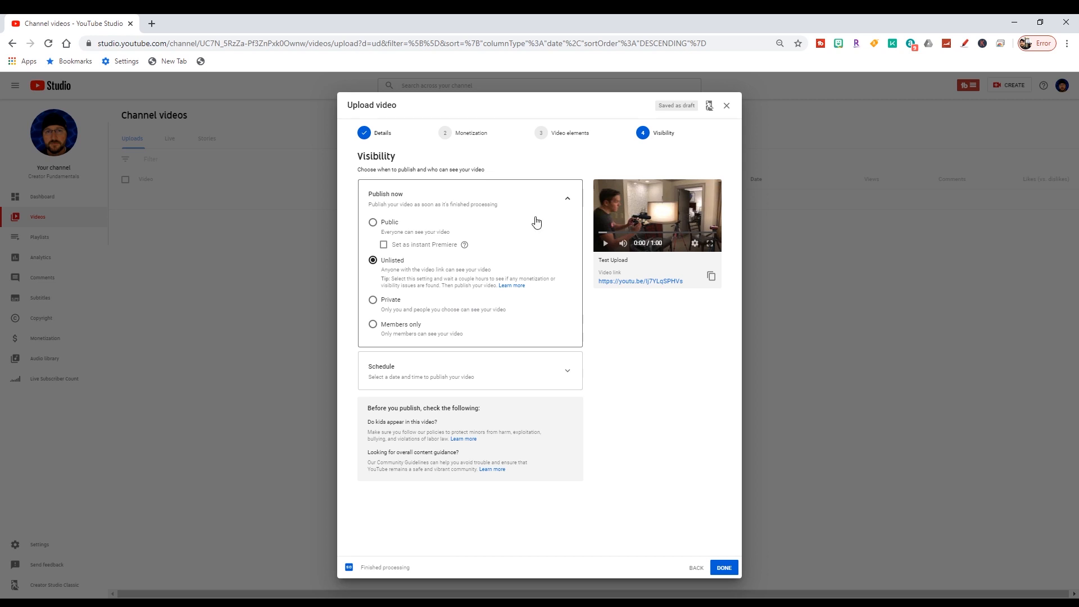
pyautogui.moveTo(538, 225)
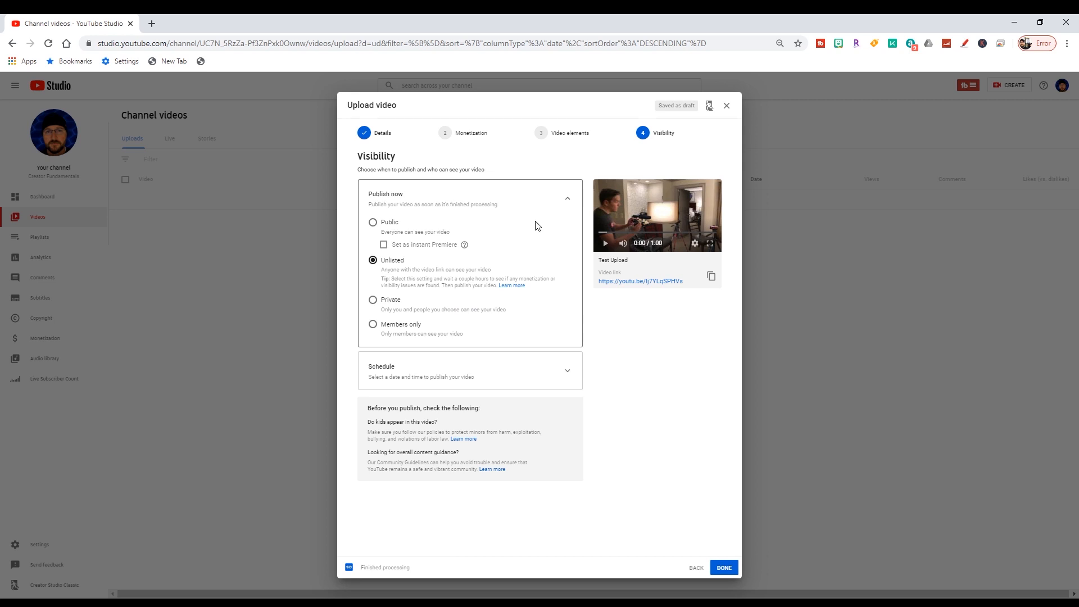
pyautogui.moveTo(454, 266)
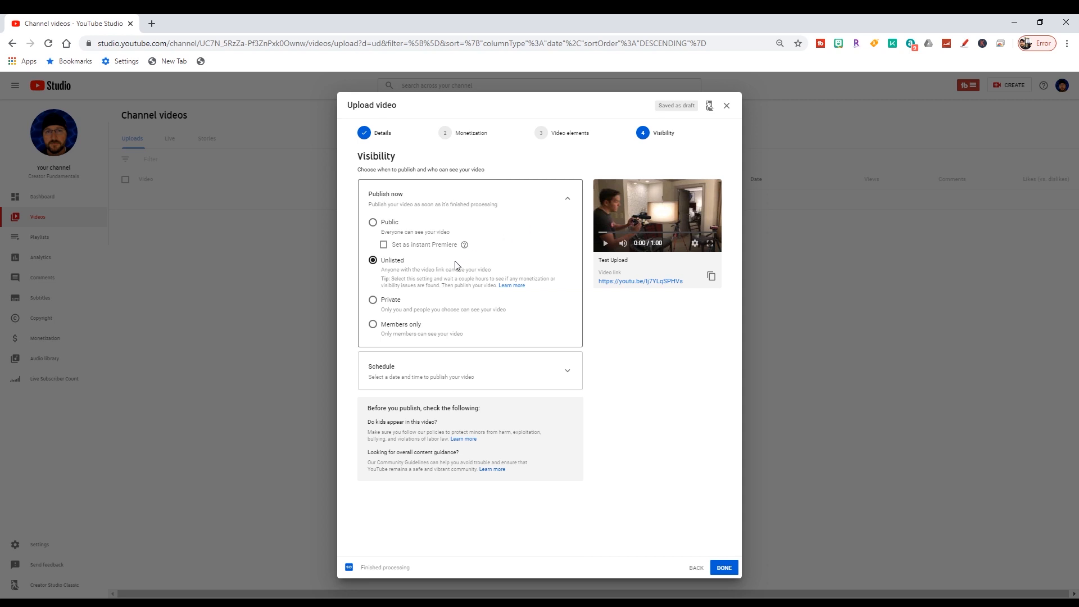
pyautogui.moveTo(456, 267)
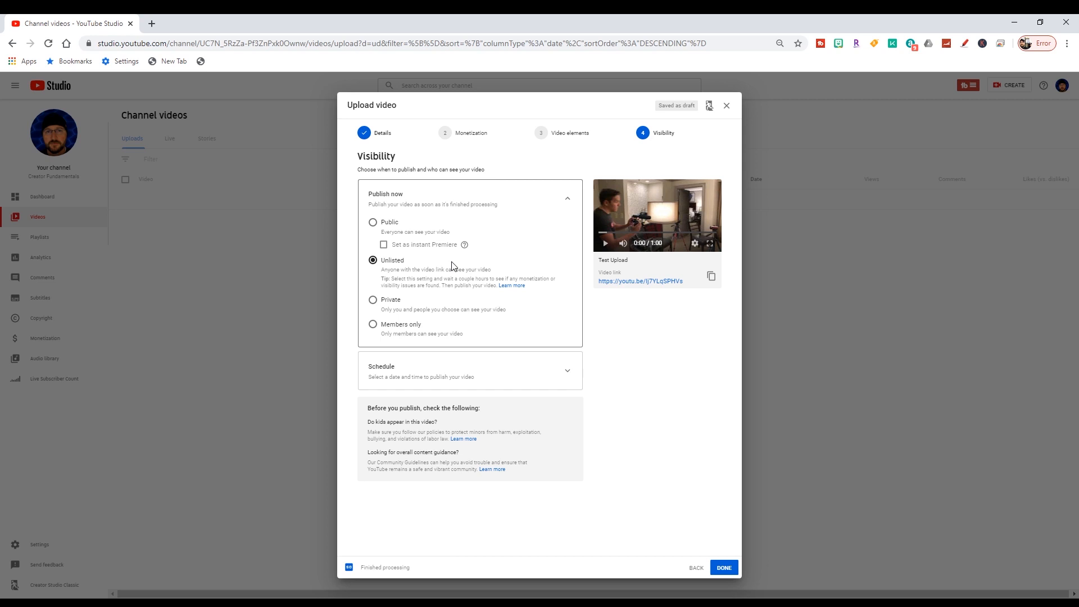
pyautogui.moveTo(458, 267)
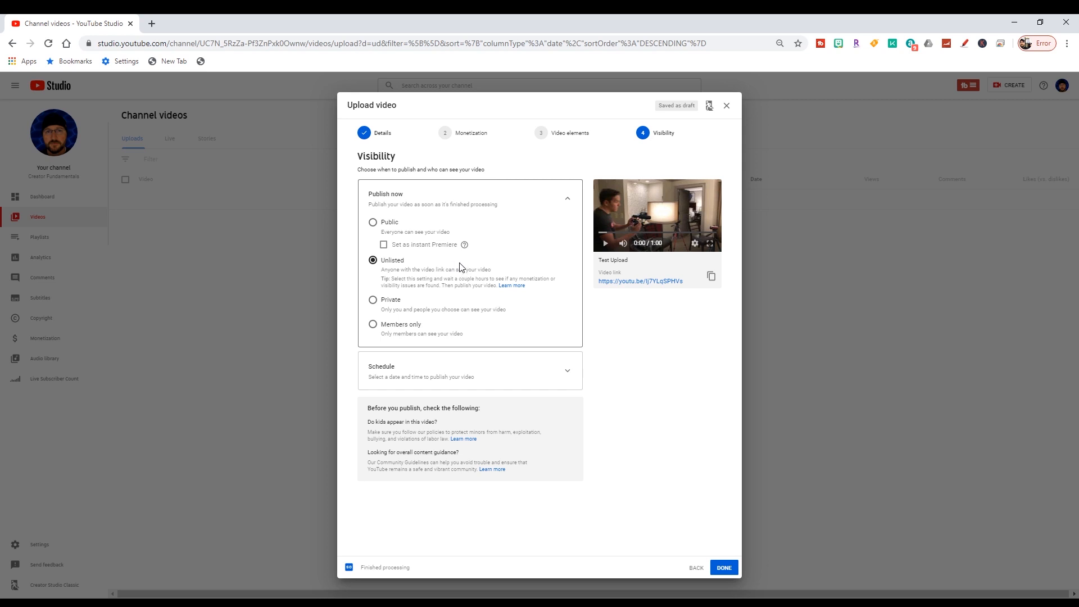
pyautogui.moveTo(564, 205)
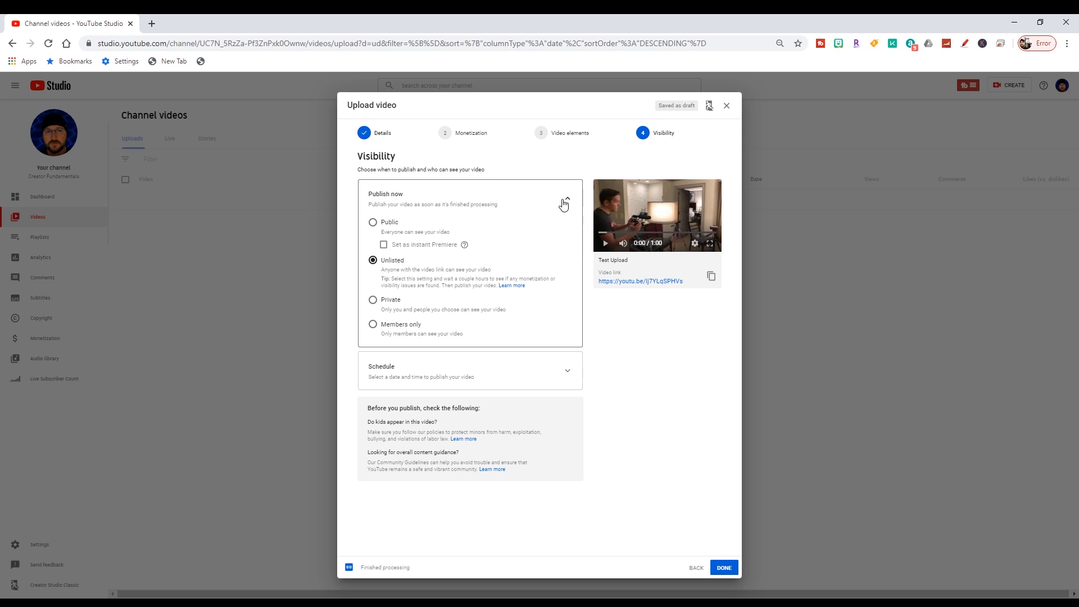
pyautogui.moveTo(565, 206)
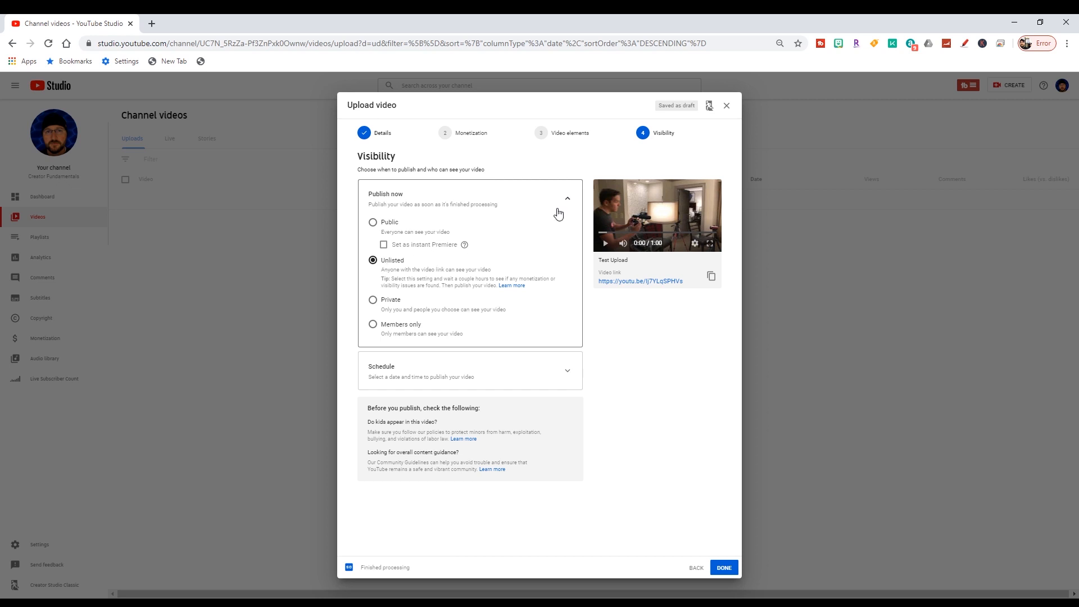
# - Try the Schedule option, then return to Publish now as Unlisted and finish the upload
pyautogui.click(566, 199)
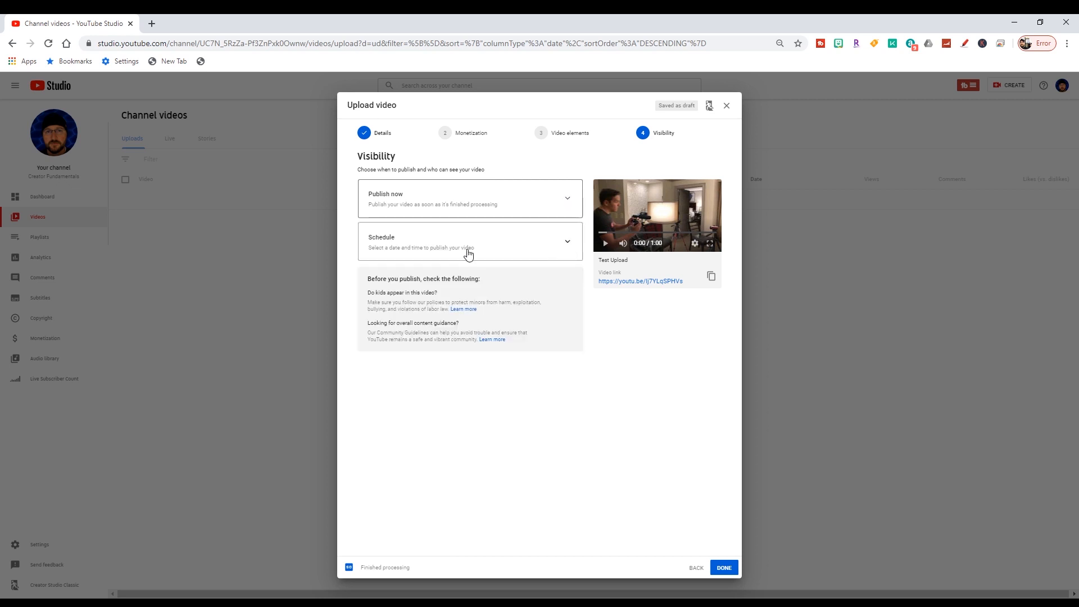
pyautogui.click(470, 241)
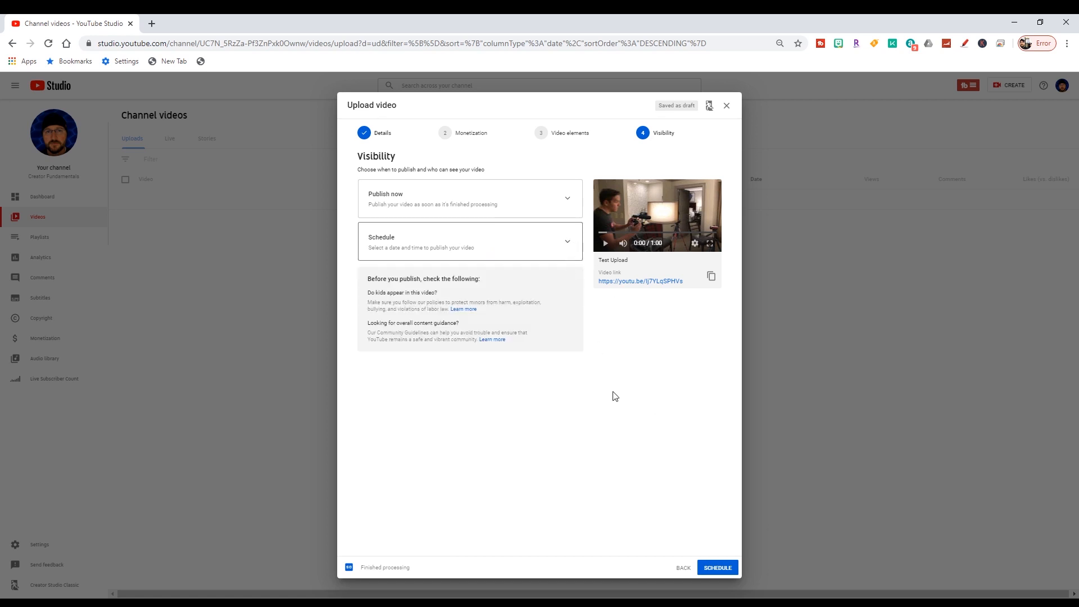
pyautogui.moveTo(444, 306)
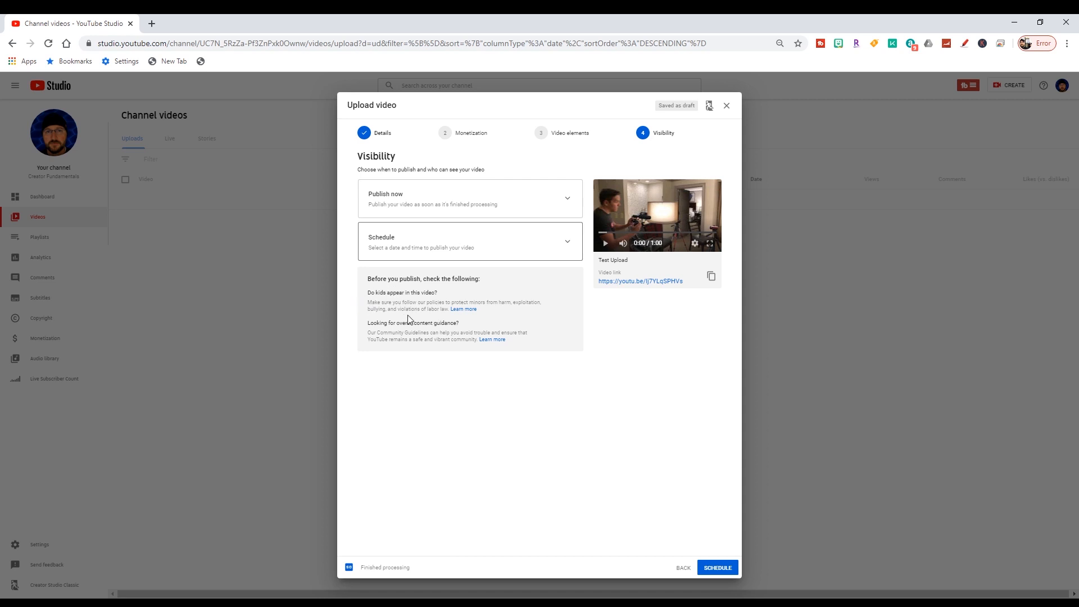
pyautogui.moveTo(396, 340)
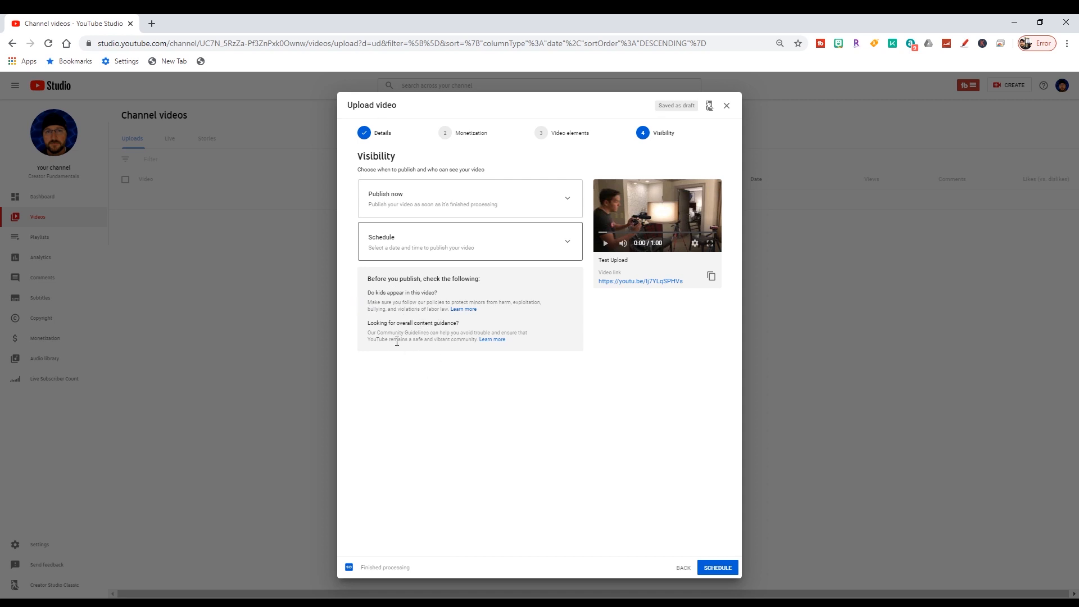
pyautogui.moveTo(582, 466)
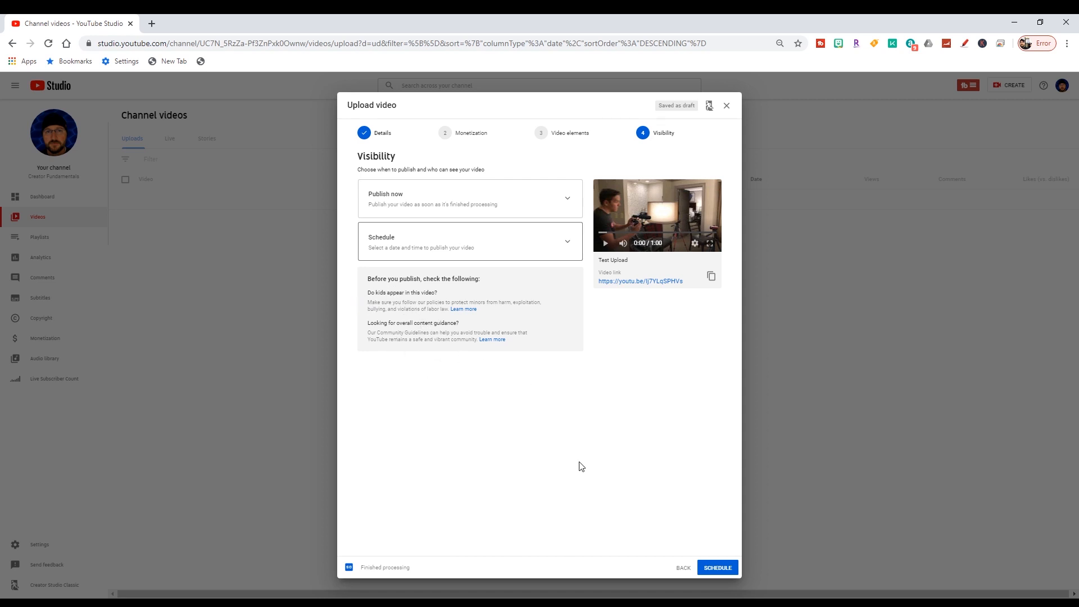
pyautogui.moveTo(598, 468)
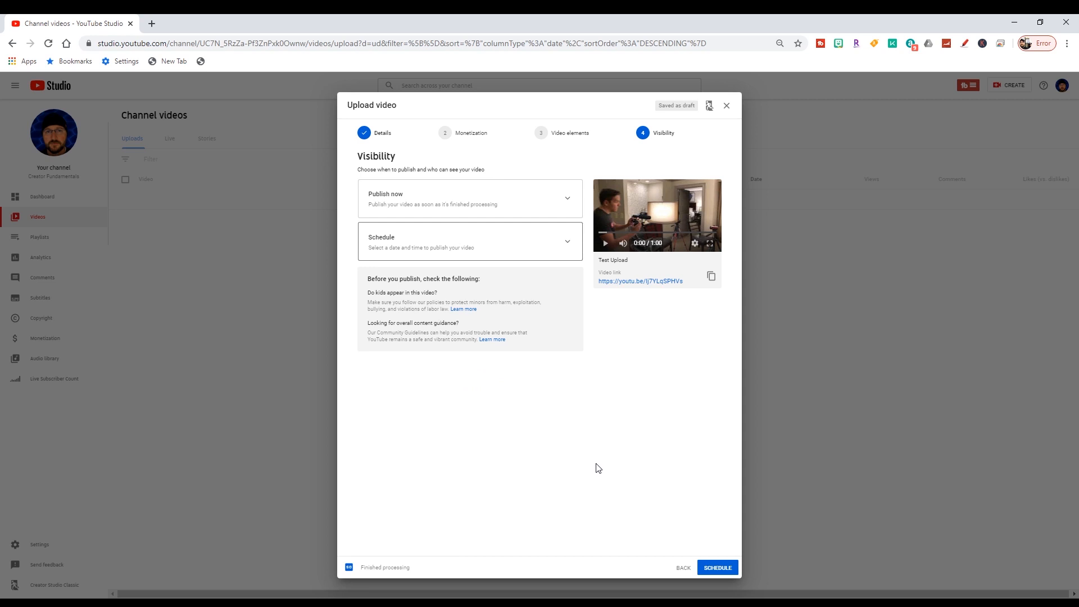
pyautogui.moveTo(610, 469)
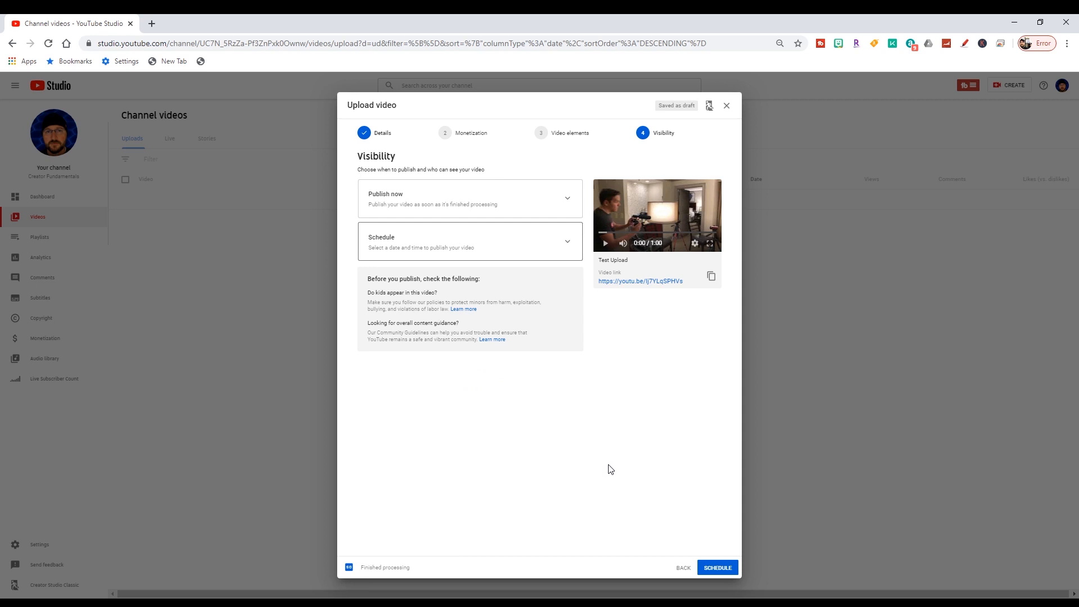
pyautogui.moveTo(689, 493)
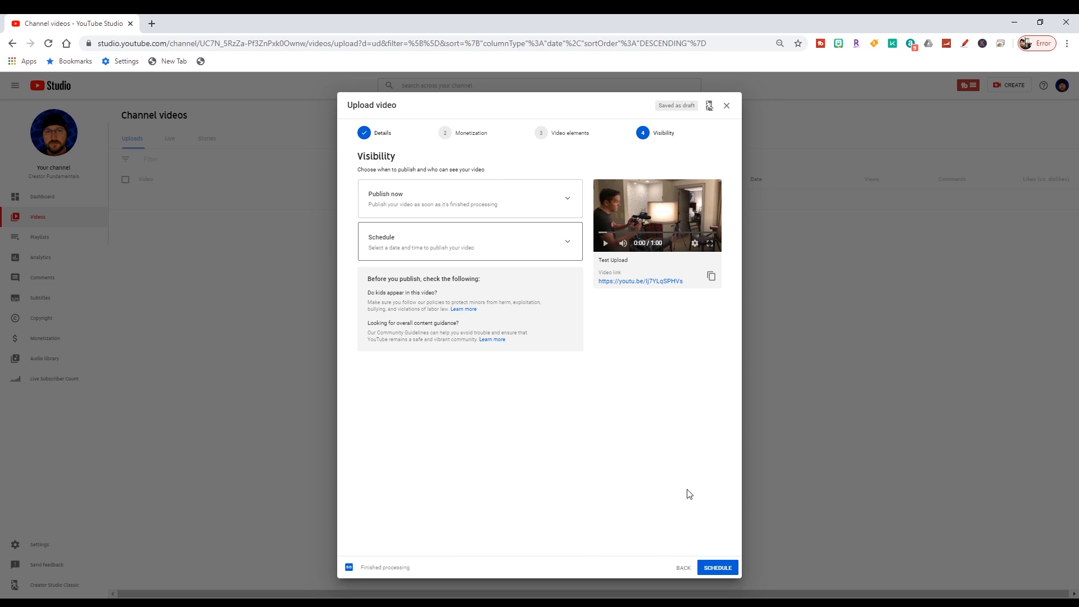
pyautogui.click(470, 242)
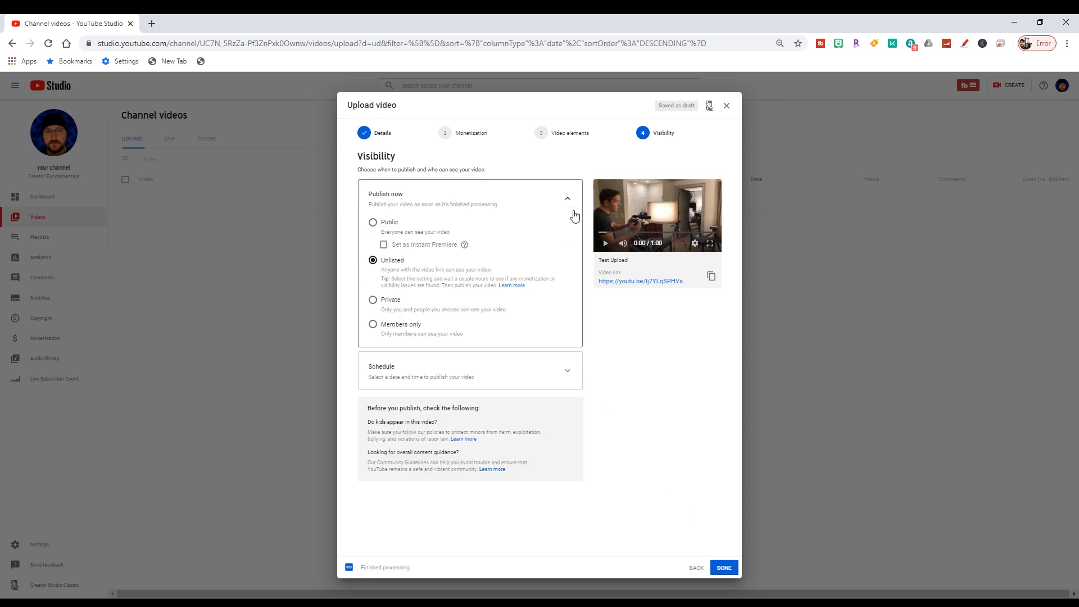
pyautogui.click(567, 198)
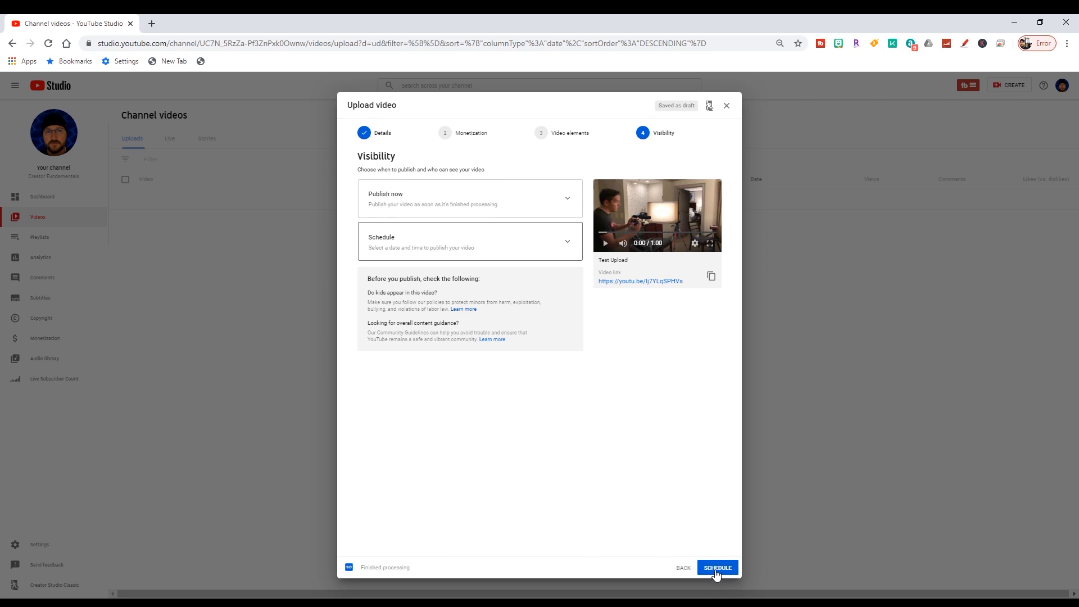
pyautogui.click(470, 198)
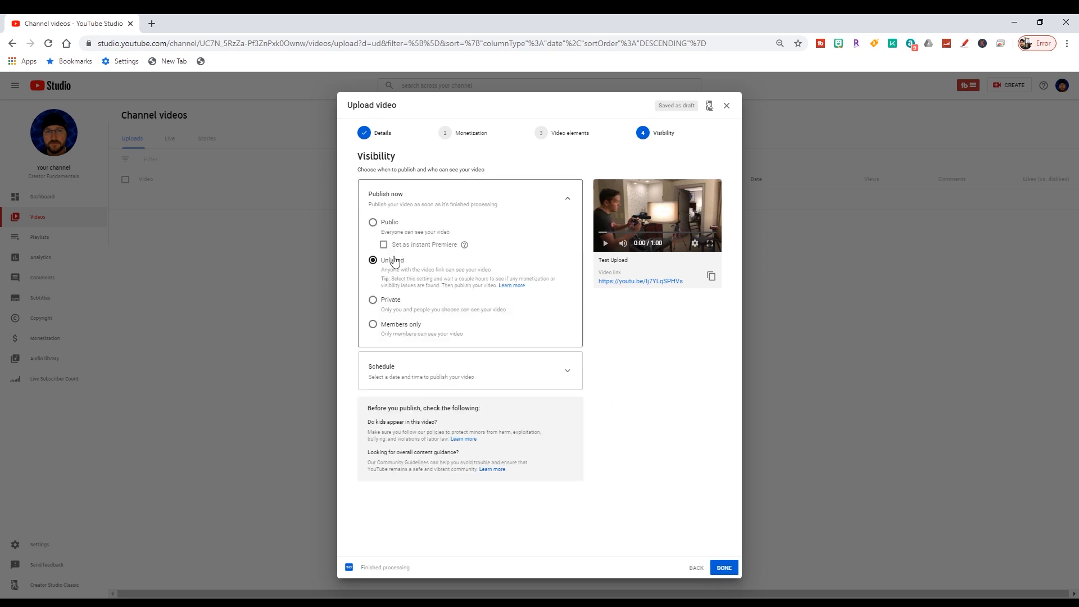
pyautogui.click(567, 198)
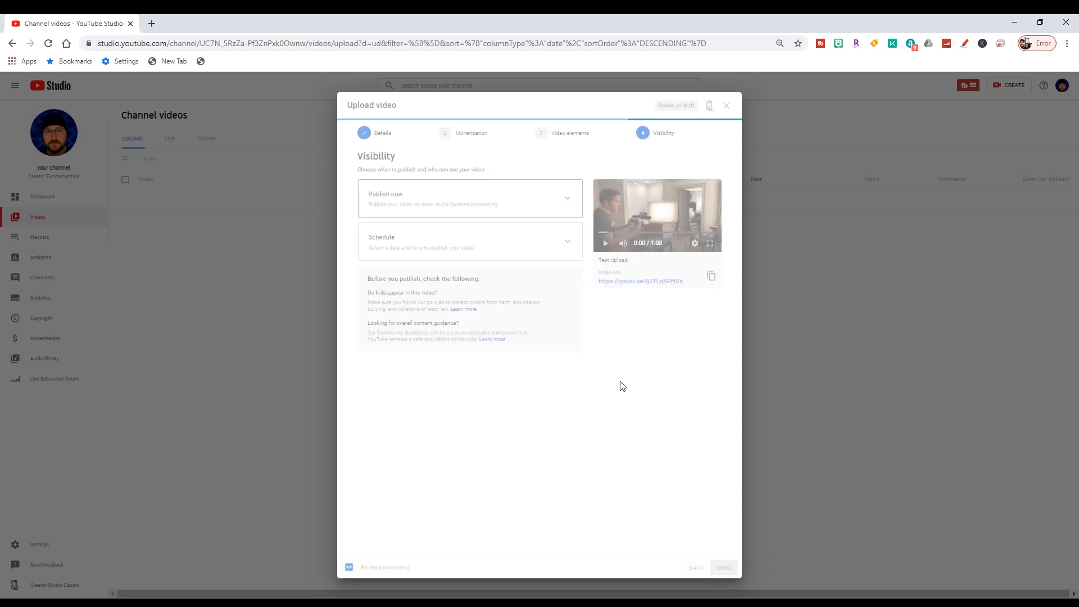
# - Close the upload dialog and open Test Upload's details from Channel videos
pyautogui.click(723, 567)
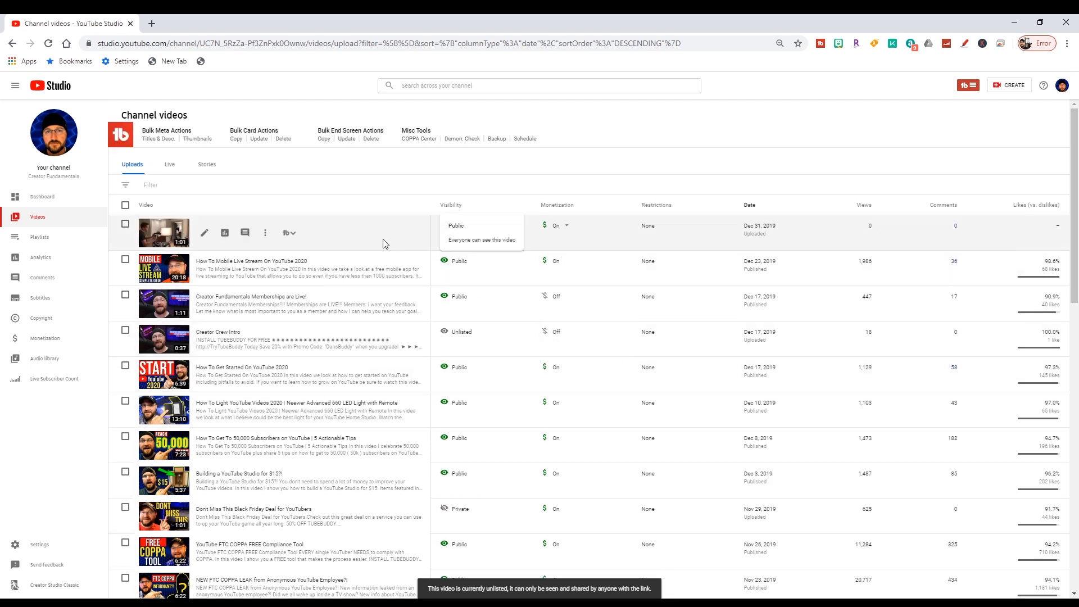
pyautogui.moveTo(544, 295)
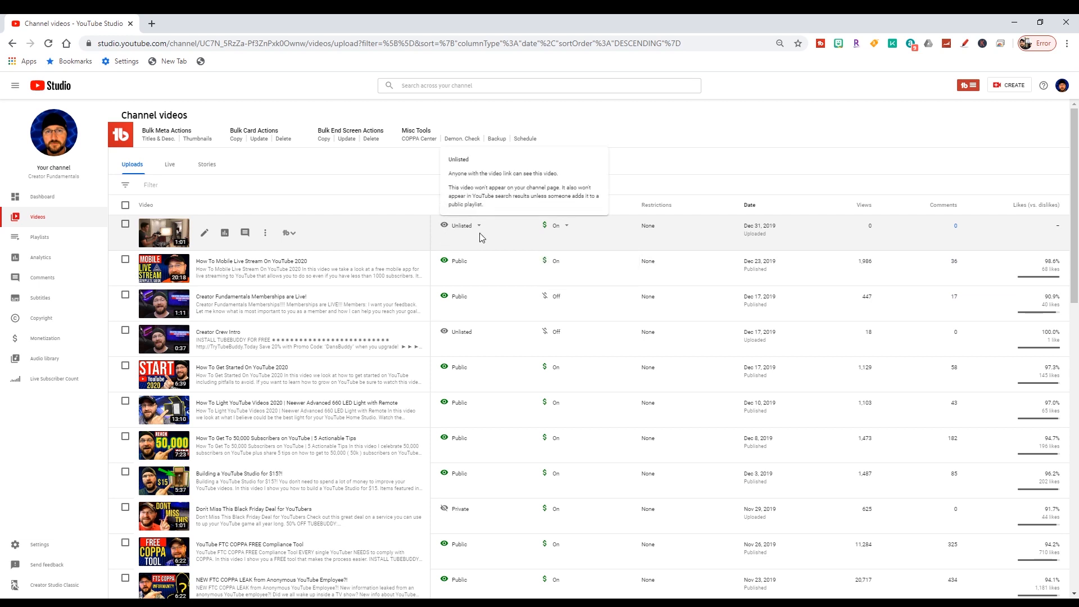
pyautogui.moveTo(478, 237)
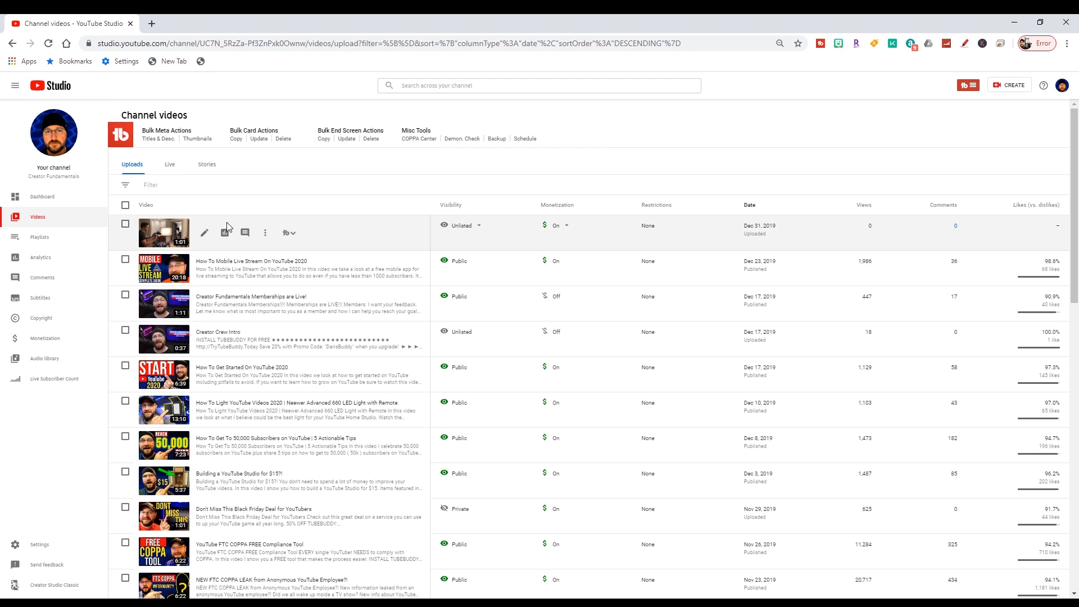
pyautogui.moveTo(204, 232)
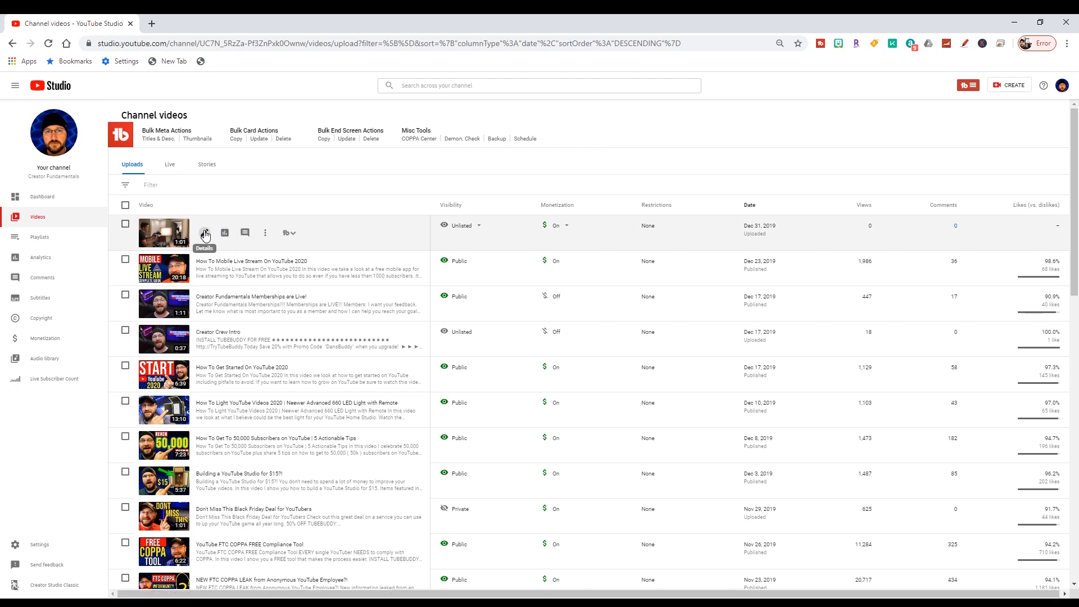
pyautogui.click(205, 233)
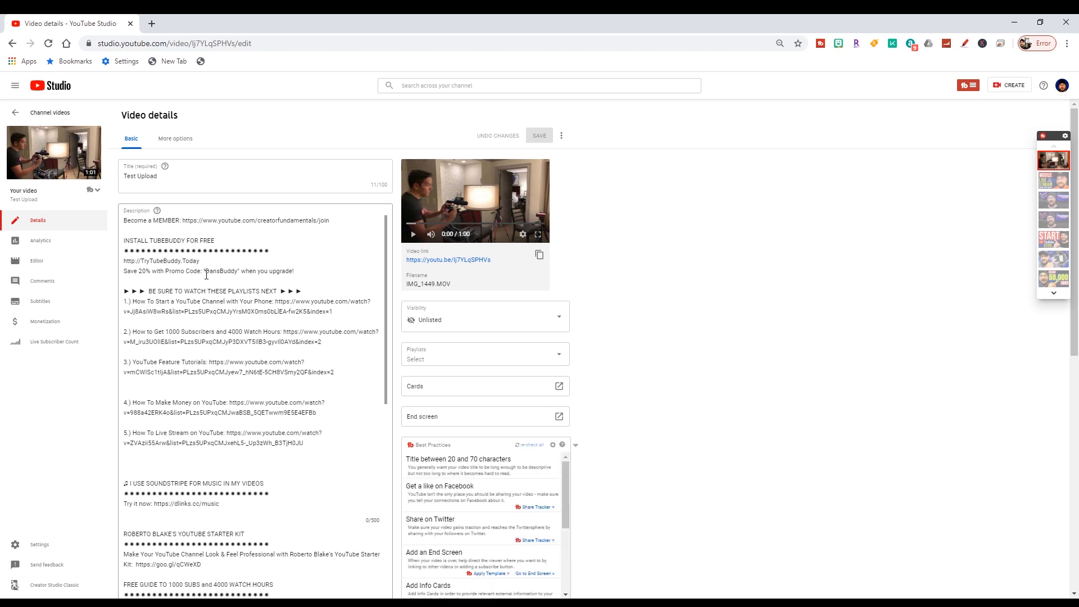
pyautogui.moveTo(50, 260)
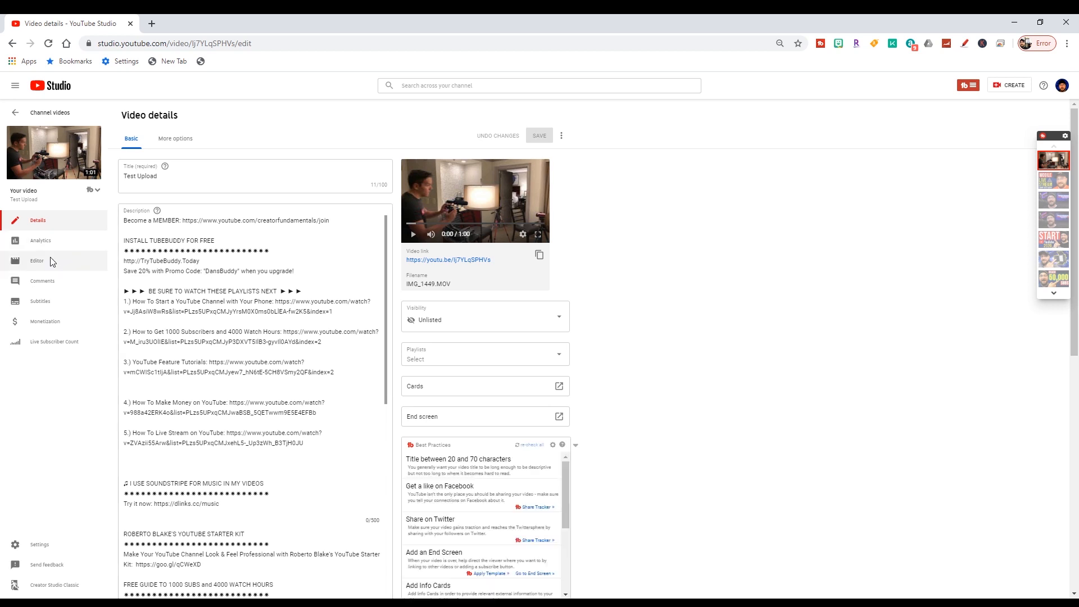
# - In the Editor, apply an end screen template with subscribe and most-recent-upload elements
pyautogui.click(36, 261)
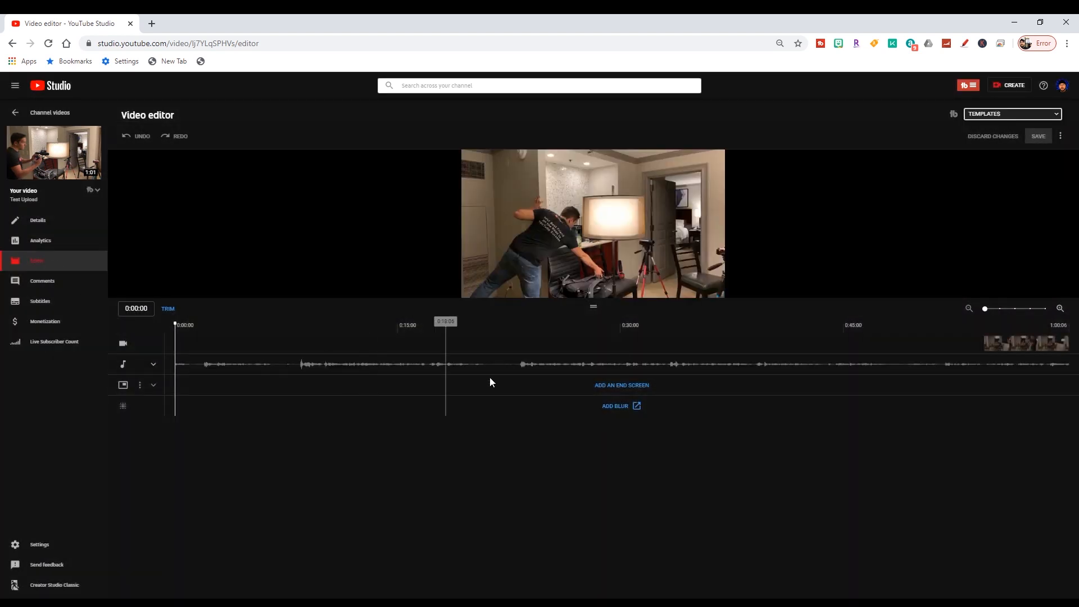
pyautogui.click(620, 385)
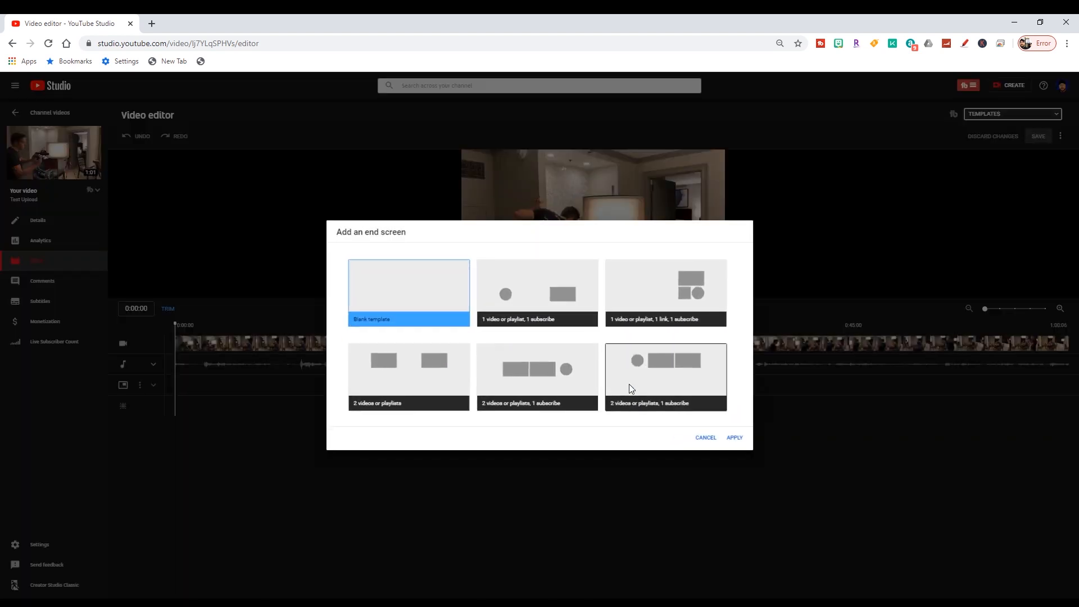
pyautogui.click(734, 437)
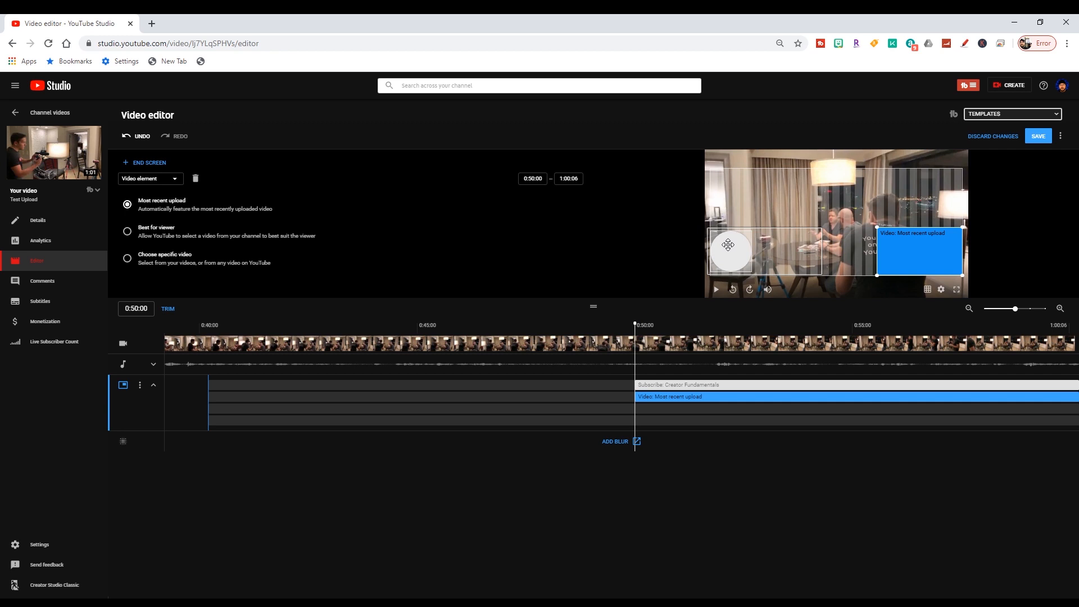
# - Move subscribe to top right and feature 'How To Get To 50,000 Subscribers on YouTube'
pyautogui.click(678, 384)
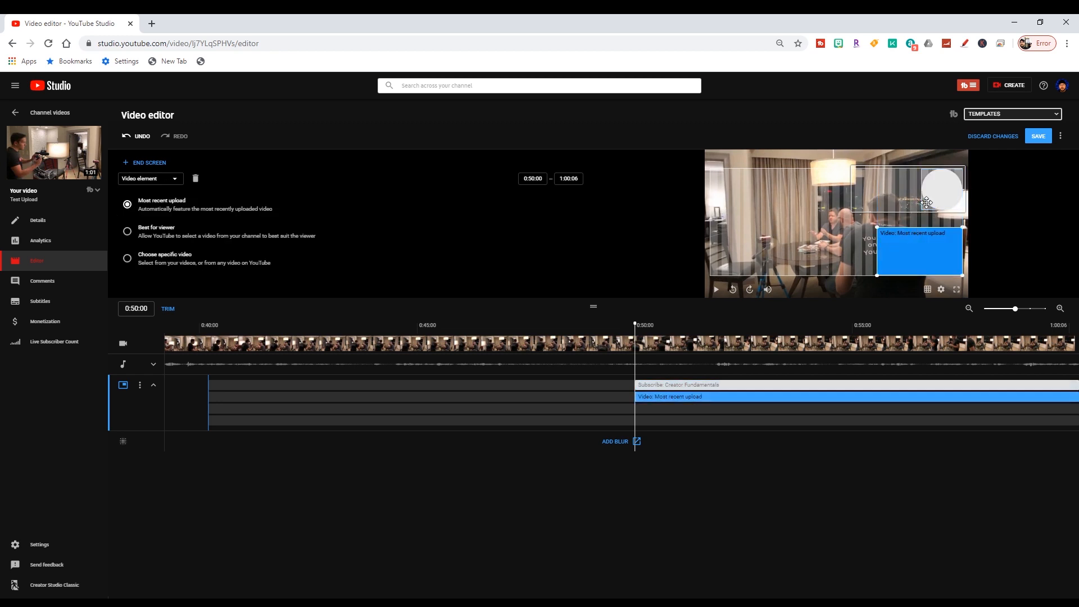
pyautogui.moveTo(310, 282)
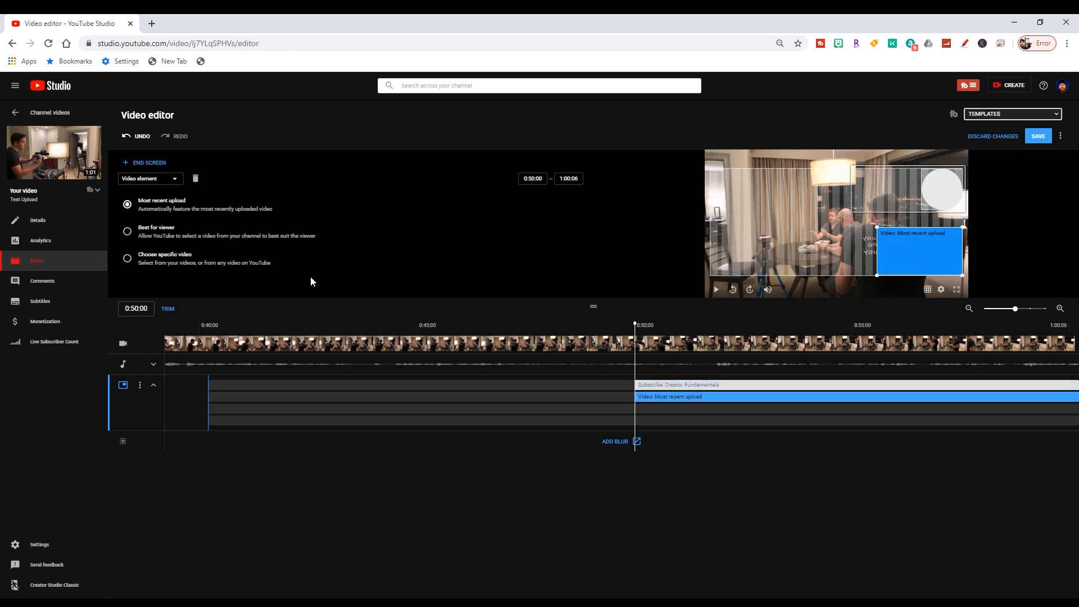
pyautogui.click(127, 258)
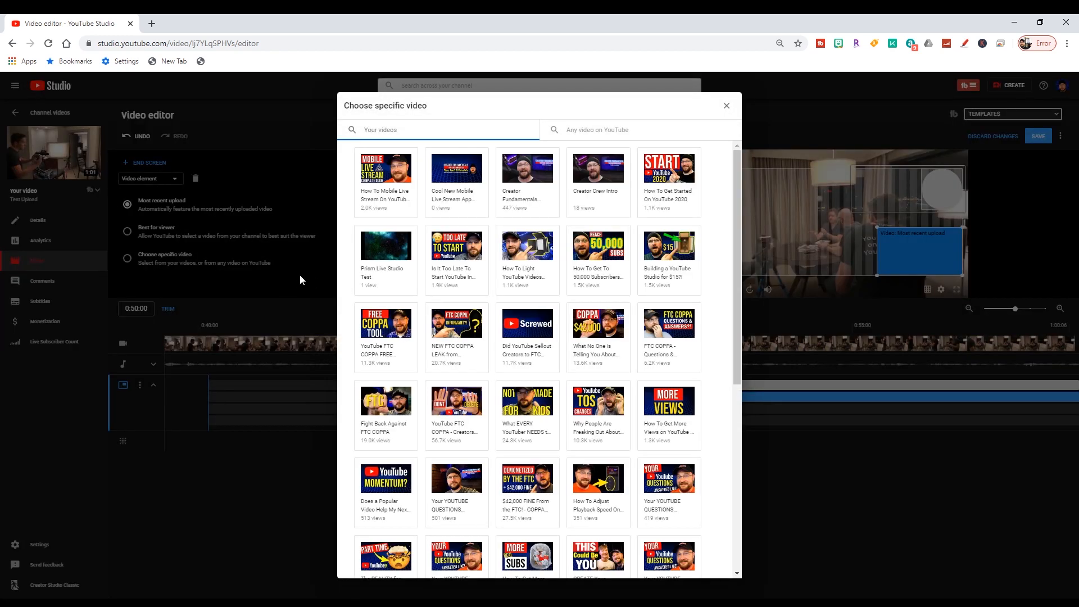
pyautogui.moveTo(598, 245)
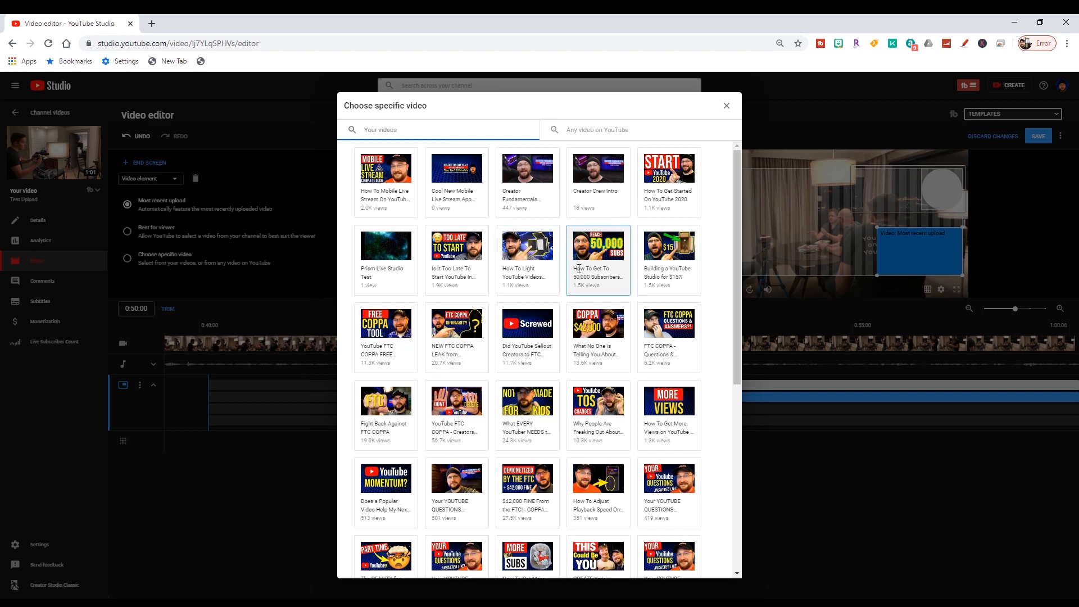
pyautogui.click(598, 245)
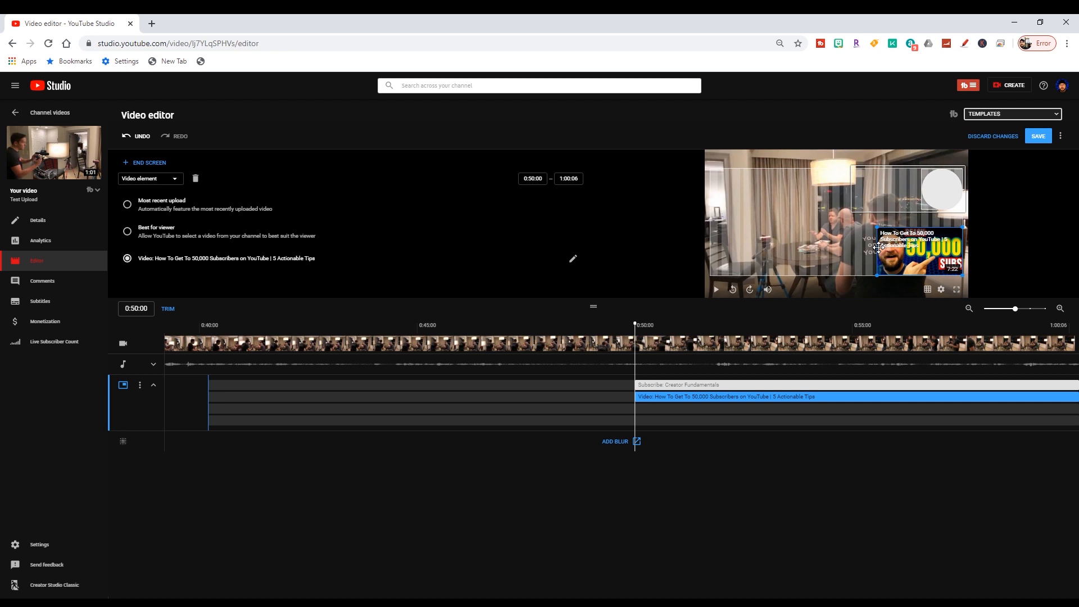
pyautogui.moveTo(869, 245)
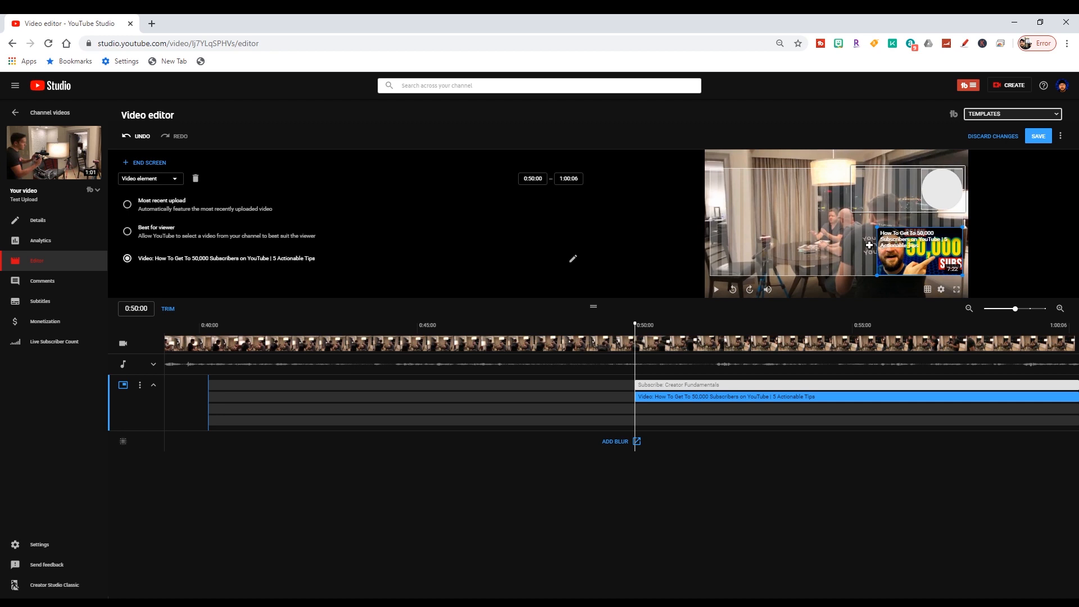
pyautogui.moveTo(958, 219)
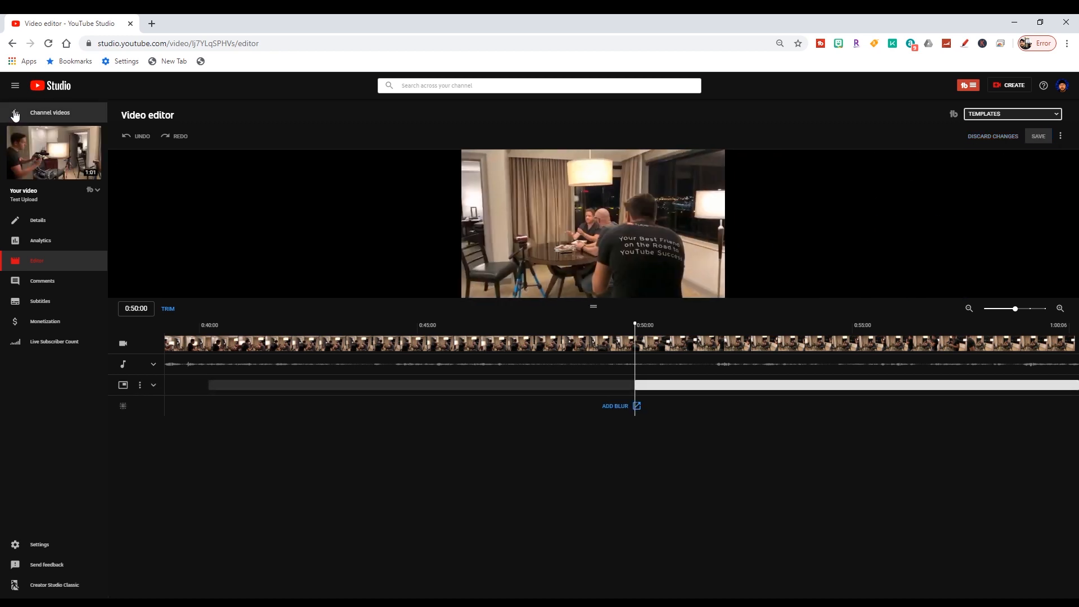
# - Return to Test Upload's details page and scroll down to the thumbnail section
pyautogui.click(49, 112)
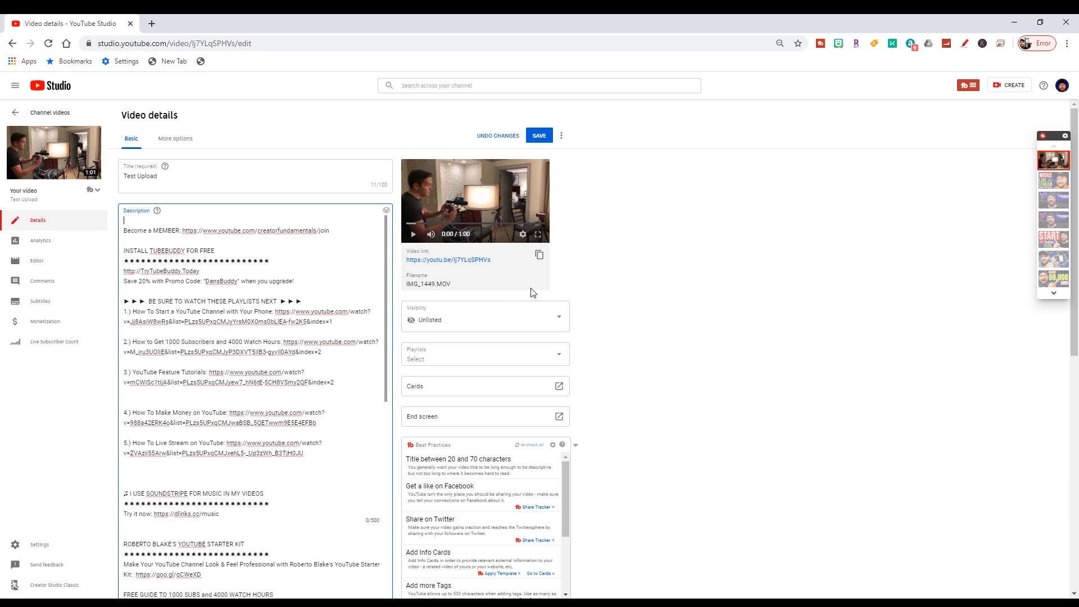
pyautogui.scroll(-3)
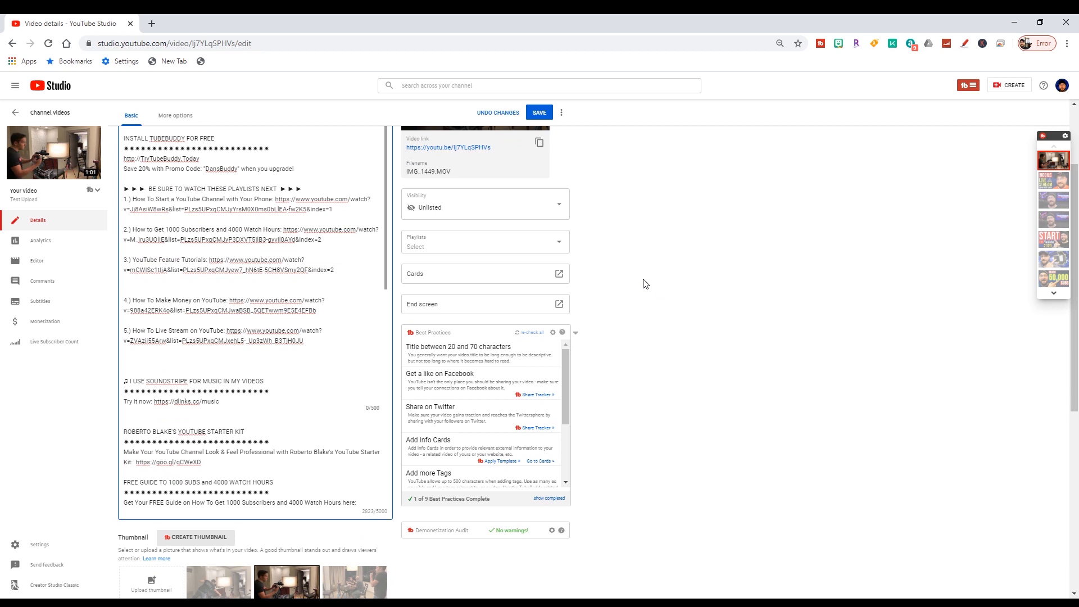
pyautogui.scroll(3)
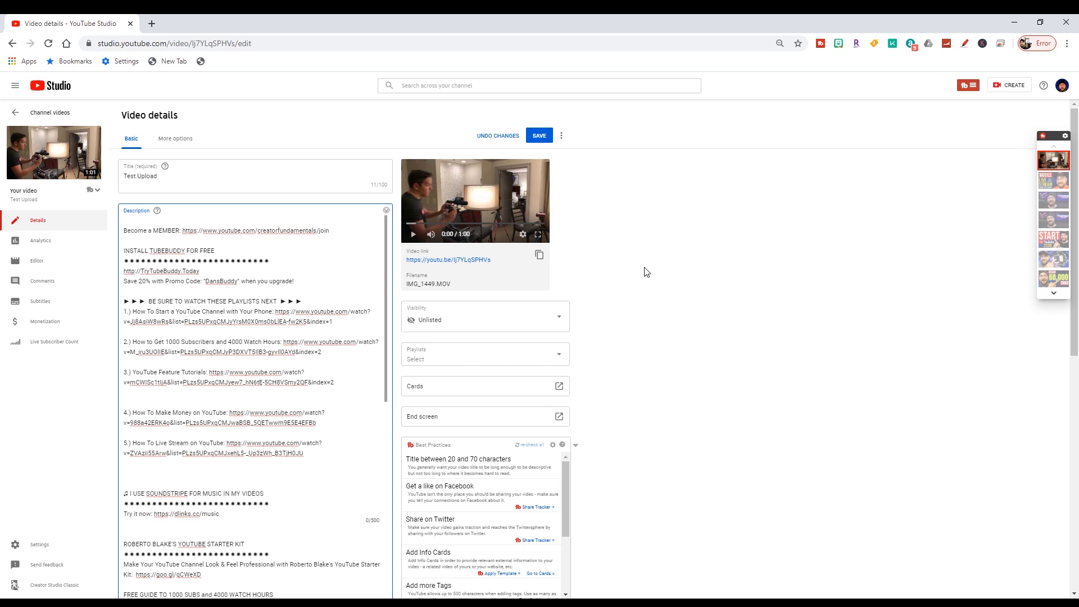
pyautogui.scroll(-3)
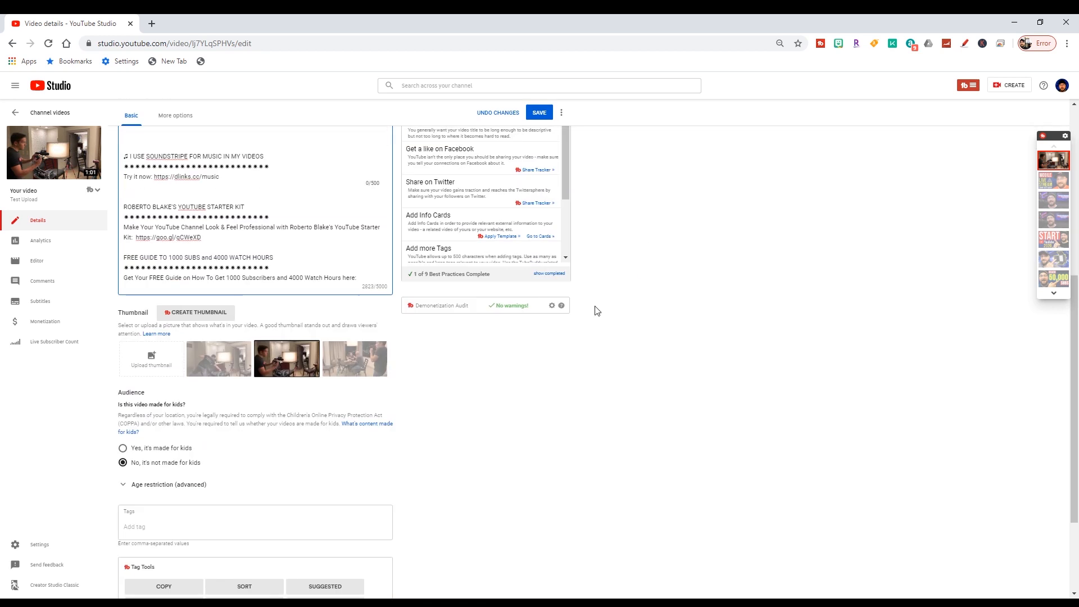
pyautogui.moveTo(311, 374)
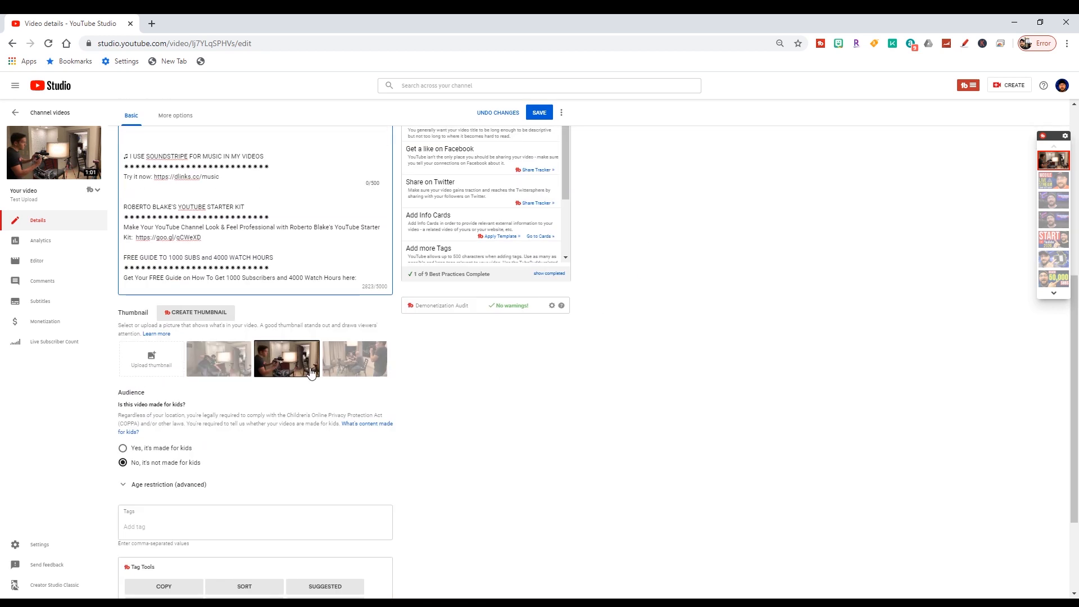
pyautogui.moveTo(333, 375)
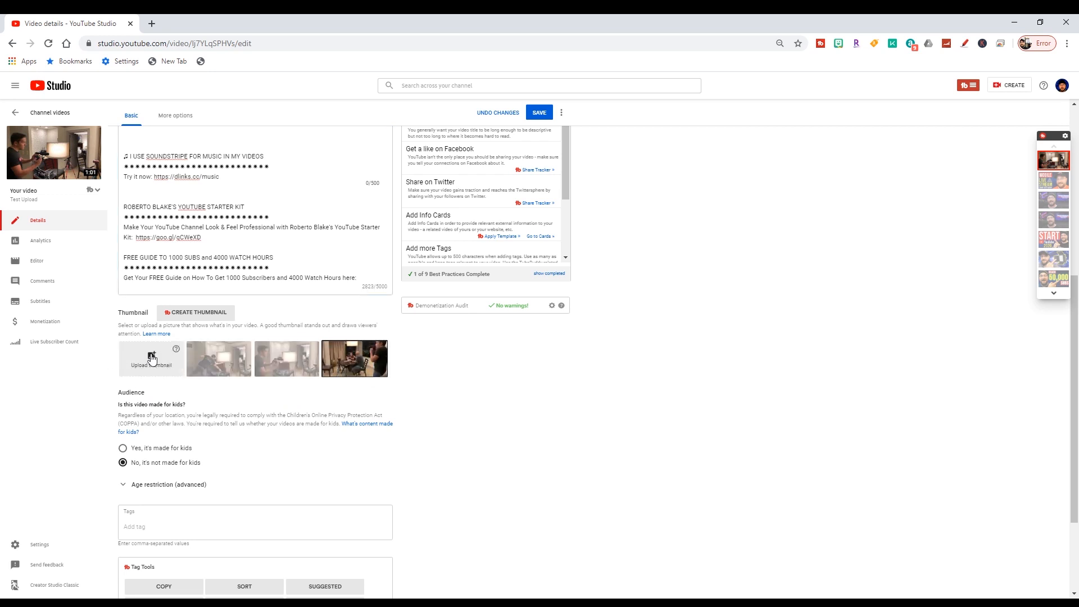
pyautogui.moveTo(171, 372)
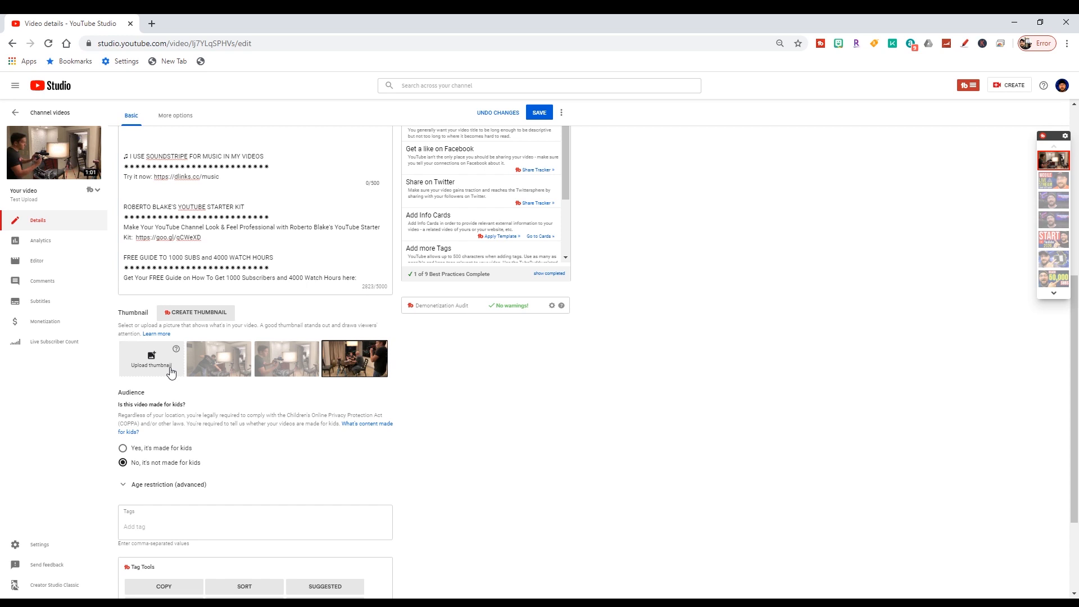
pyautogui.moveTo(160, 362)
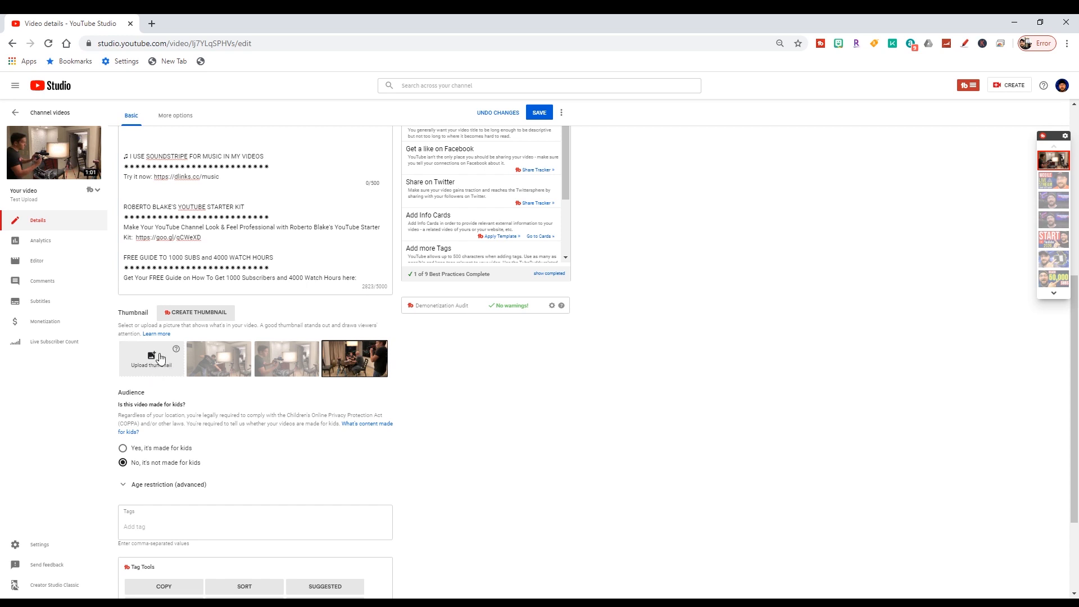
pyautogui.click(195, 312)
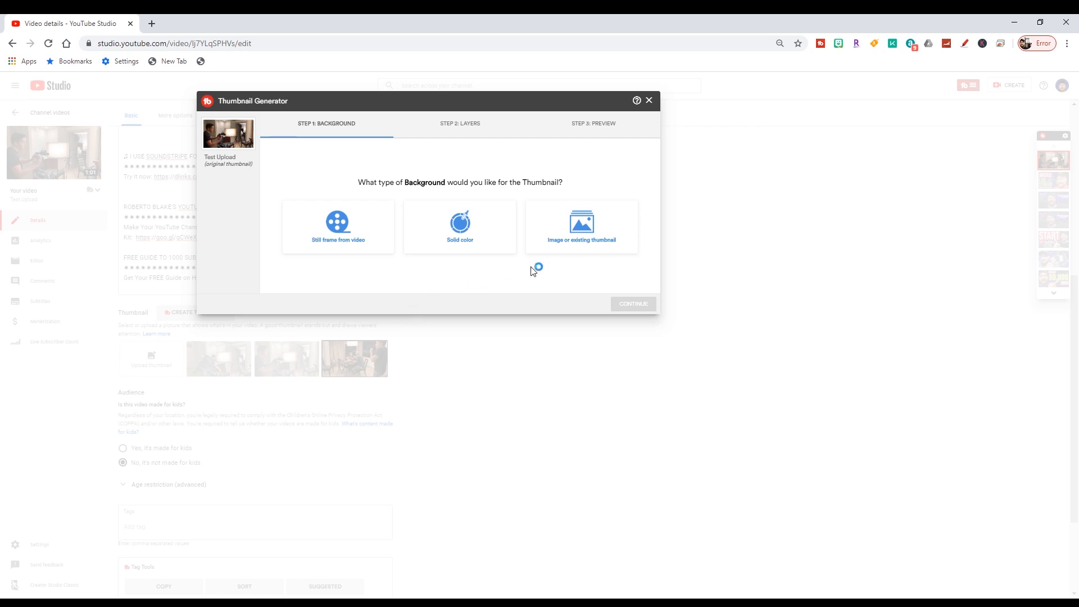
pyautogui.moveTo(594, 202)
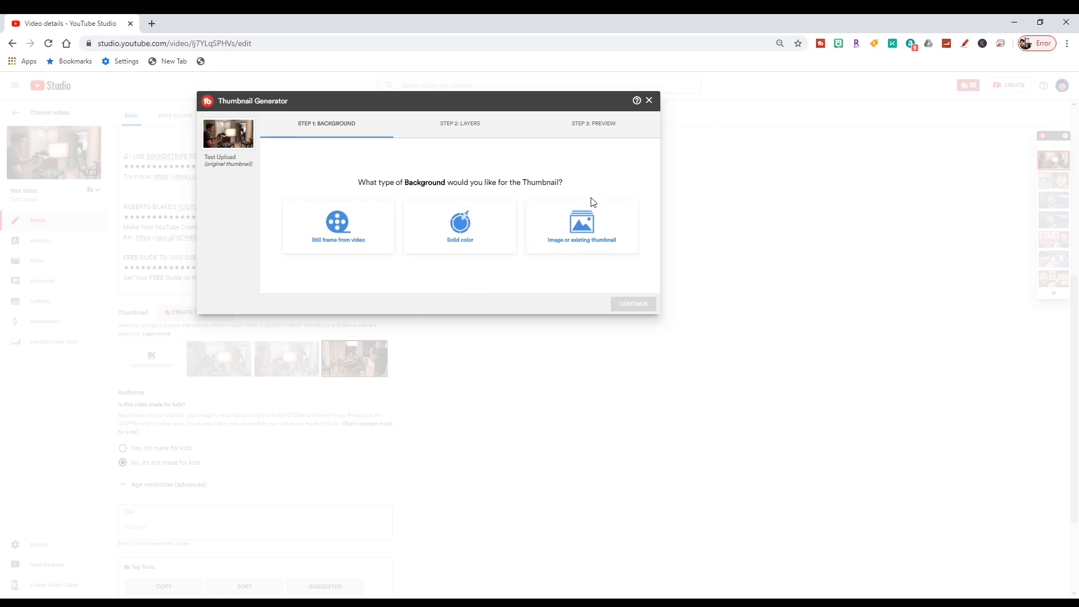
pyautogui.click(647, 100)
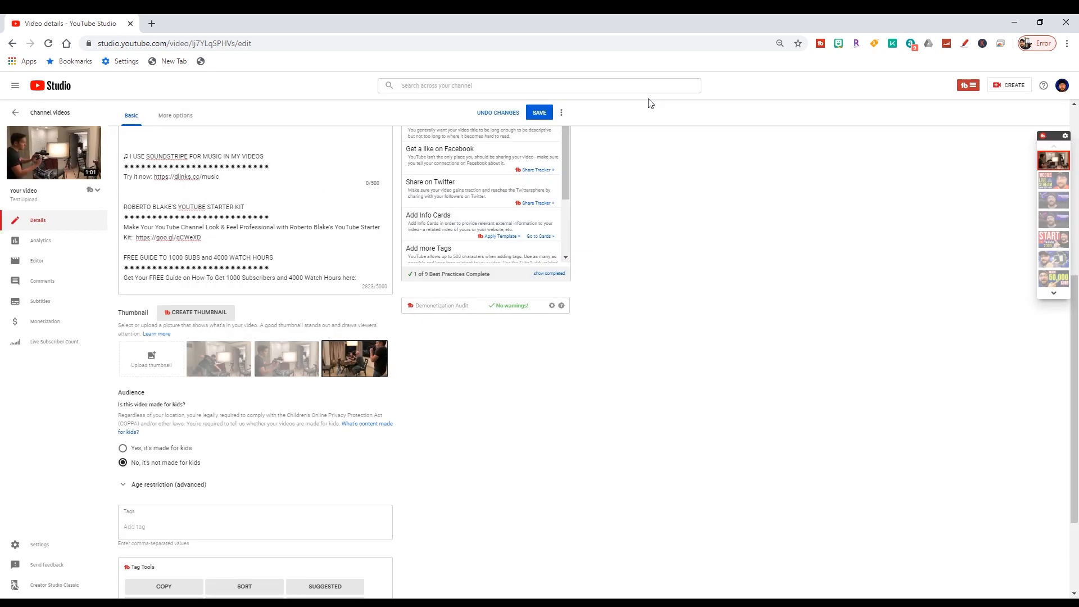
pyautogui.moveTo(444, 361)
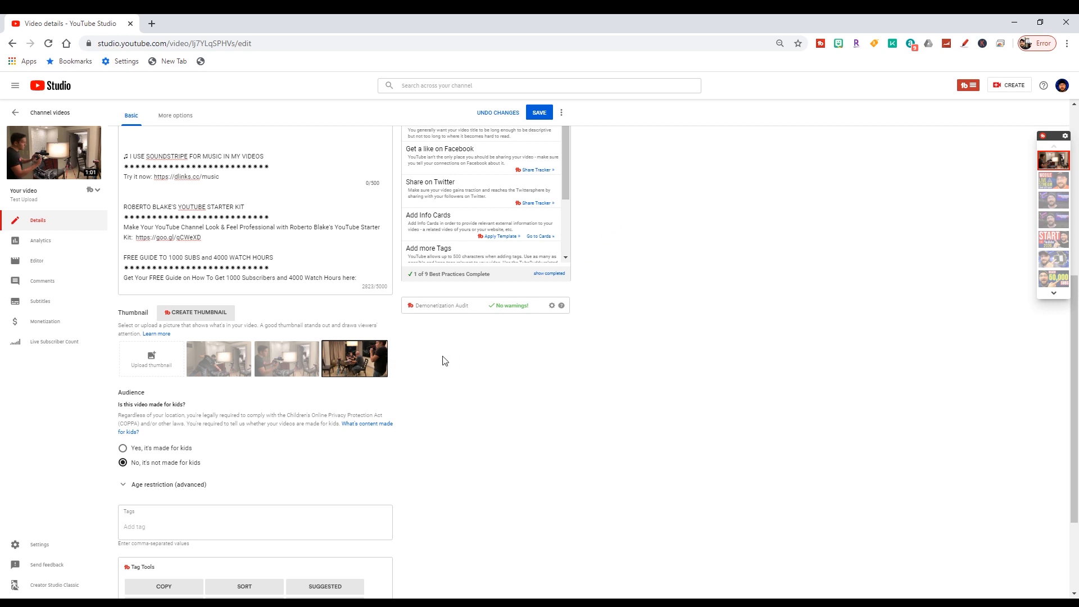
pyautogui.scroll(-3)
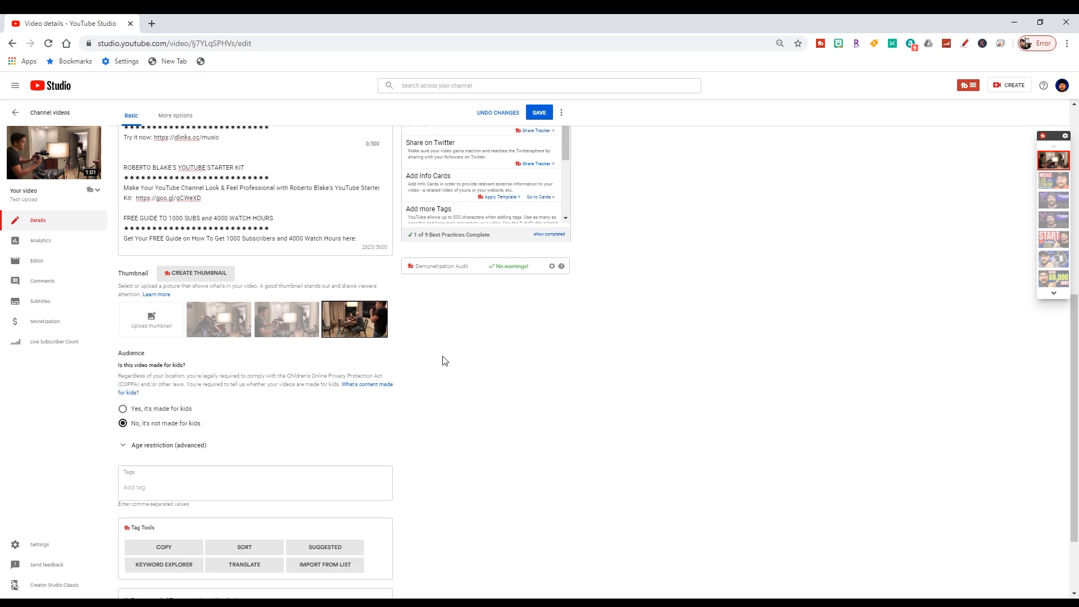
pyautogui.scroll(-3)
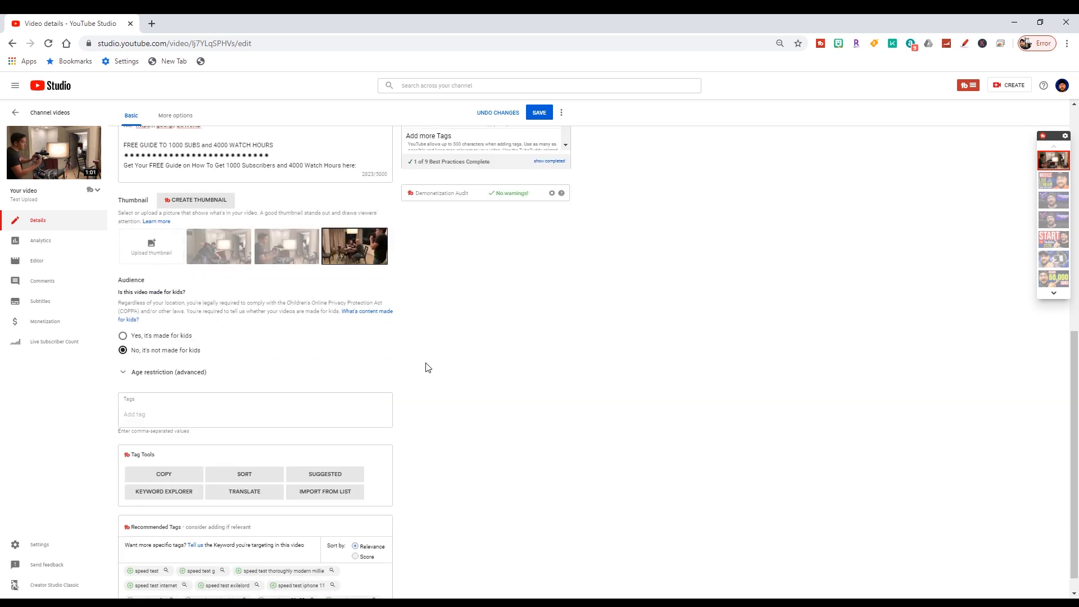
pyautogui.click(255, 413)
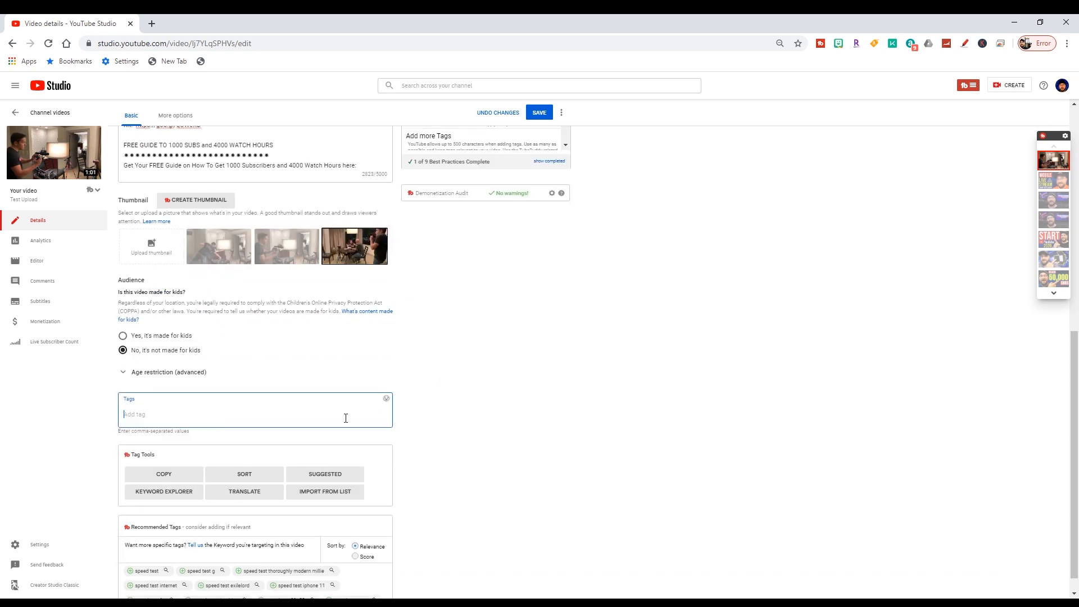
pyautogui.moveTo(543, 390)
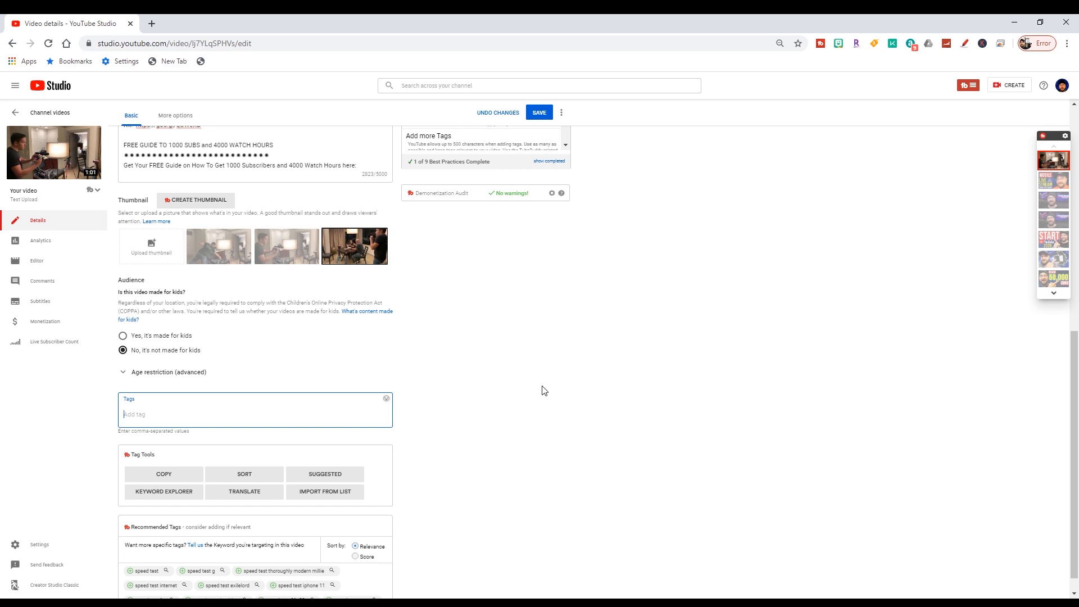
pyautogui.moveTo(482, 403)
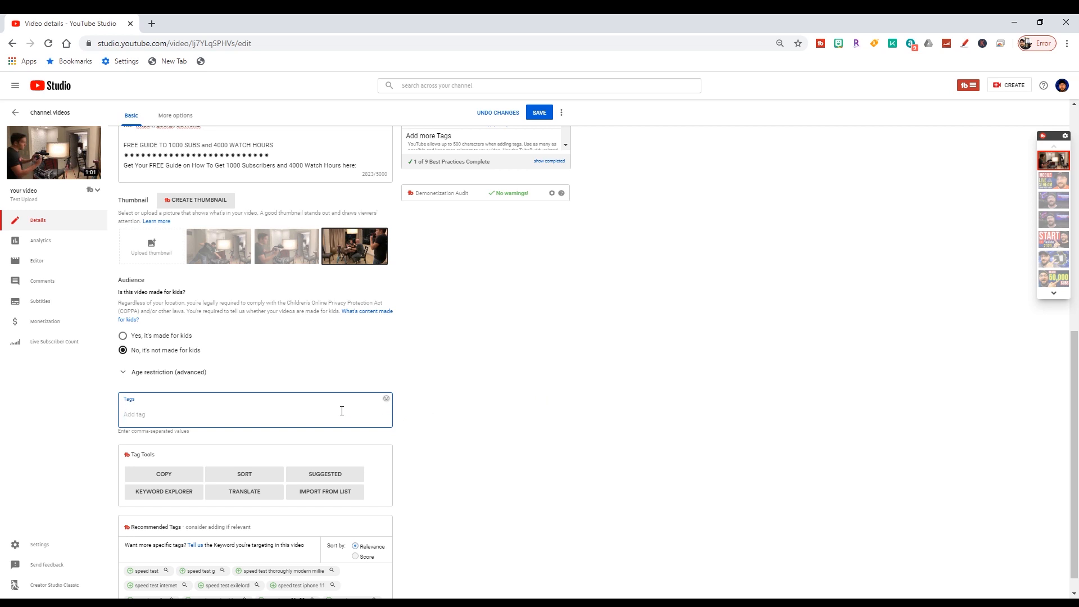
pyautogui.moveTo(460, 364)
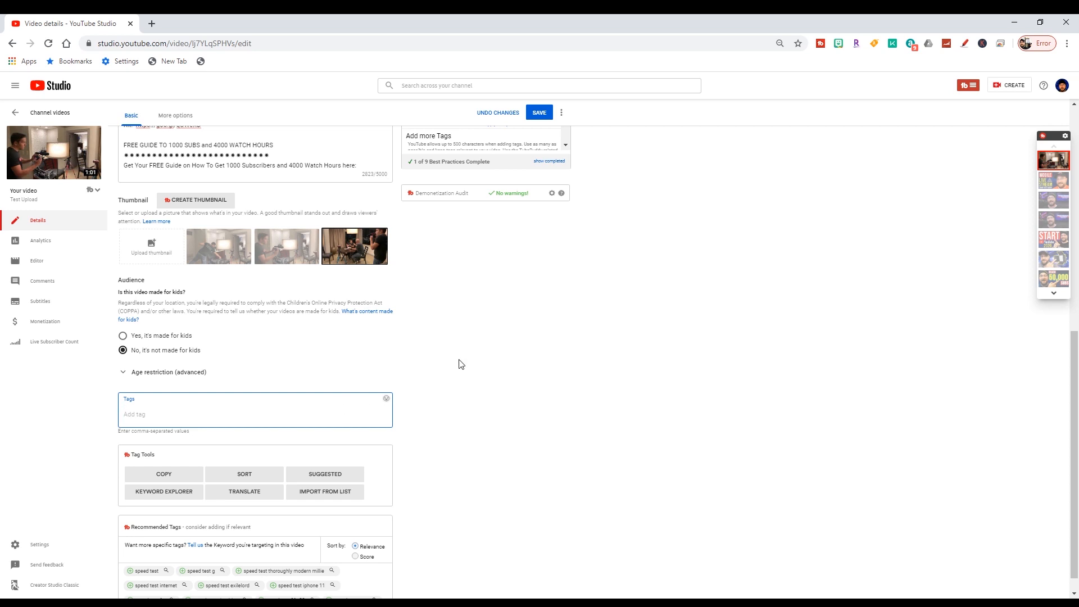
pyautogui.moveTo(462, 354)
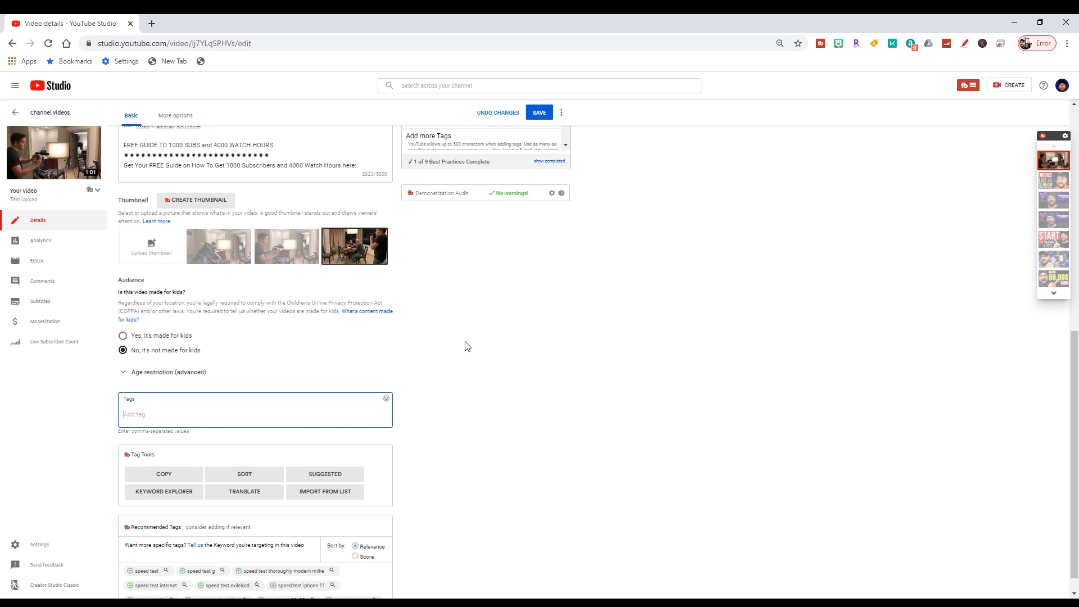
pyautogui.scroll(3)
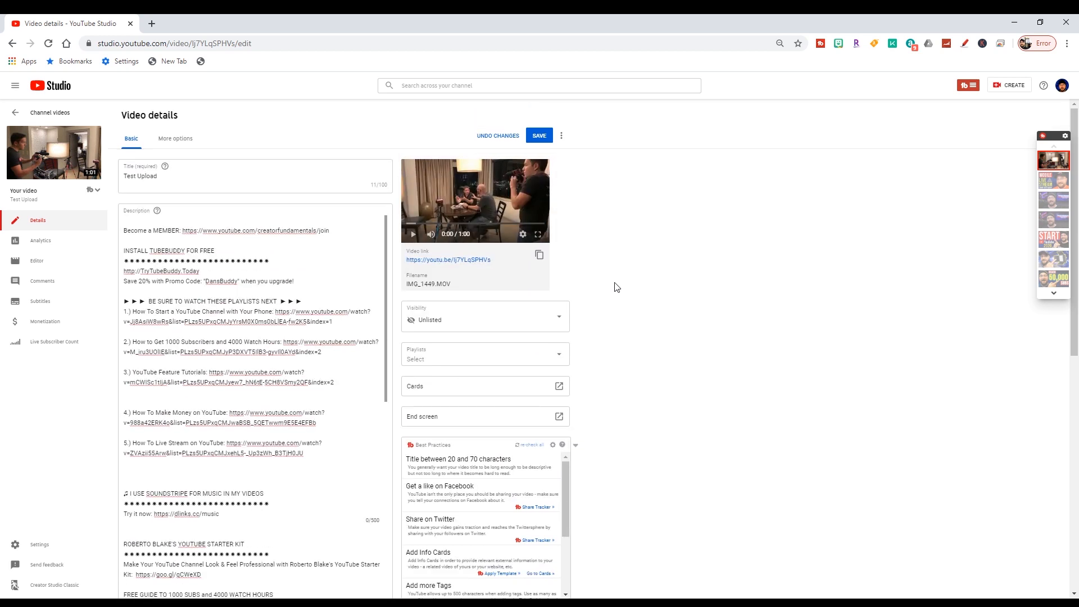
pyautogui.scroll(-3)
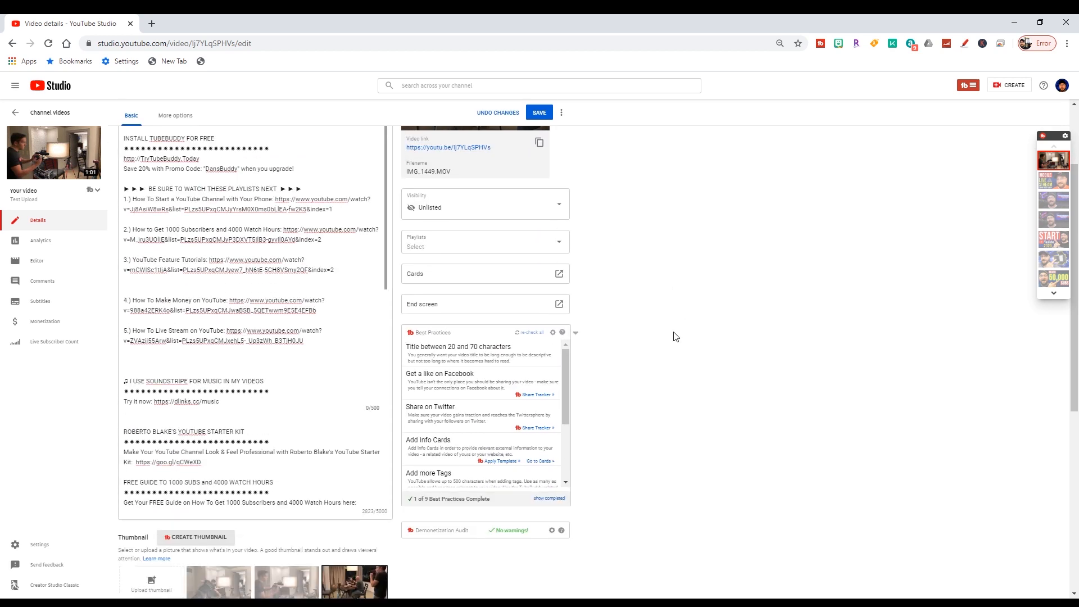
pyautogui.moveTo(578, 359)
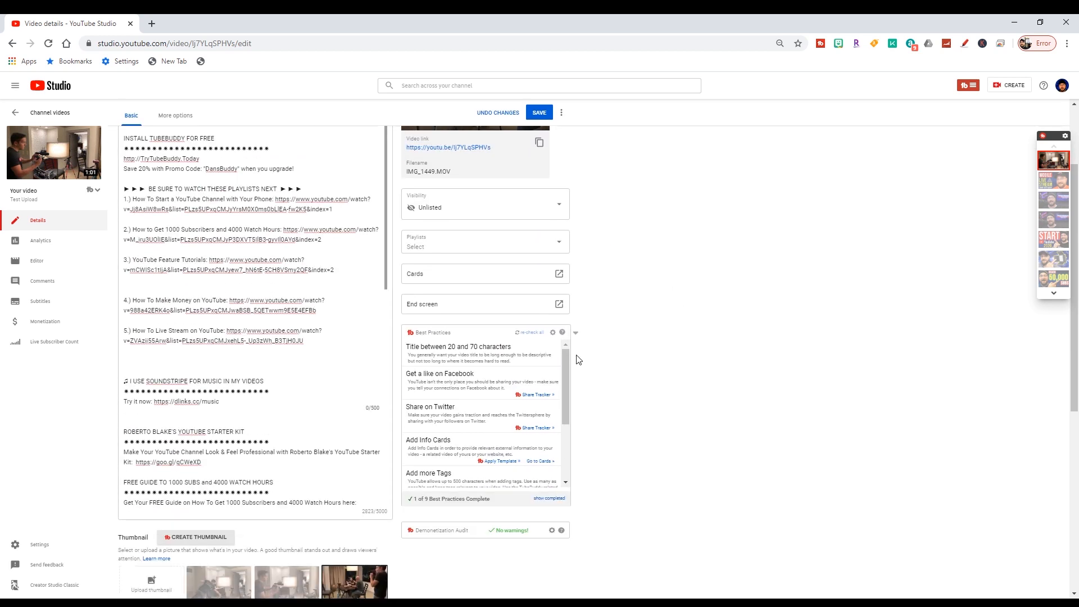
pyautogui.doubleClick(432, 332)
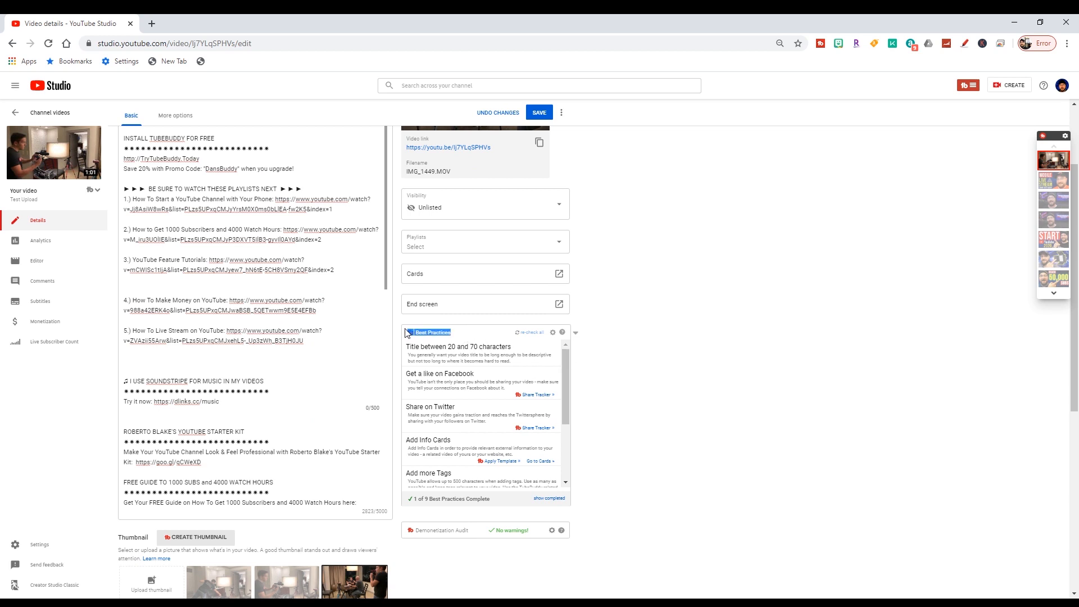
pyautogui.scroll(-3)
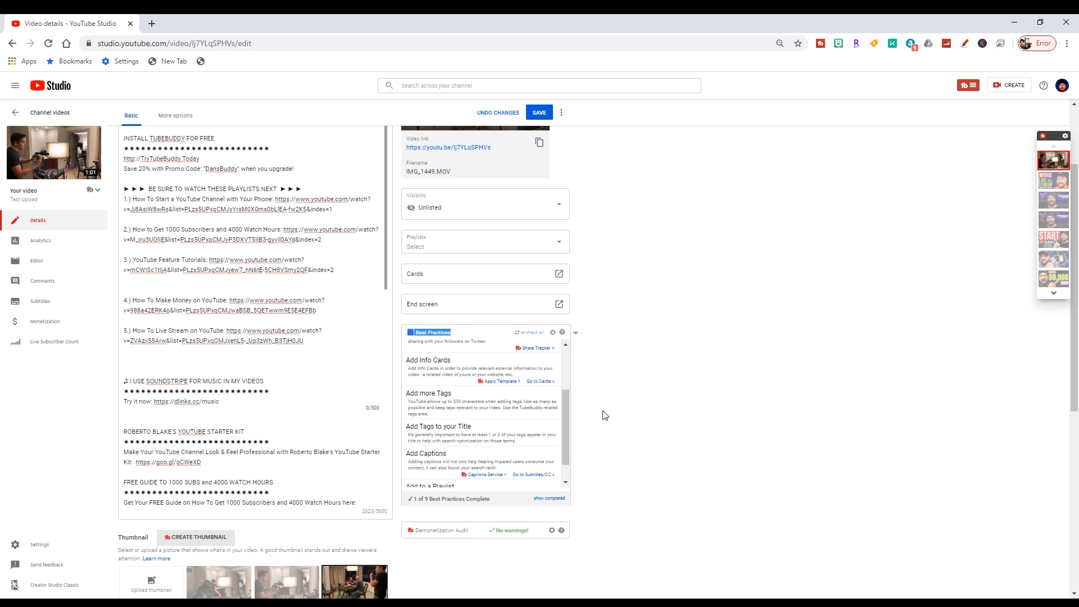
pyautogui.scroll(-3)
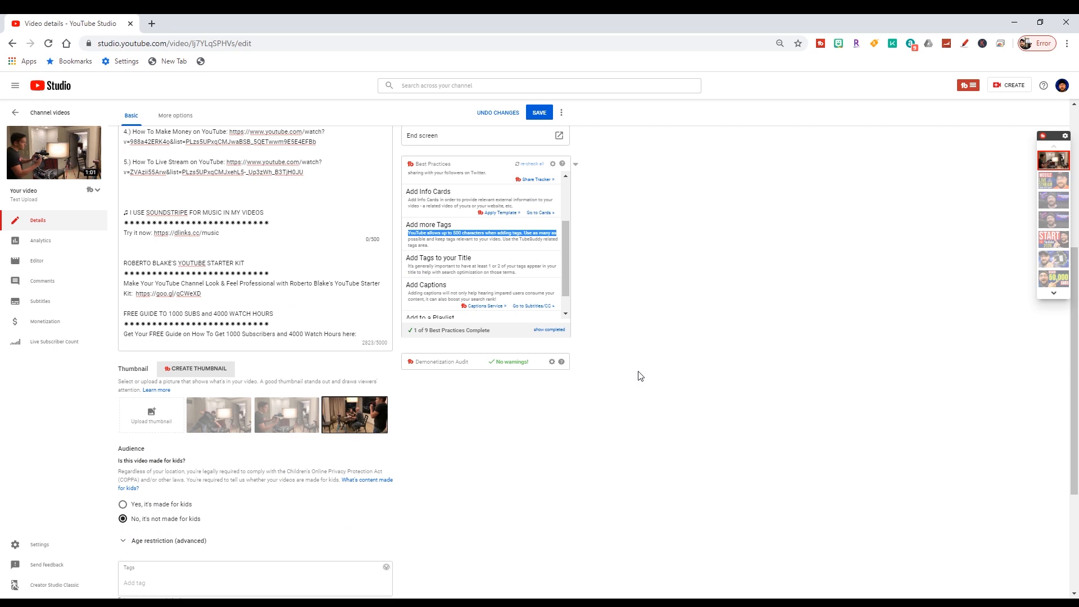
pyautogui.scroll(-3)
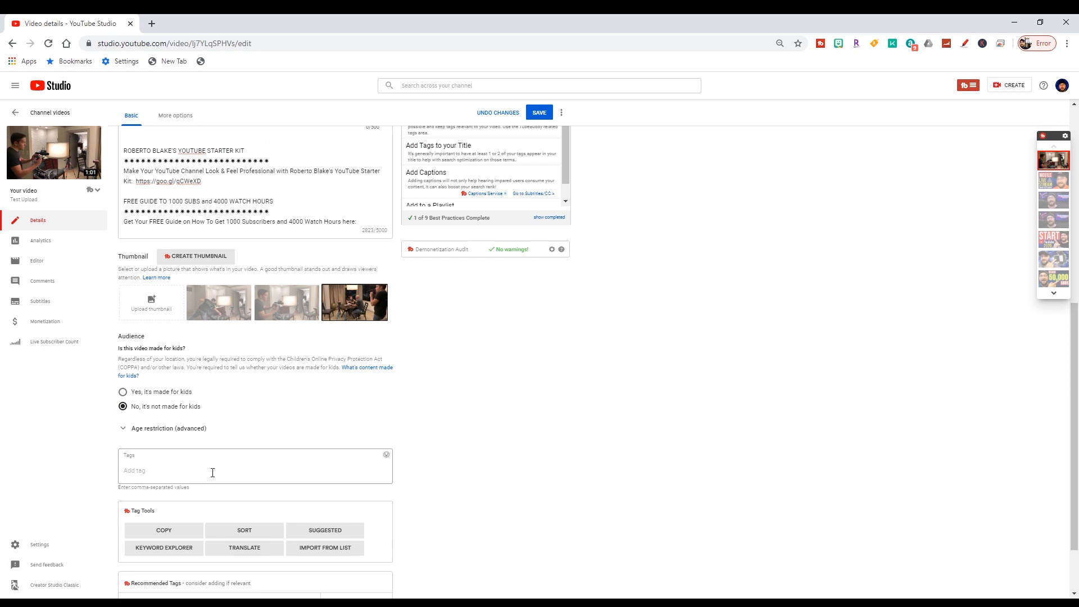
pyautogui.scroll(-3)
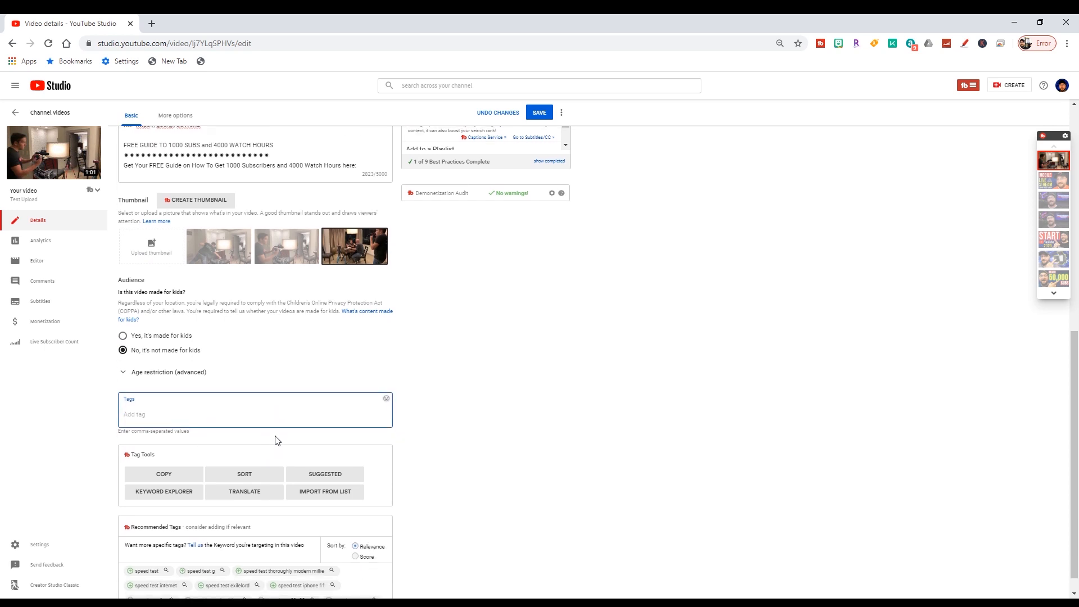
pyautogui.scroll(-3)
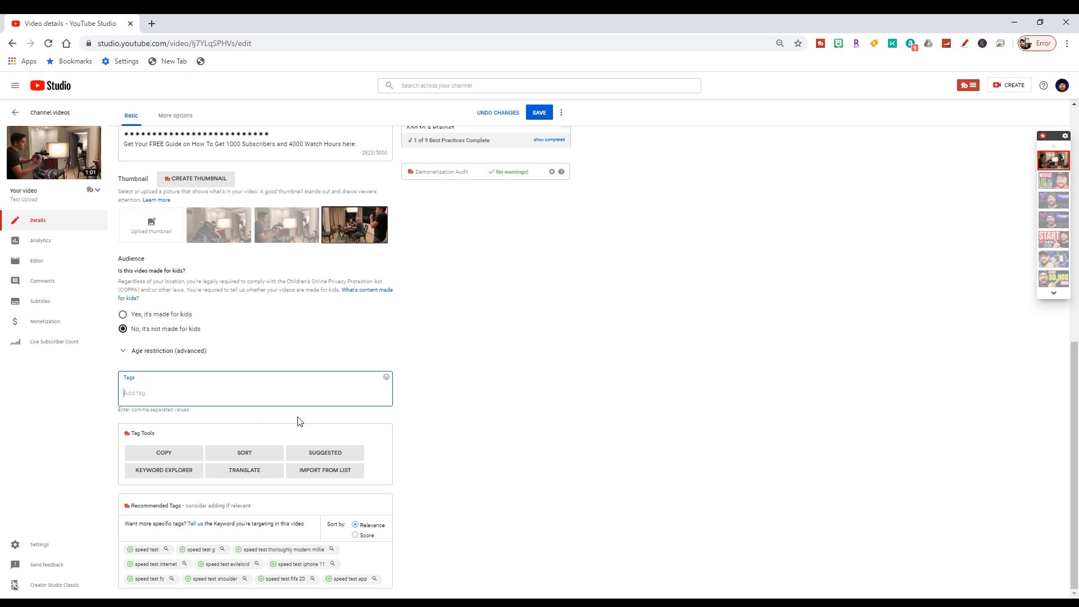
pyautogui.moveTo(313, 574)
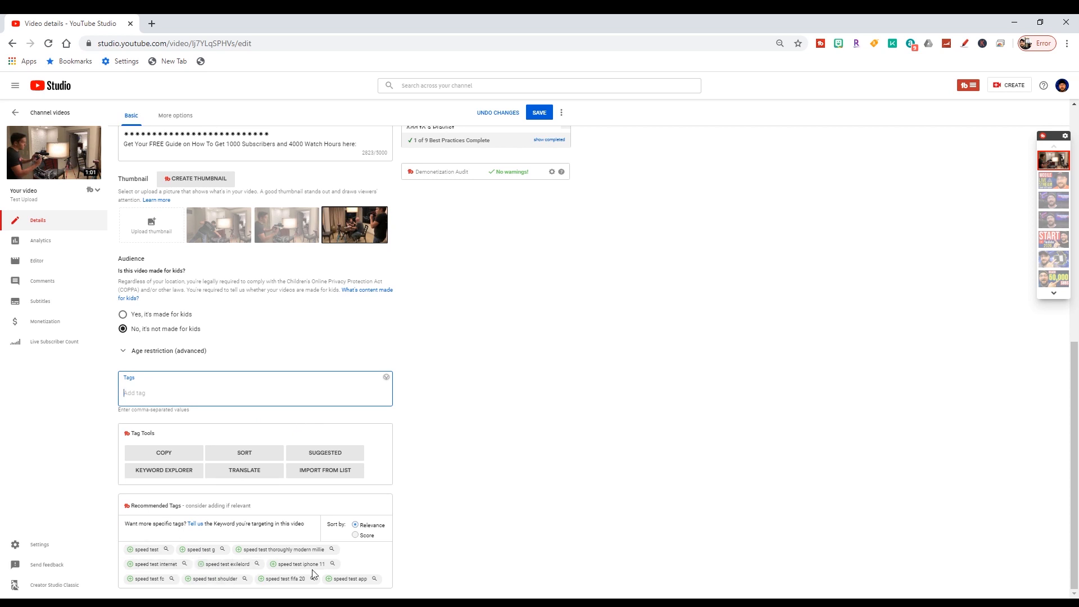
pyautogui.scroll(3)
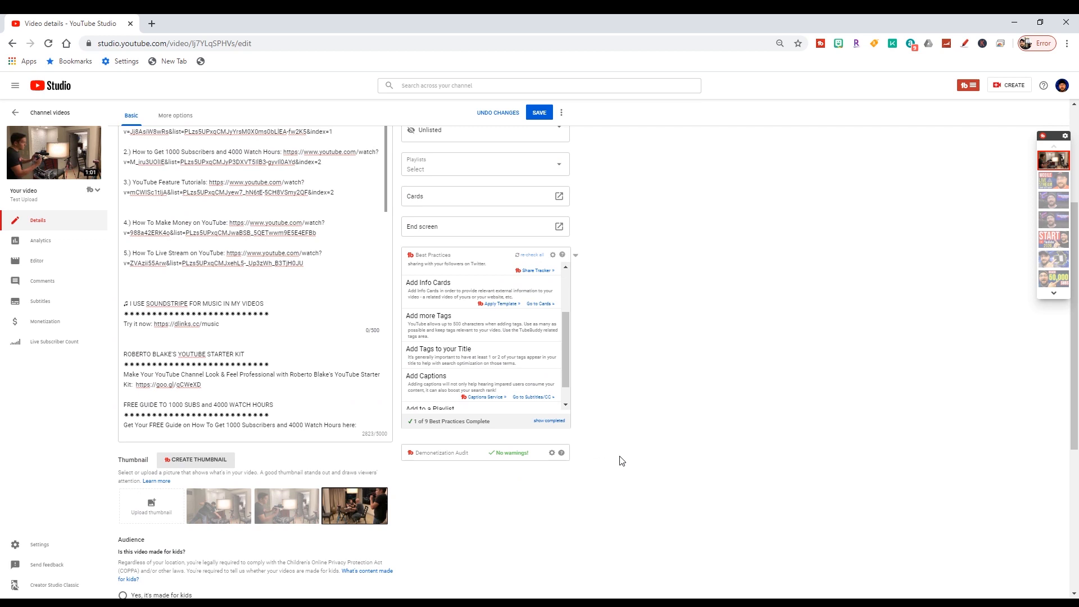
pyautogui.scroll(3)
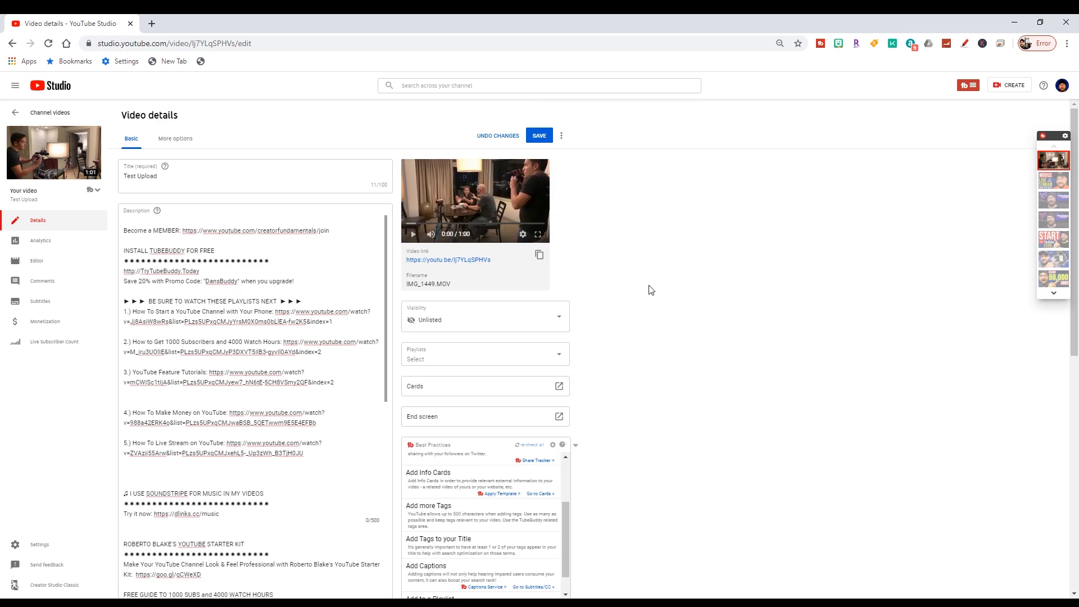
# - Check the Playlists list without changes, then switch visibility from Unlisted to Public
pyautogui.click(485, 355)
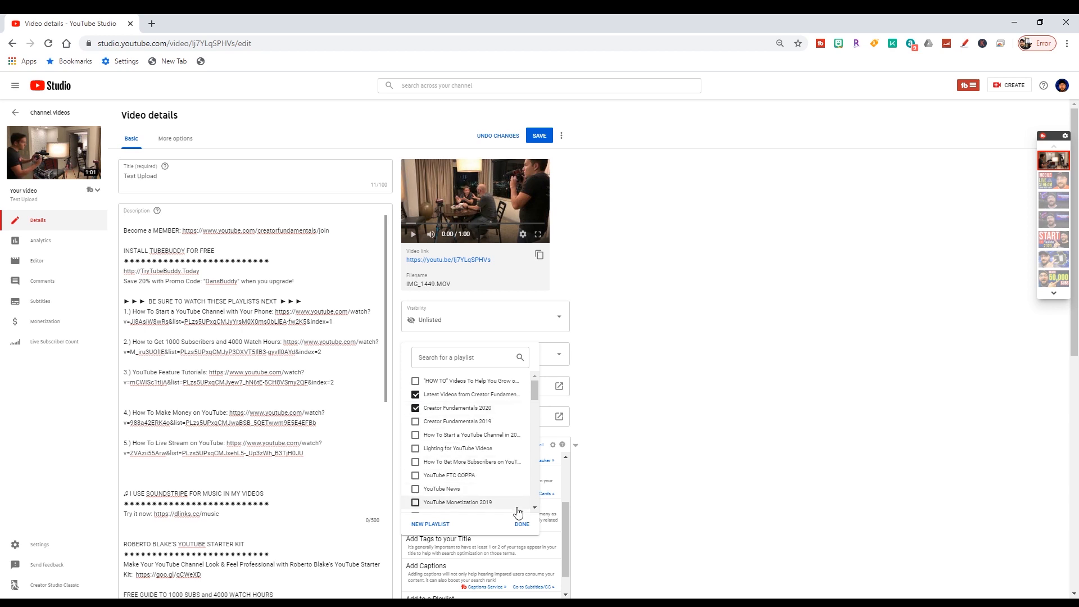
pyautogui.click(414, 394)
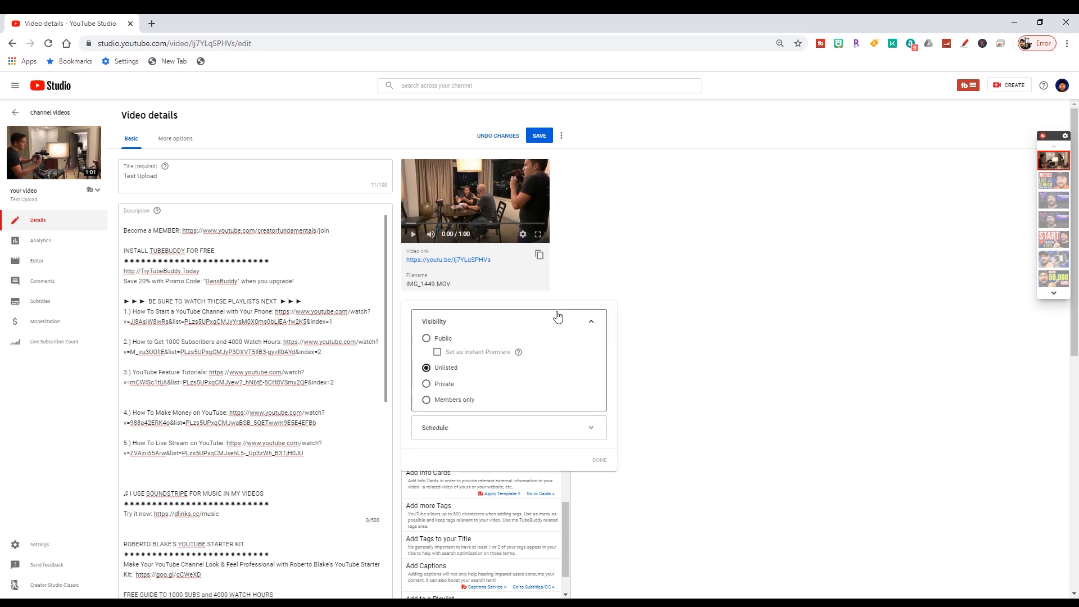
pyautogui.click(426, 338)
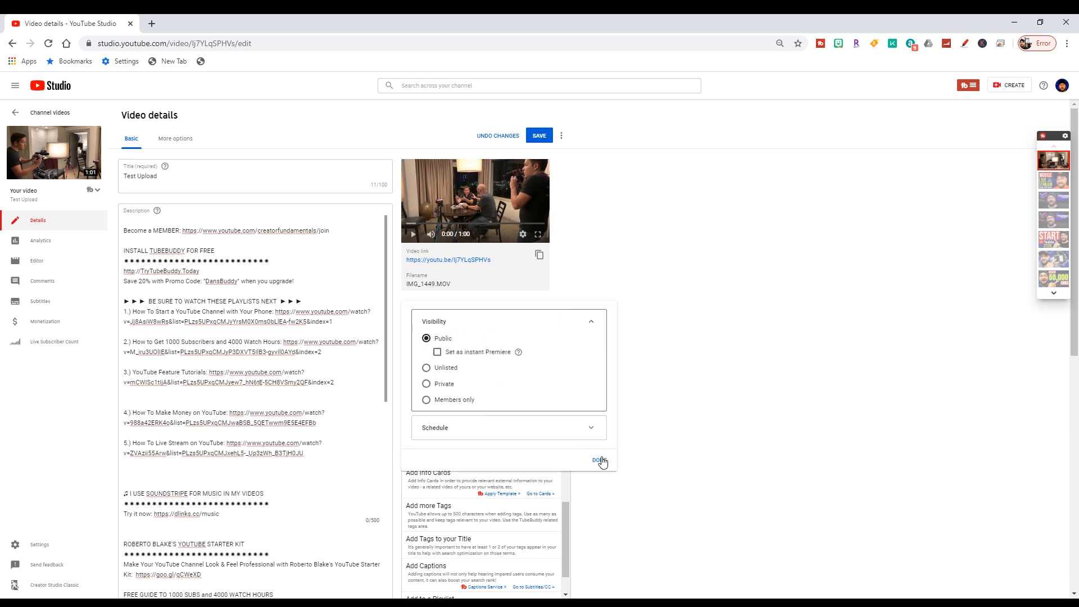
pyautogui.click(599, 459)
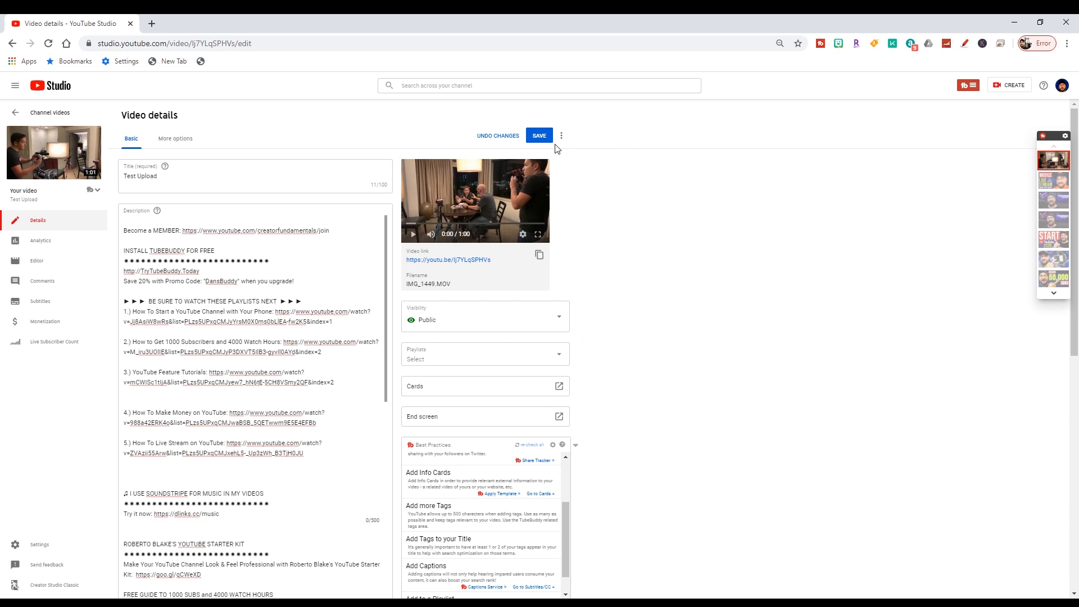
pyautogui.moveTo(555, 150)
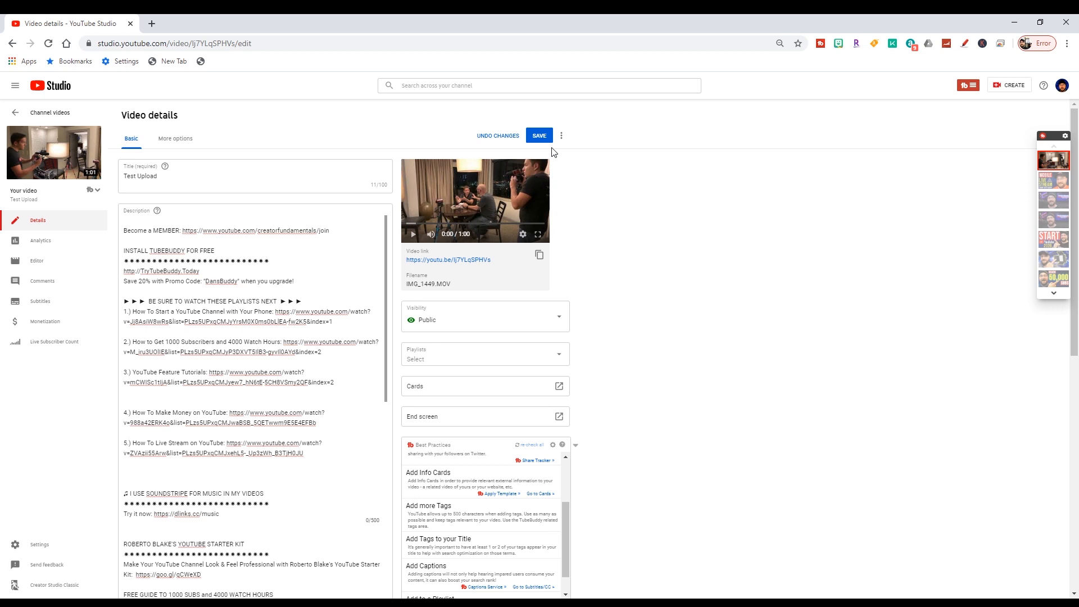
pyautogui.moveTo(858, 34)
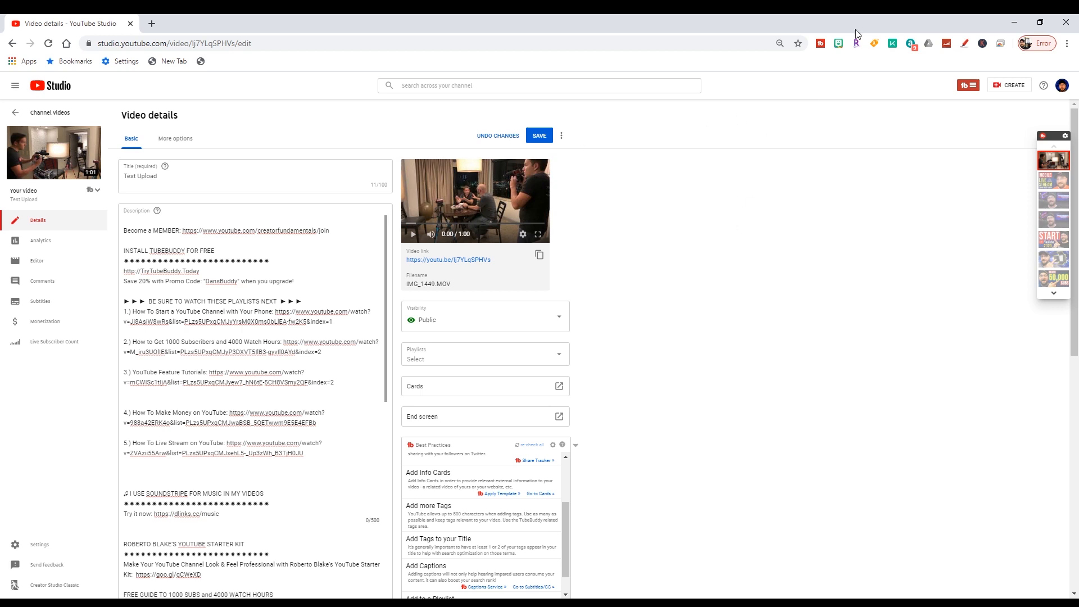